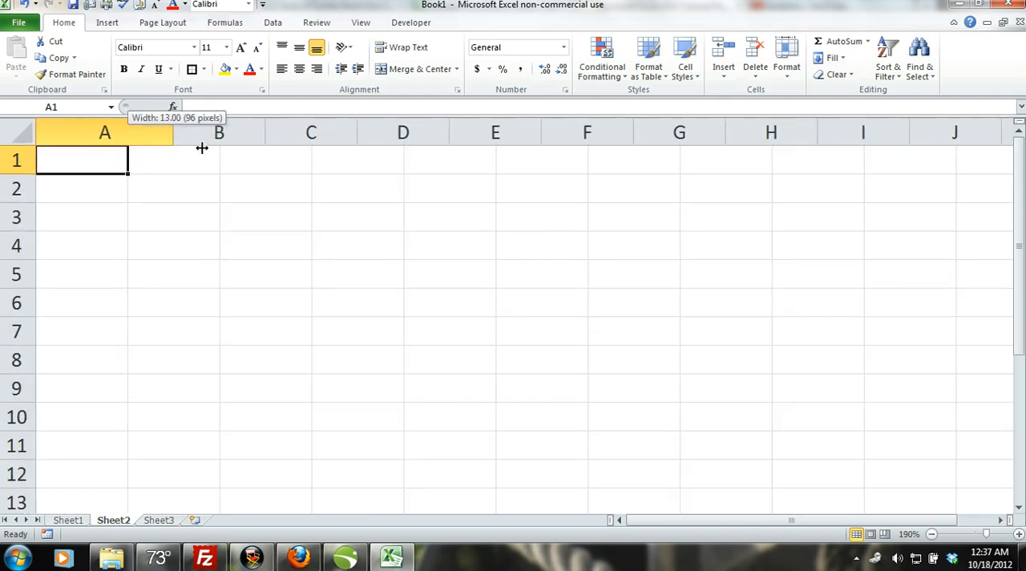
Step: Widen column A about threefold, then type and discard test entries 'Todd' and '=5+' in column D
drag(126, 132, 365, 132)
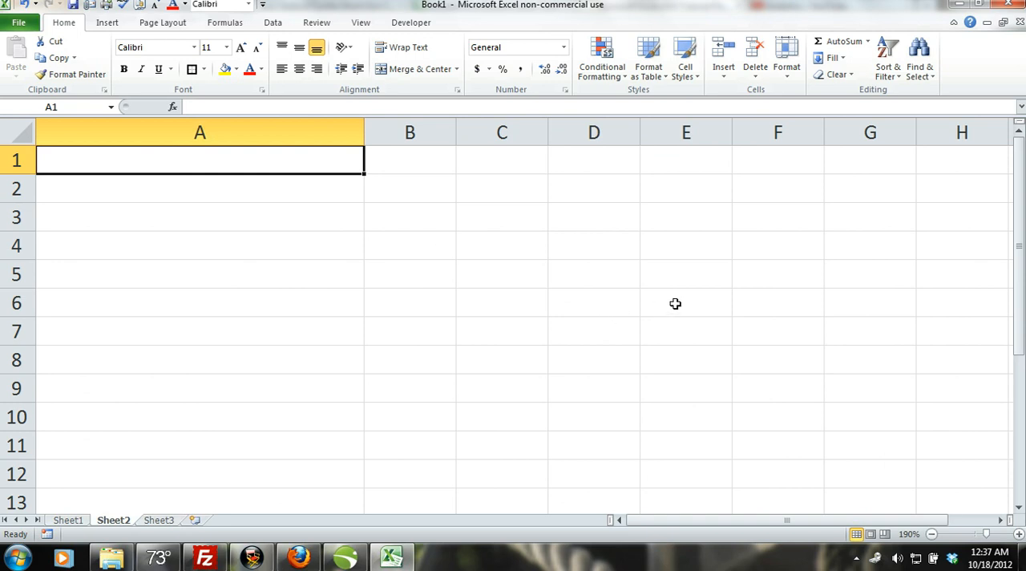
mouse_move(642, 206)
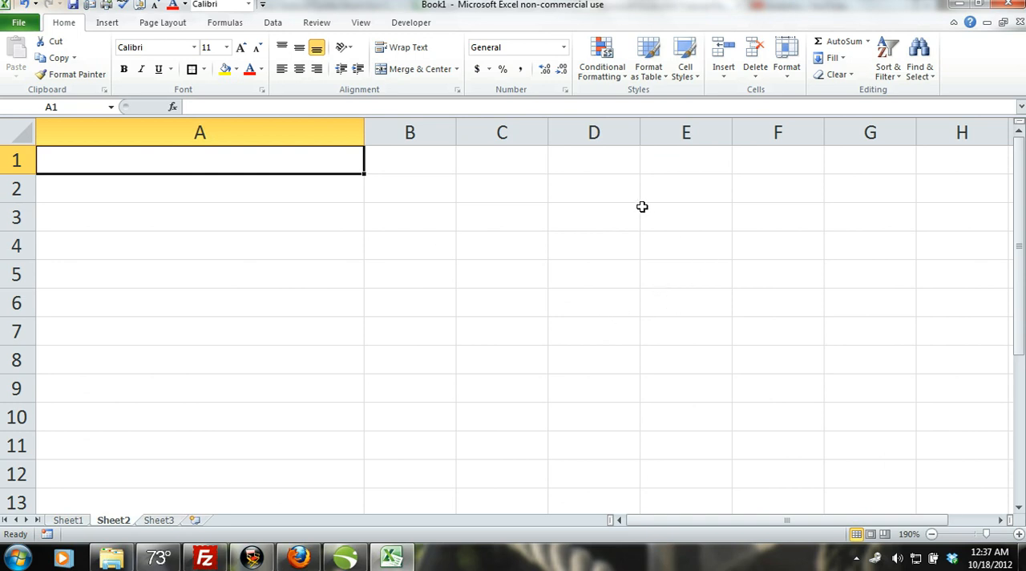
mouse_move(610, 193)
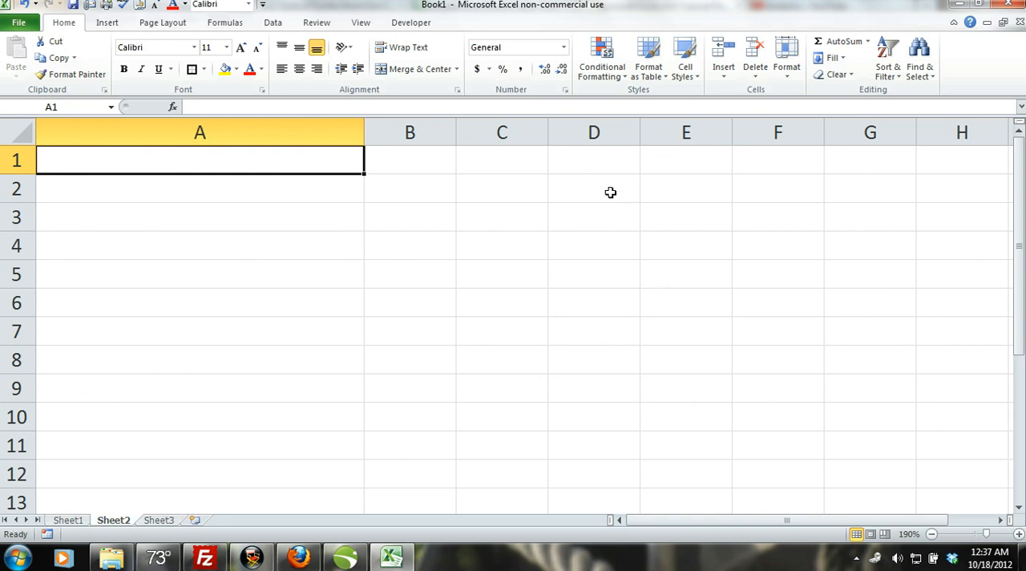
click(593, 187)
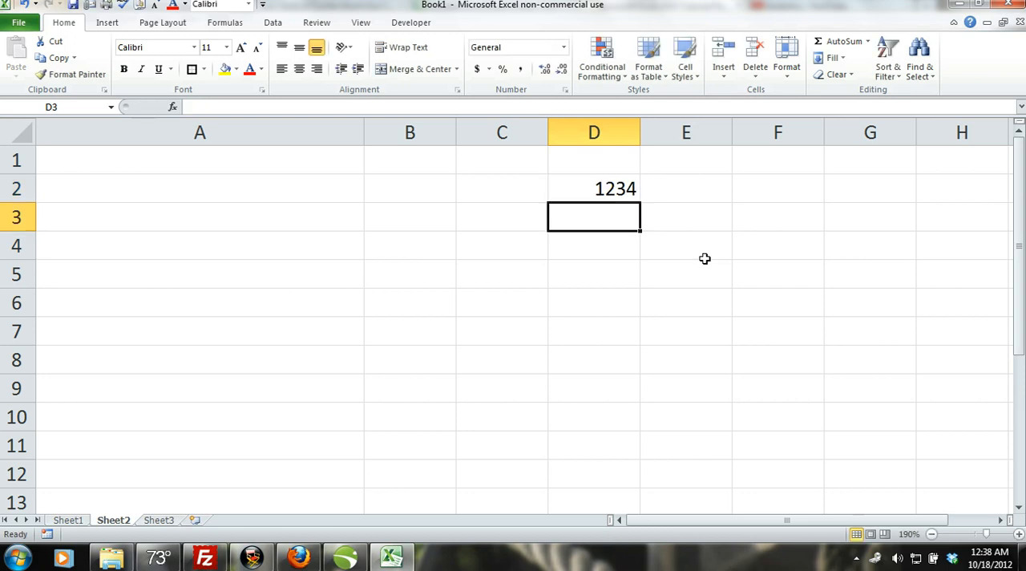
text(Todd)
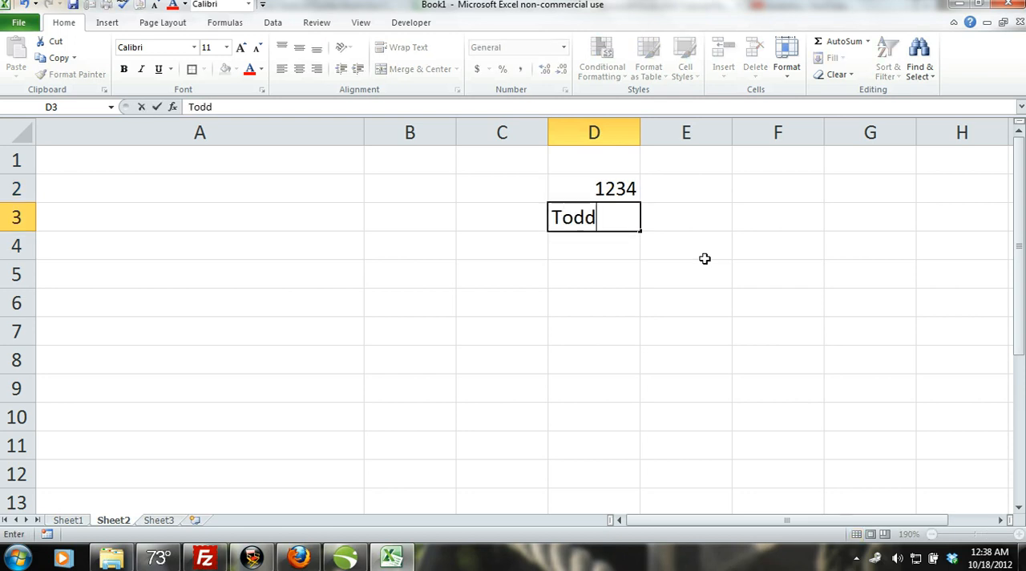
text(=5+)
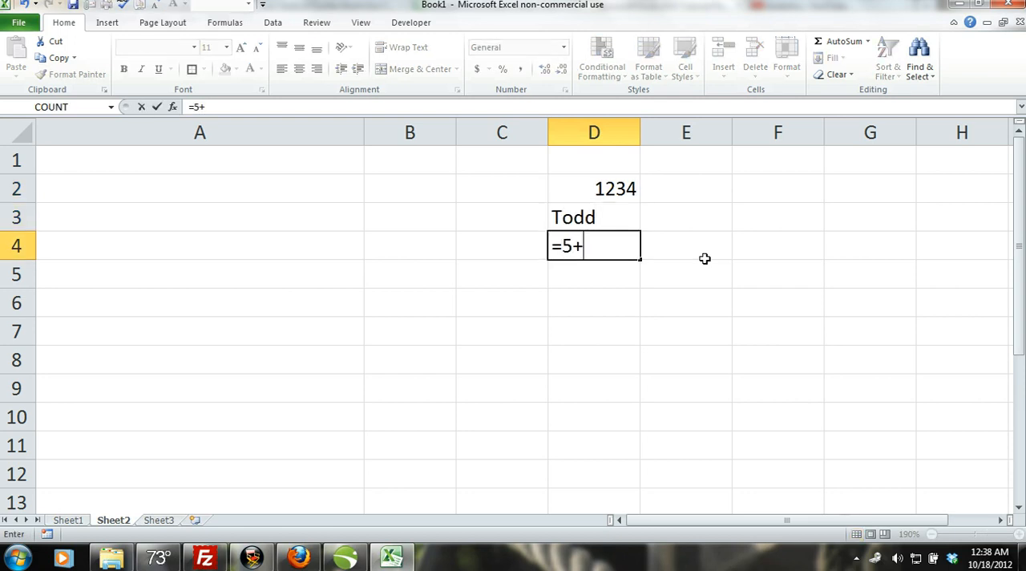
key(Return)
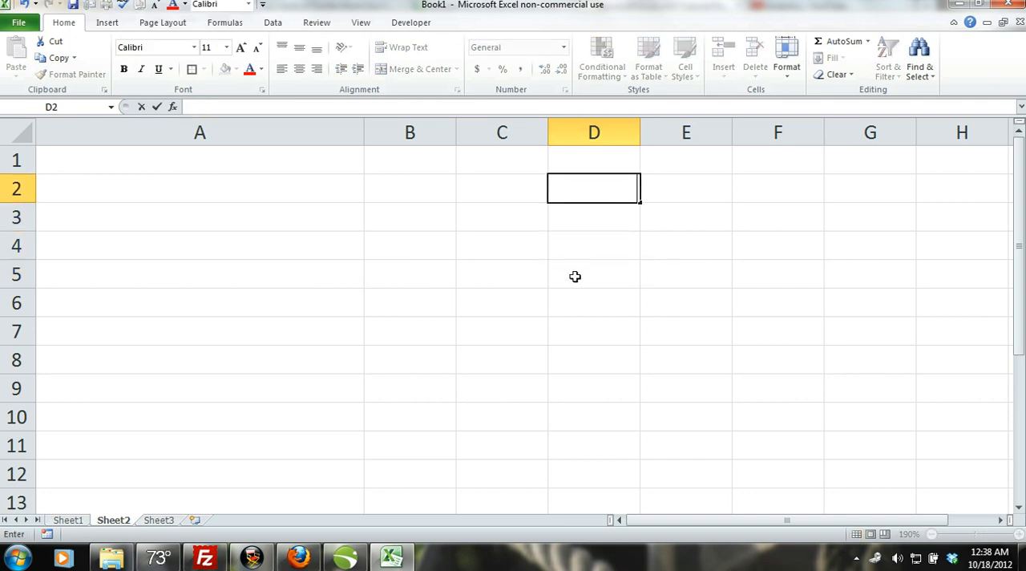
click(593, 273)
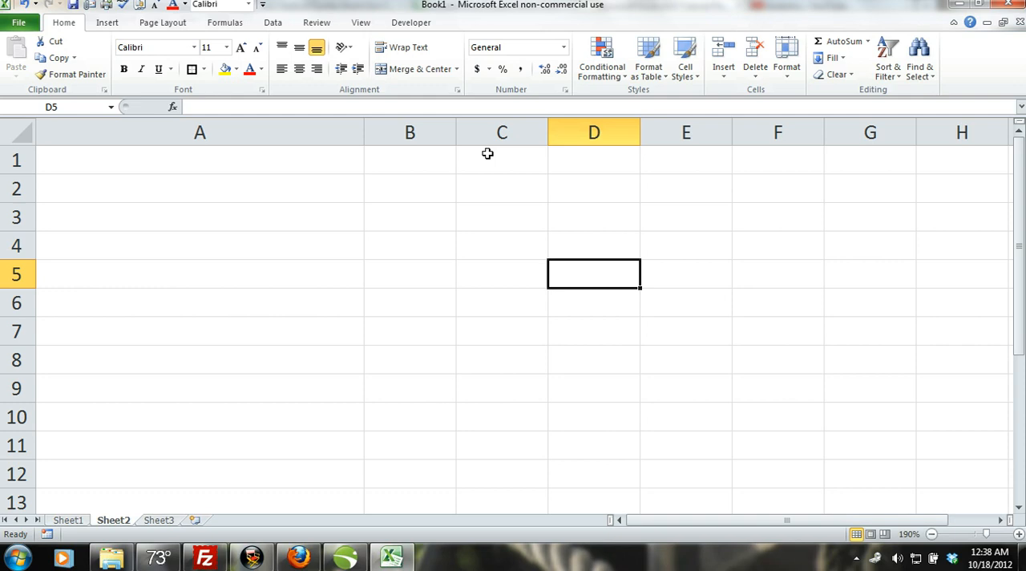
click(106, 21)
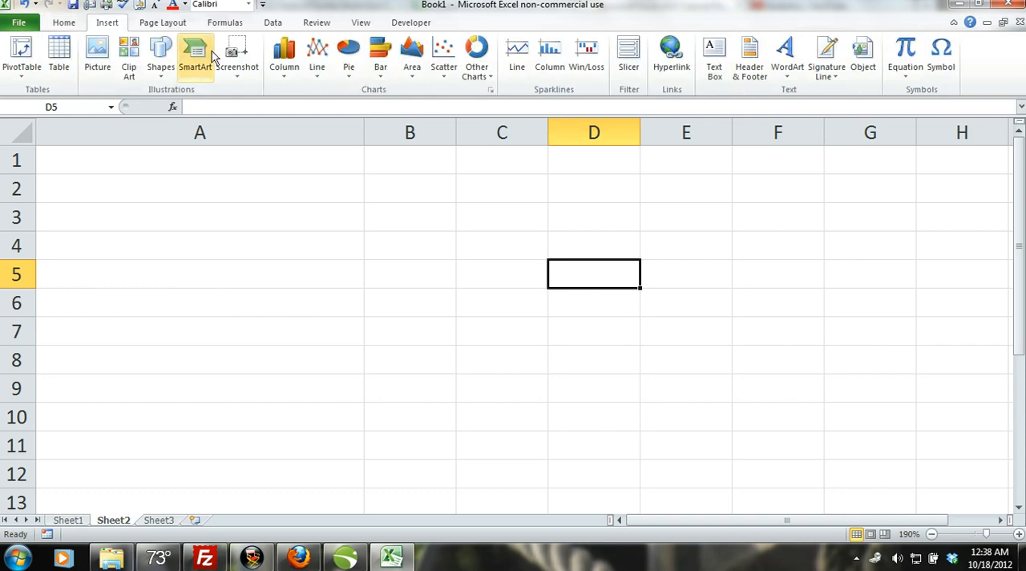
mouse_move(207, 74)
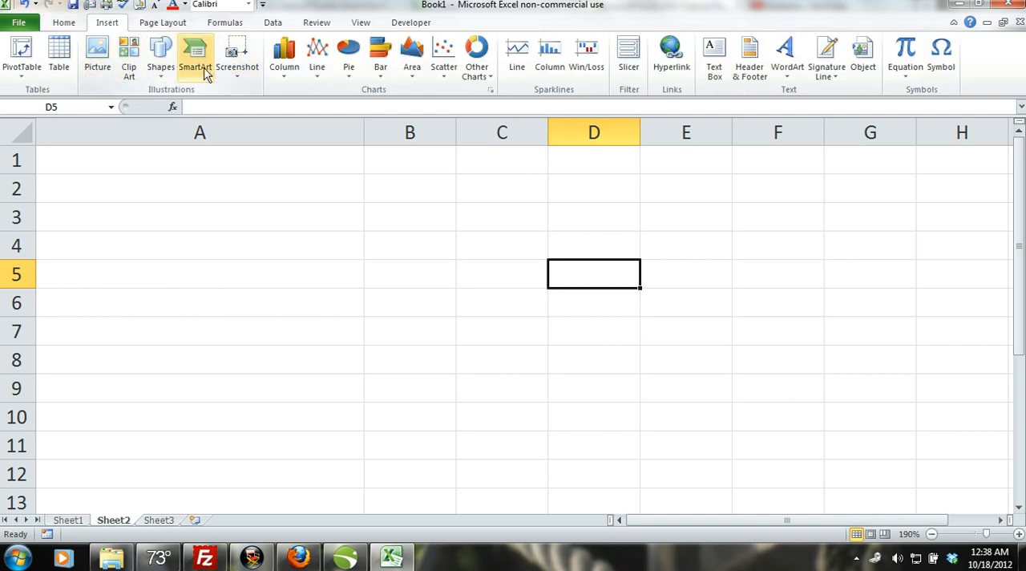
mouse_move(64, 21)
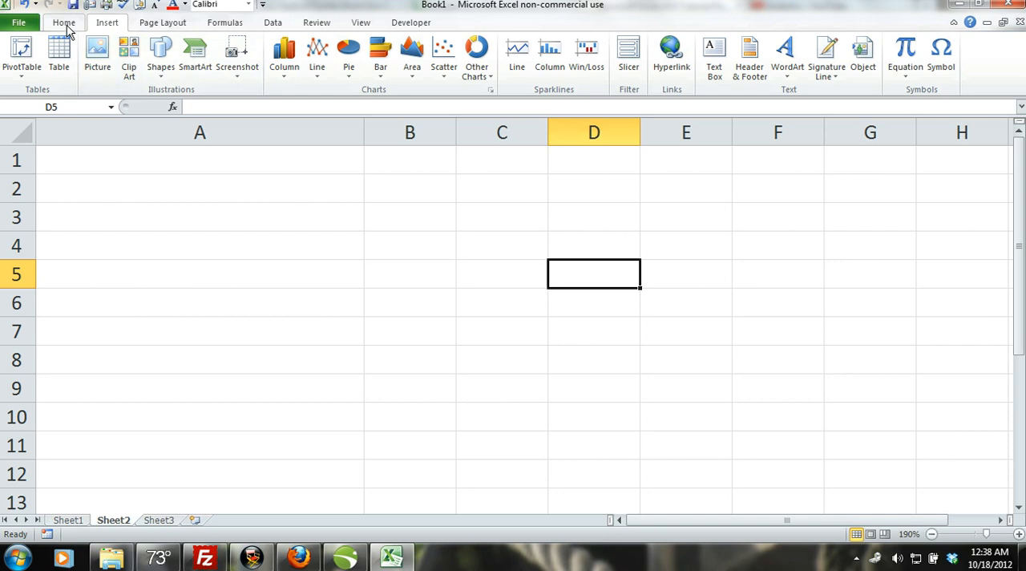
click(63, 21)
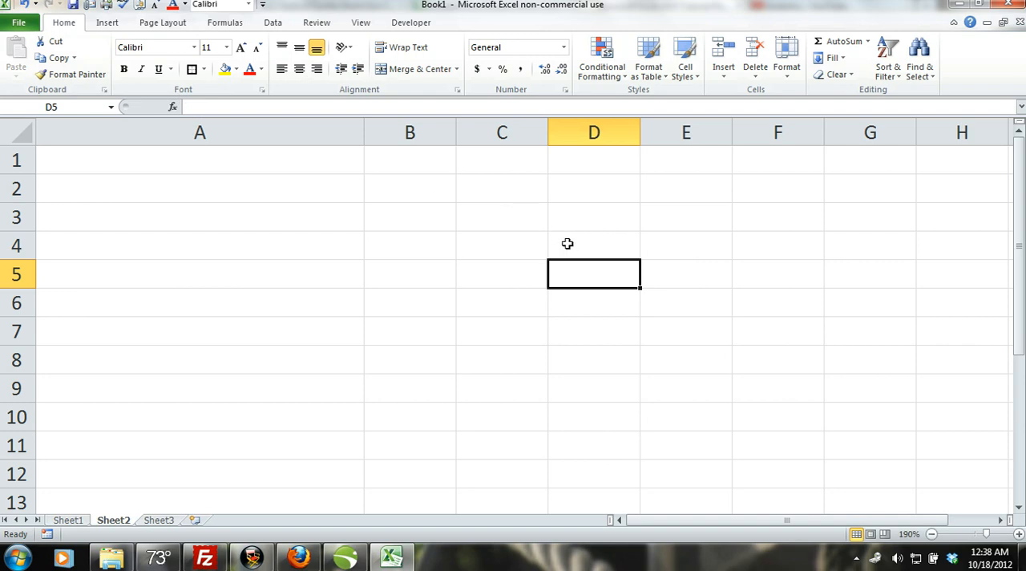
mouse_move(589, 278)
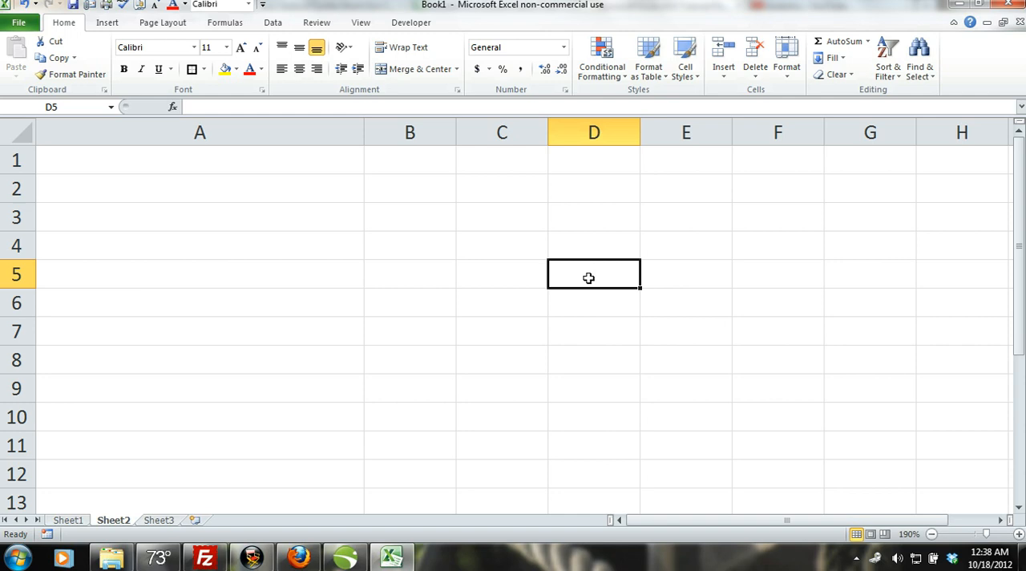
text(500)
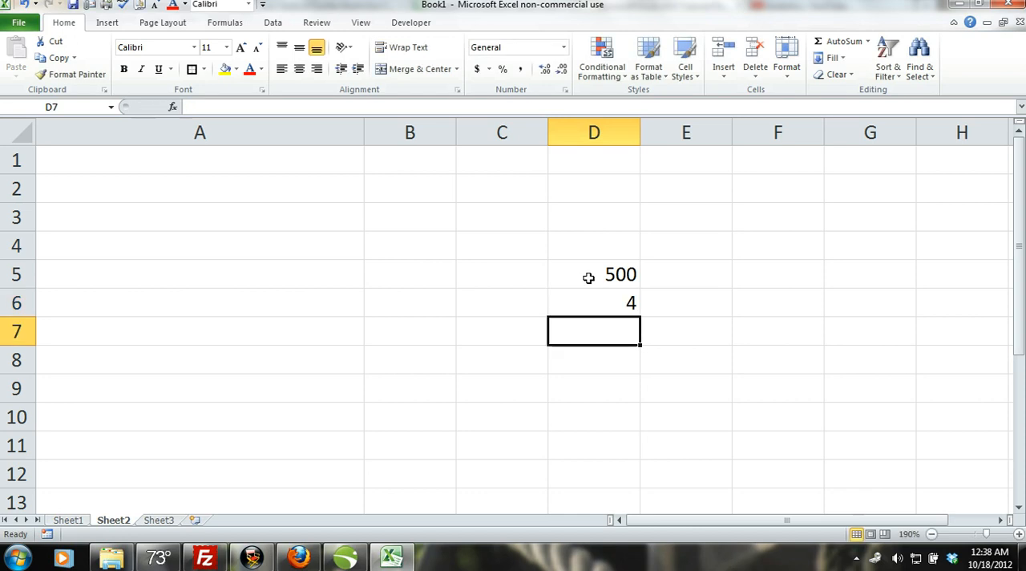
text(100000)
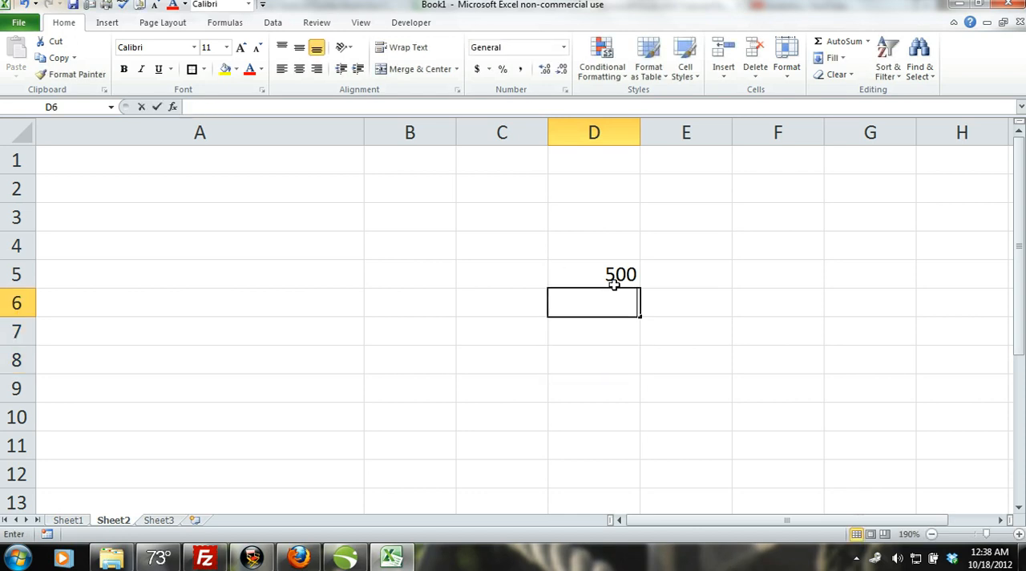
click(594, 216)
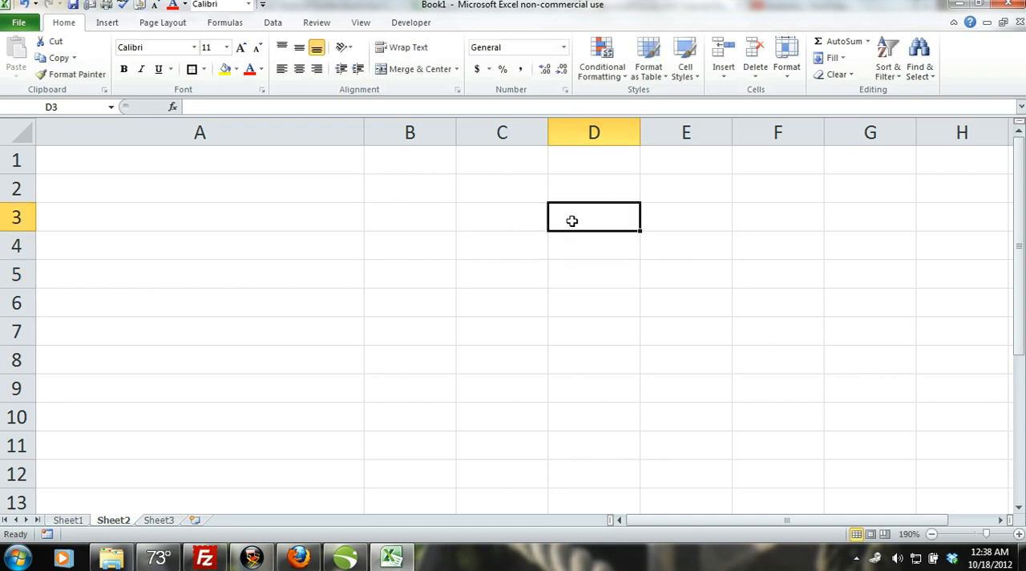
Step: Enter October 17, 2012 in D3 and display it as its serial number
text(Oct)
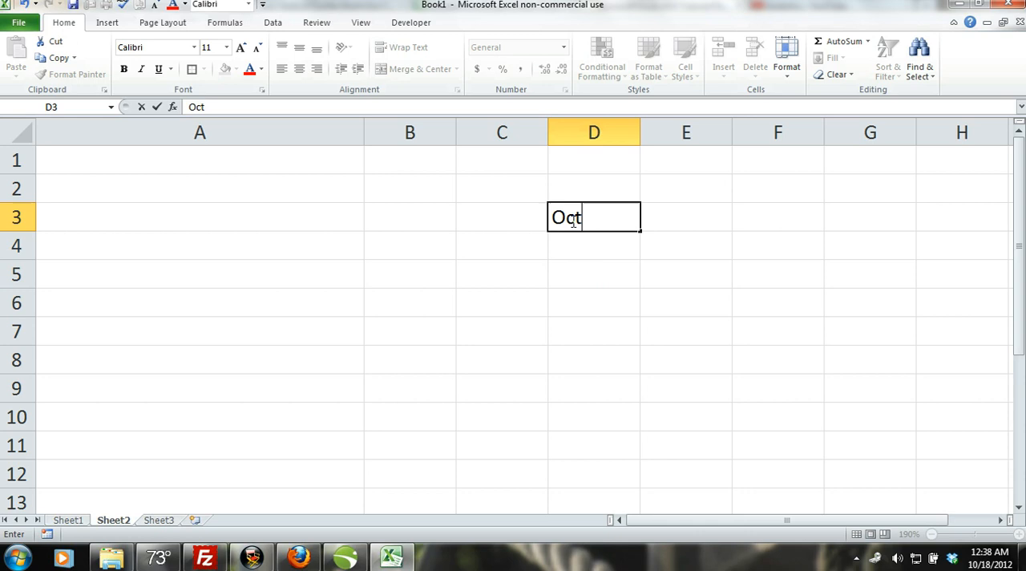
text(ober)
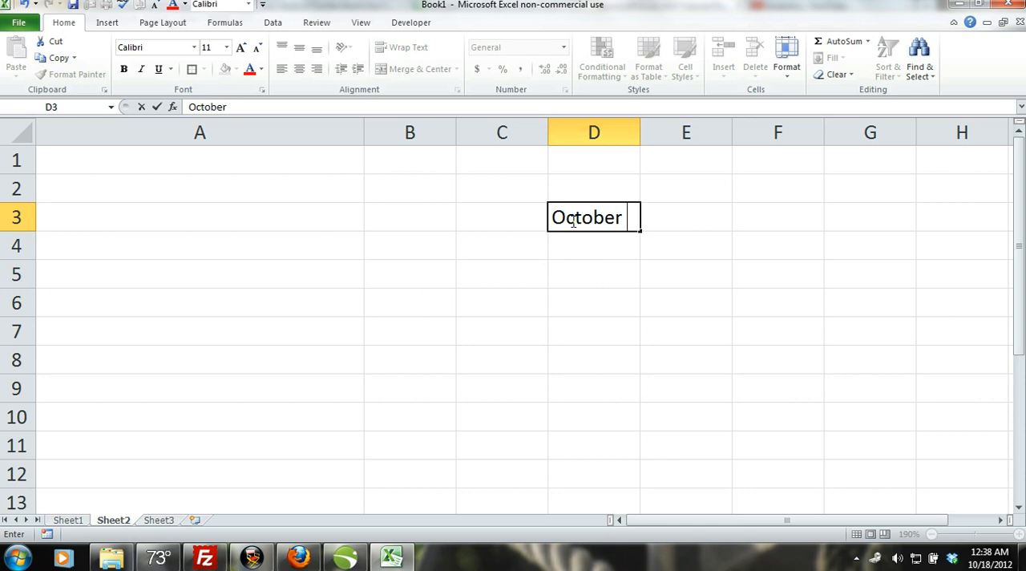
text(17, 2012)
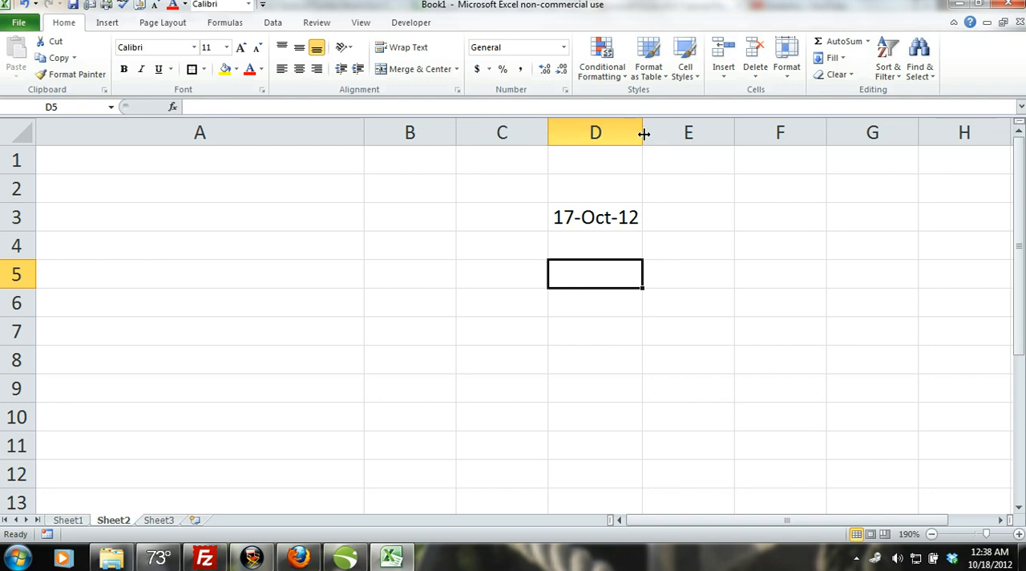
click(595, 216)
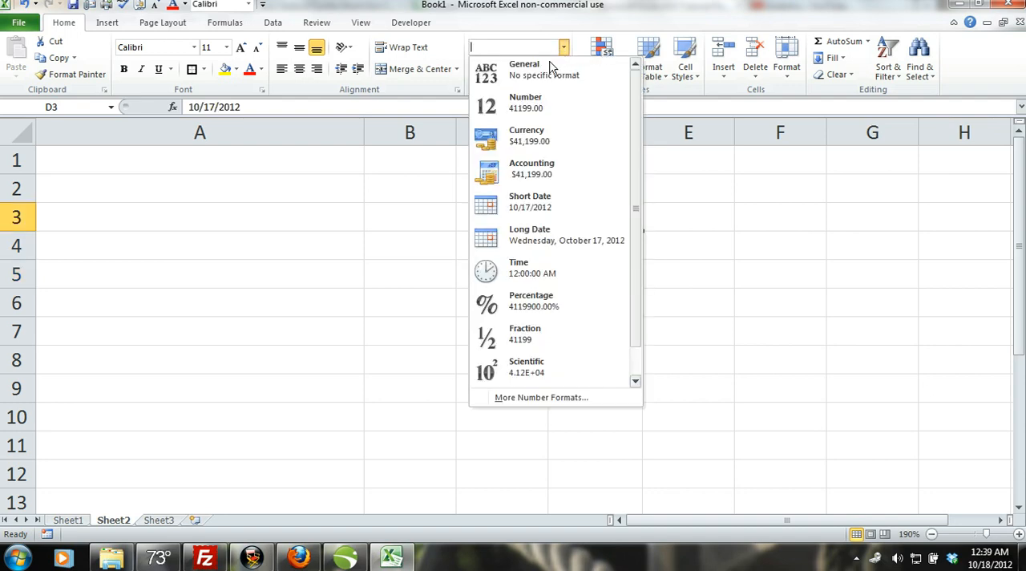
click(524, 69)
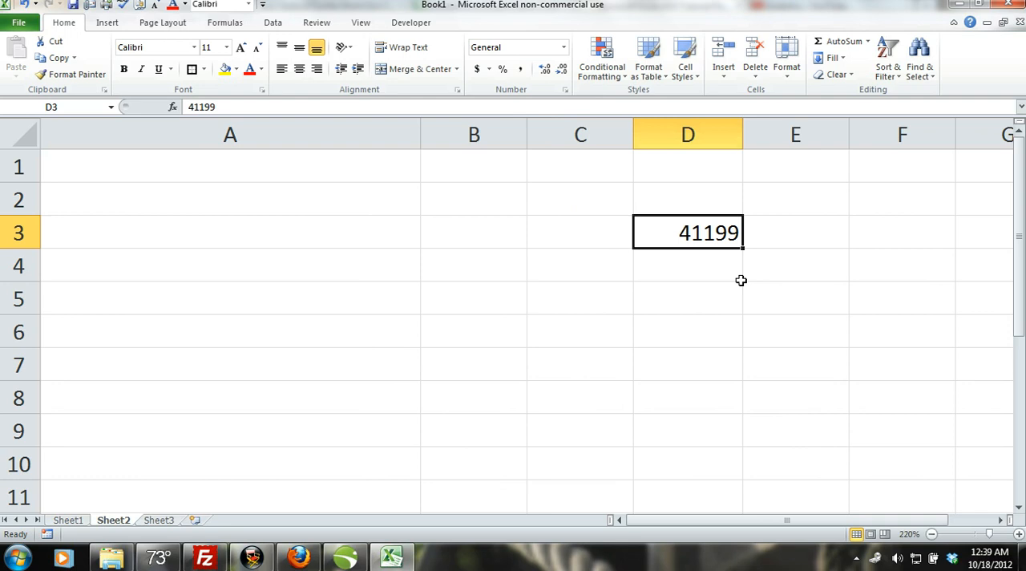
mouse_move(720, 240)
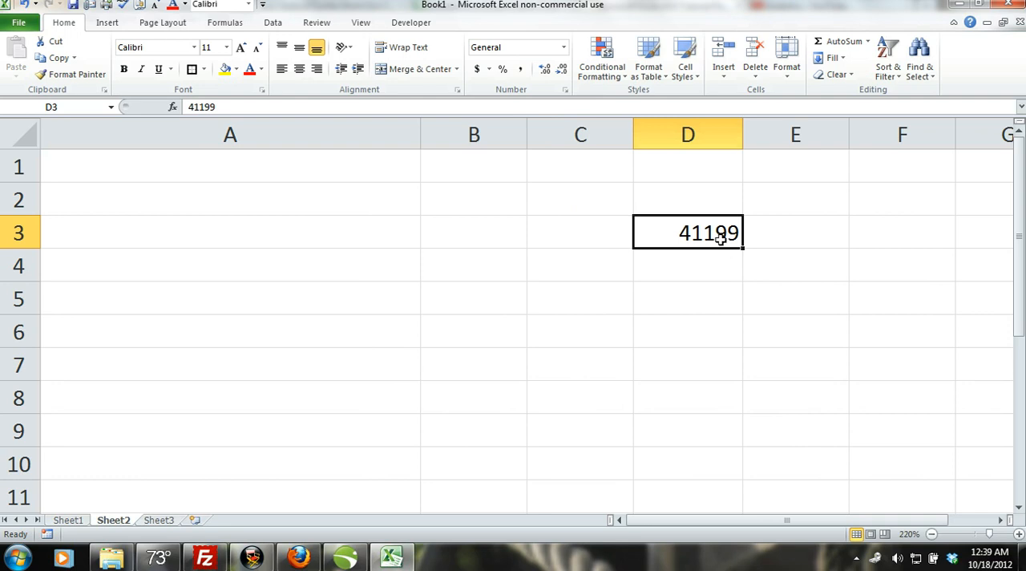
Step: Show D3 in Long Date format, then clear it and select empty cell D5
click(563, 47)
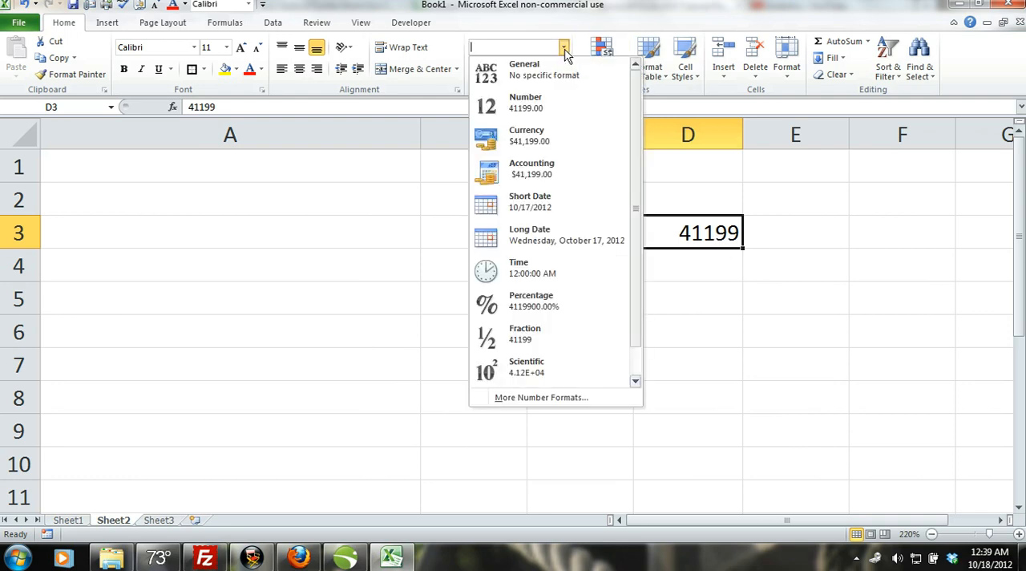
click(529, 234)
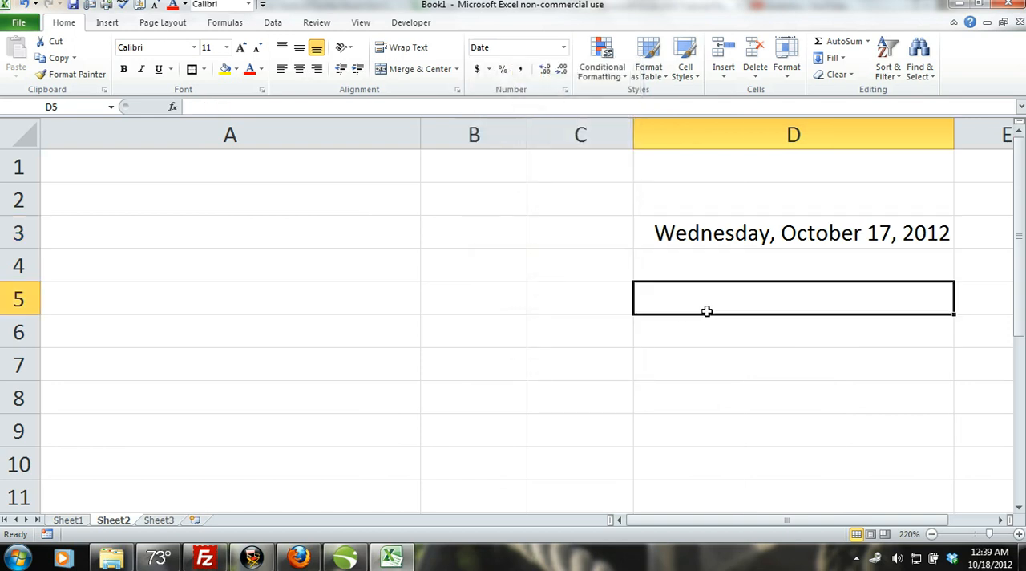
click(793, 233)
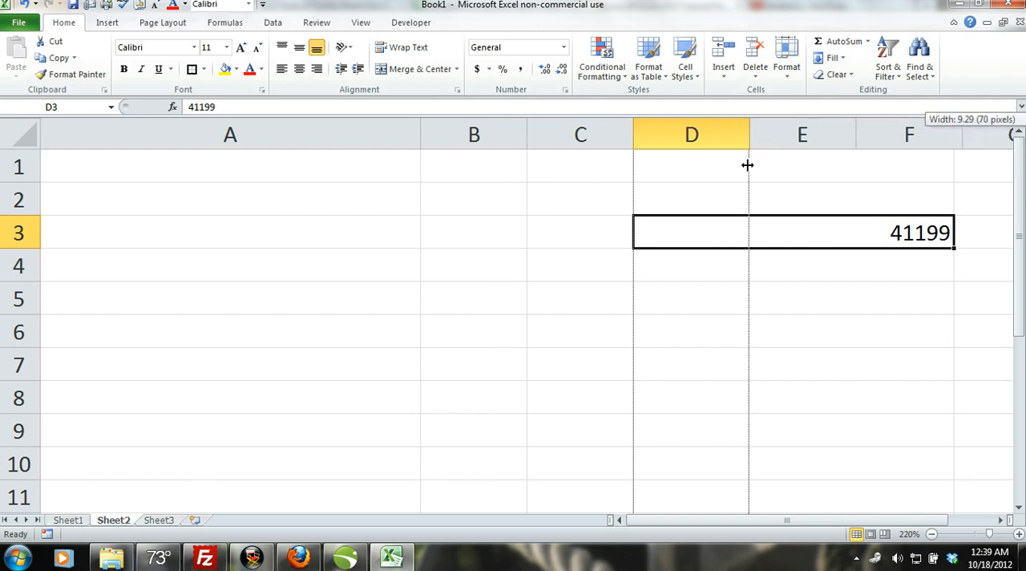
click(690, 331)
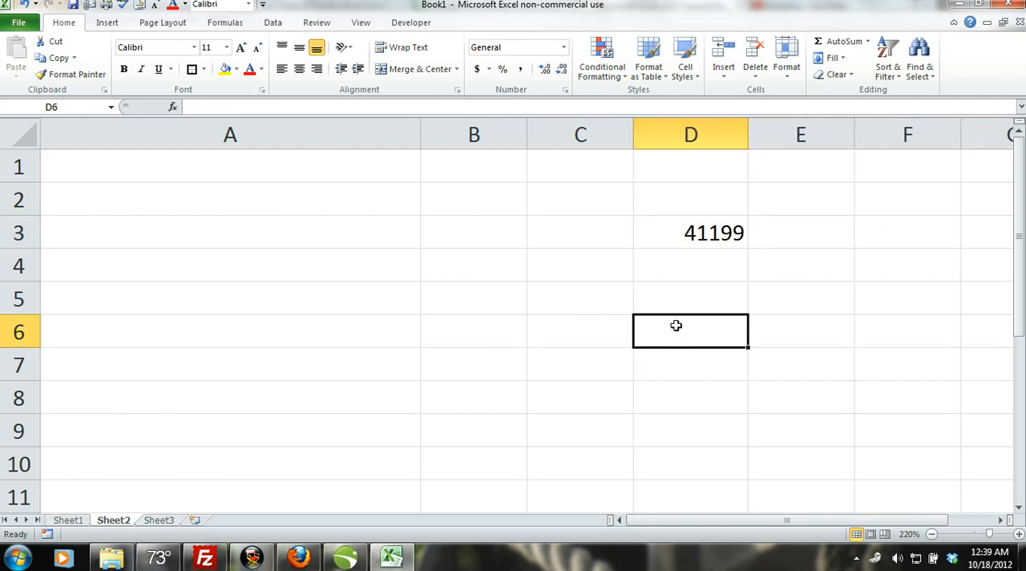
click(690, 232)
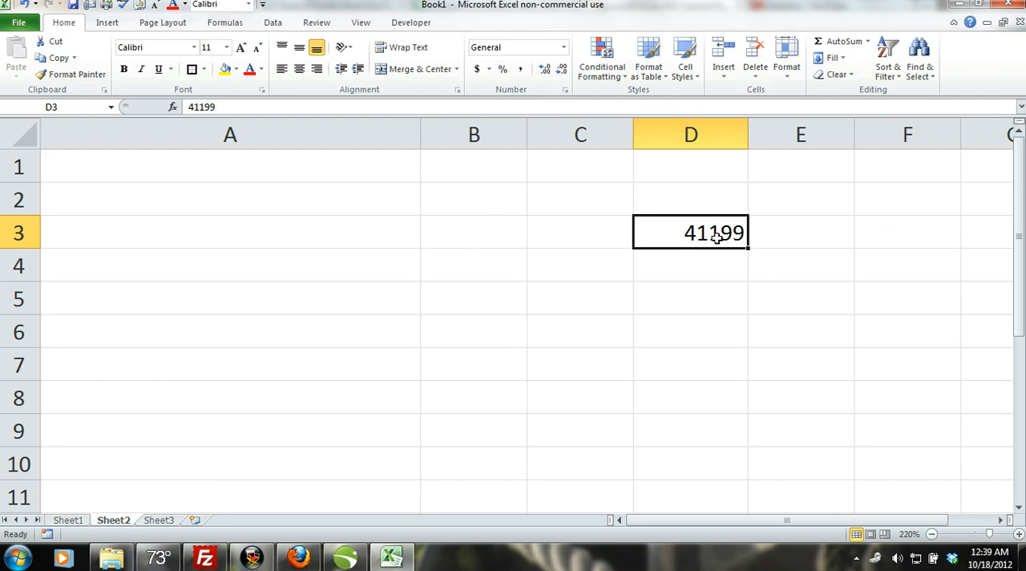
click(690, 297)
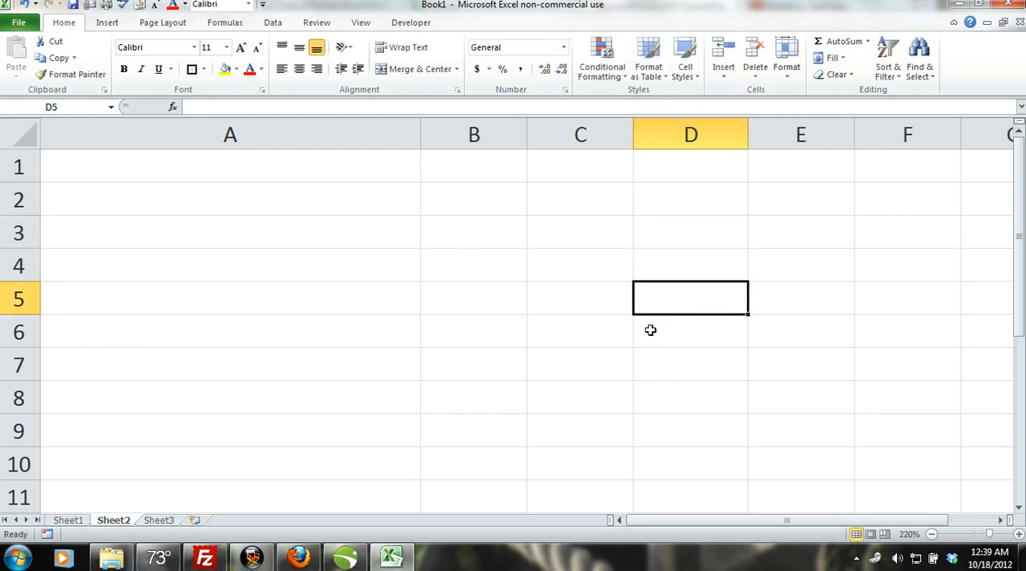
Step: Enter 'Sales Forecast' in C3, widen column C to fit it, then clear C3
click(580, 233)
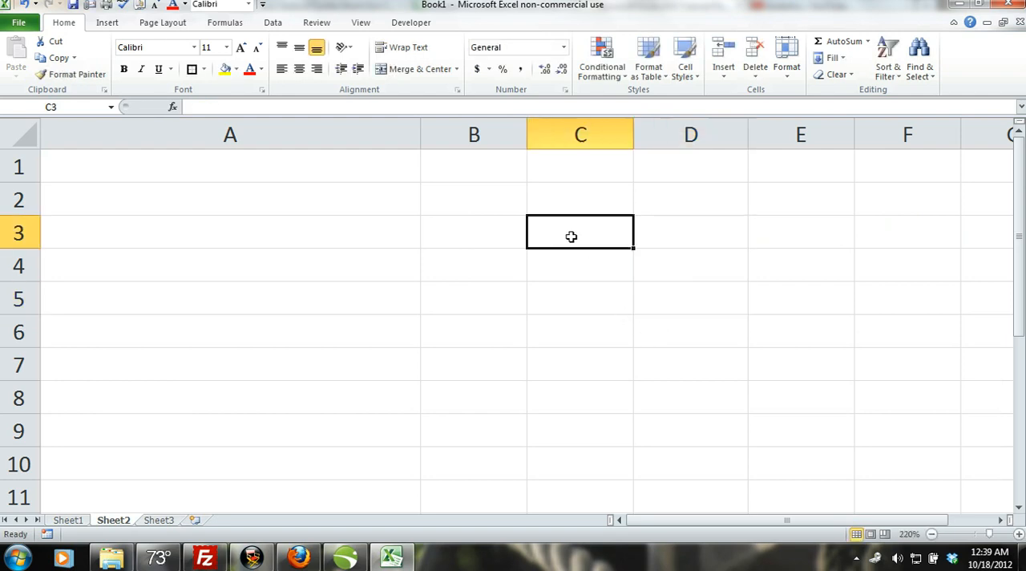
text(S)
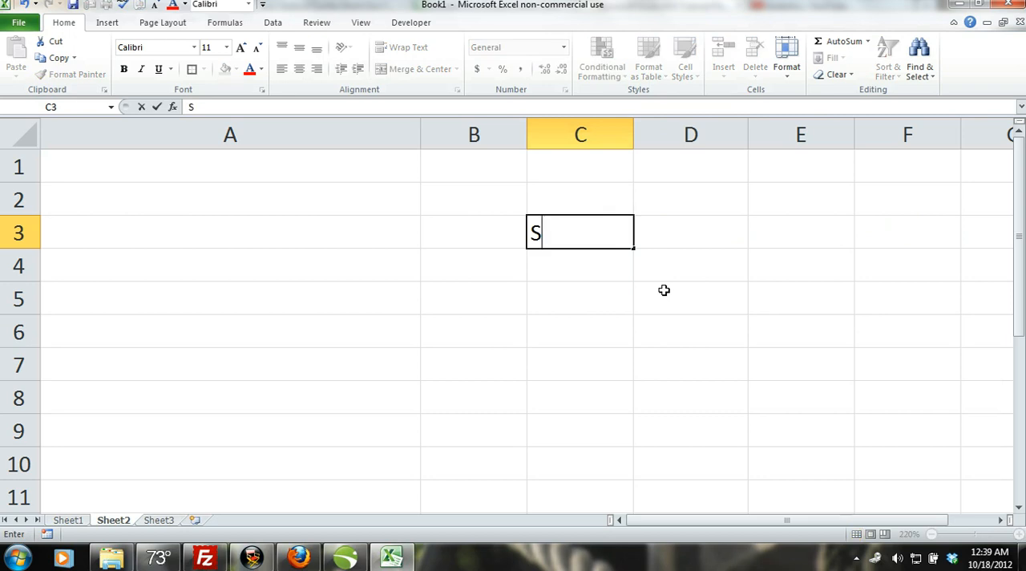
text(ales Fore)
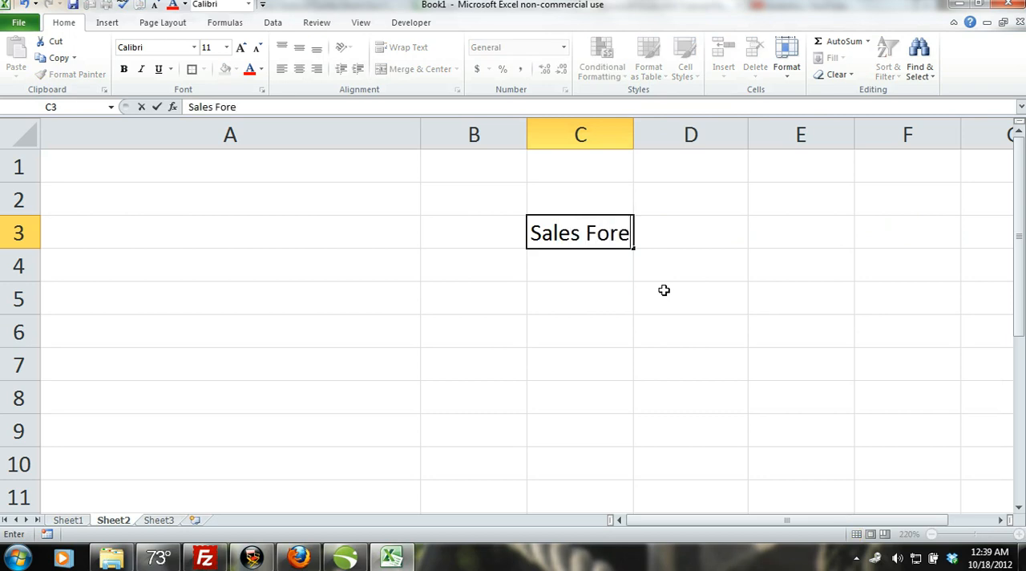
text(cast)
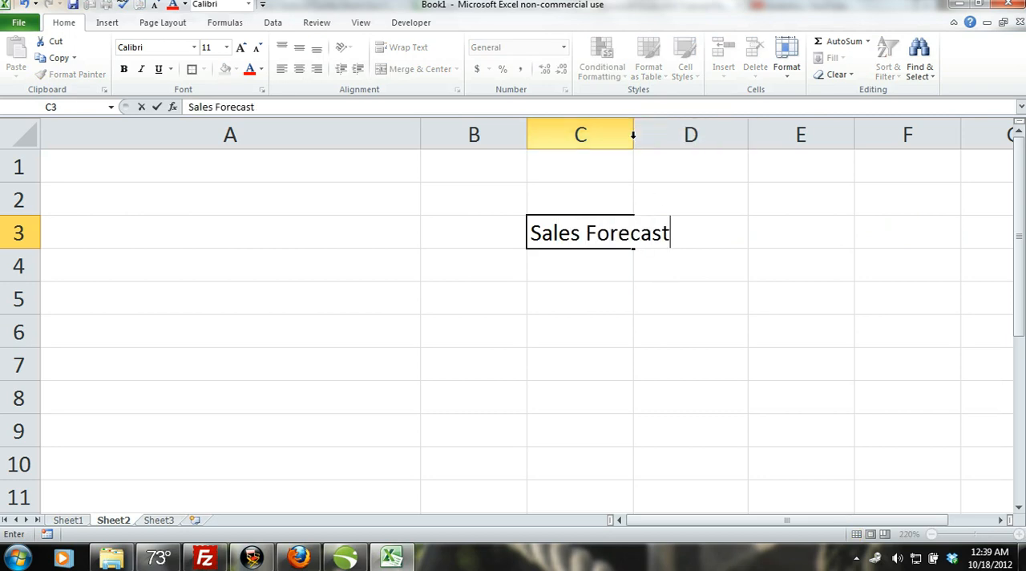
click(605, 363)
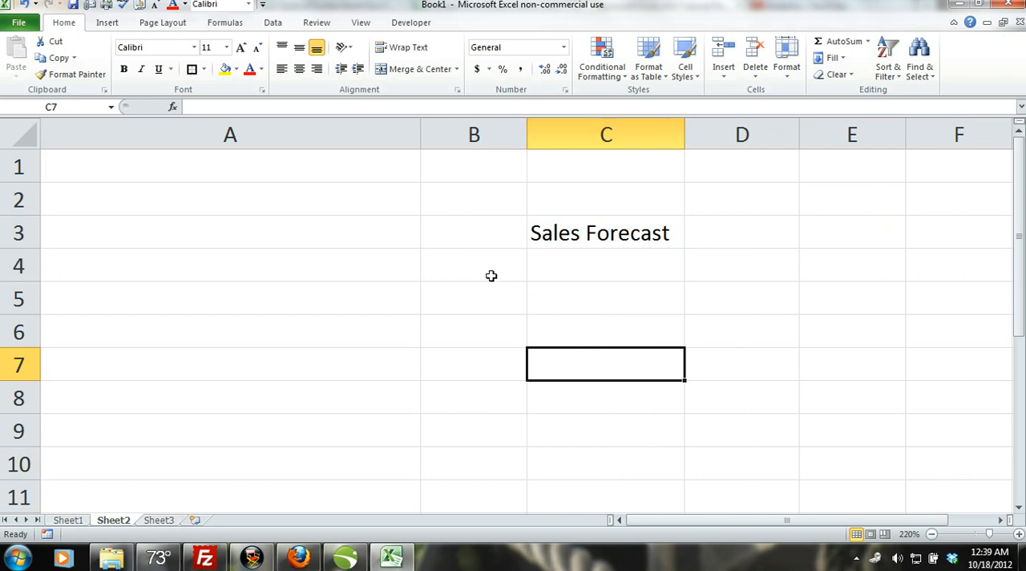
click(606, 233)
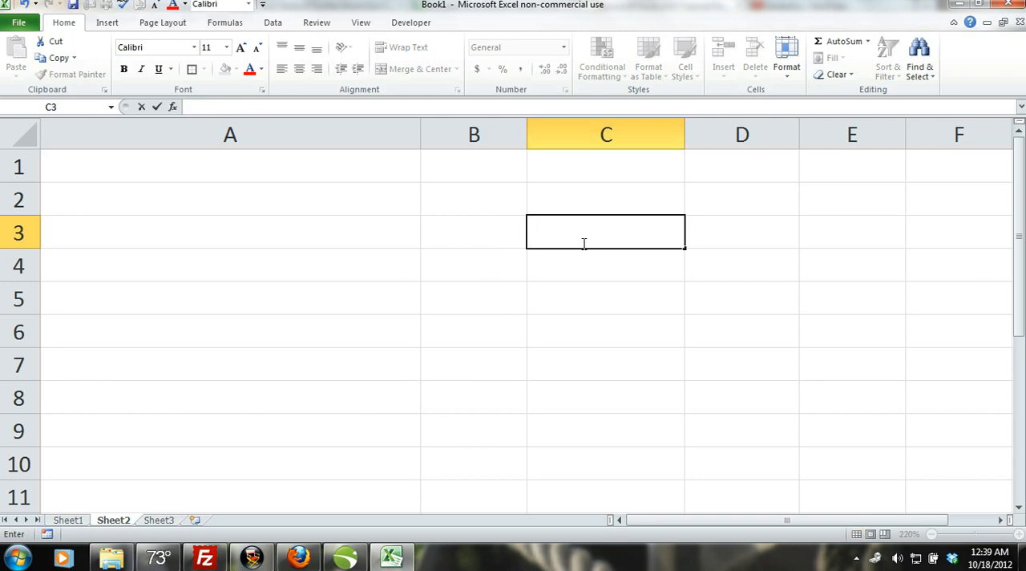
text(7-Up)
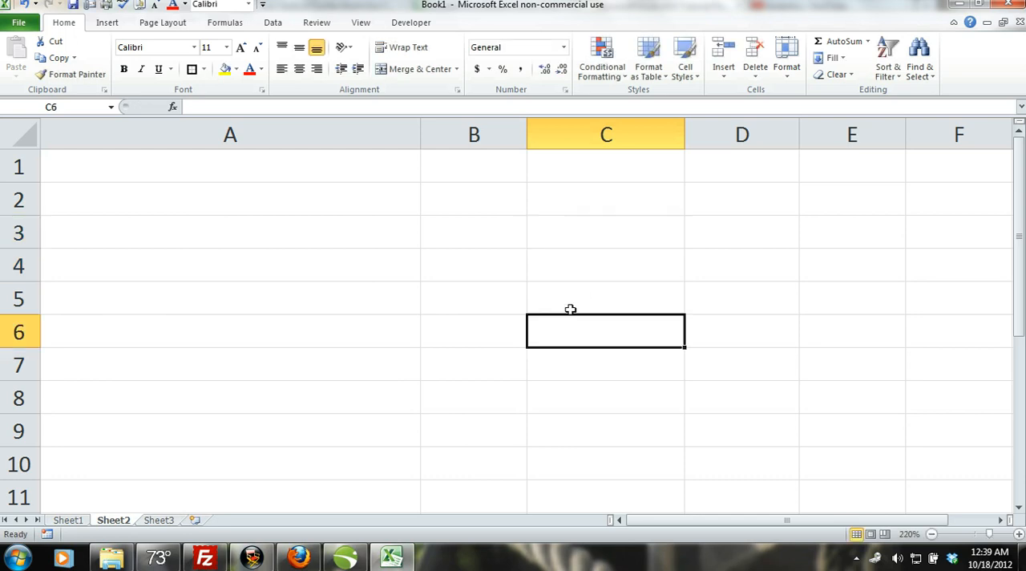
mouse_move(571, 284)
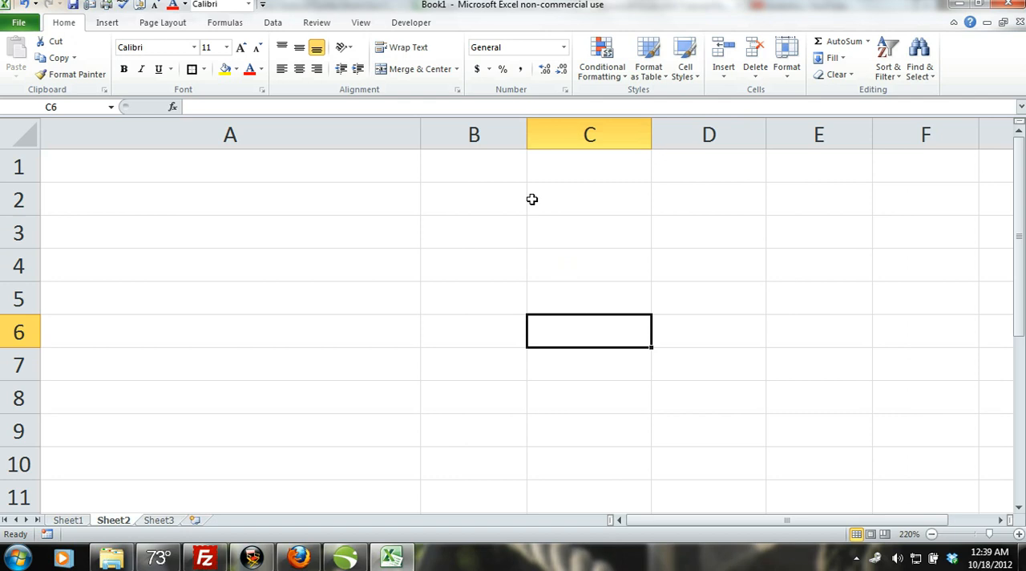
Step: Add B3 and C3 with =B3+C3 in D3, then change B3 to 3 so D3 shows 8
click(473, 233)
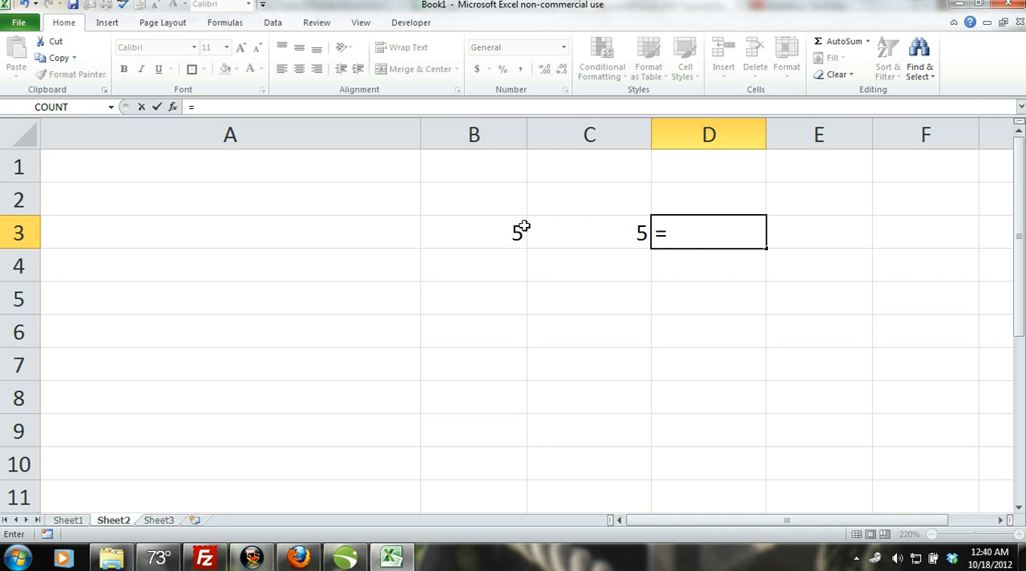
click(473, 233)
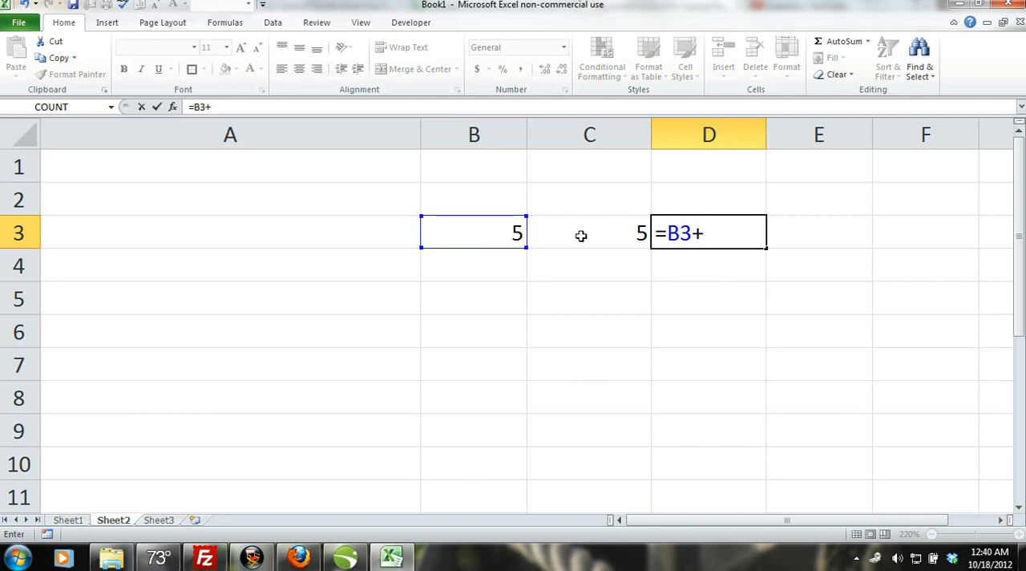
key(Return)
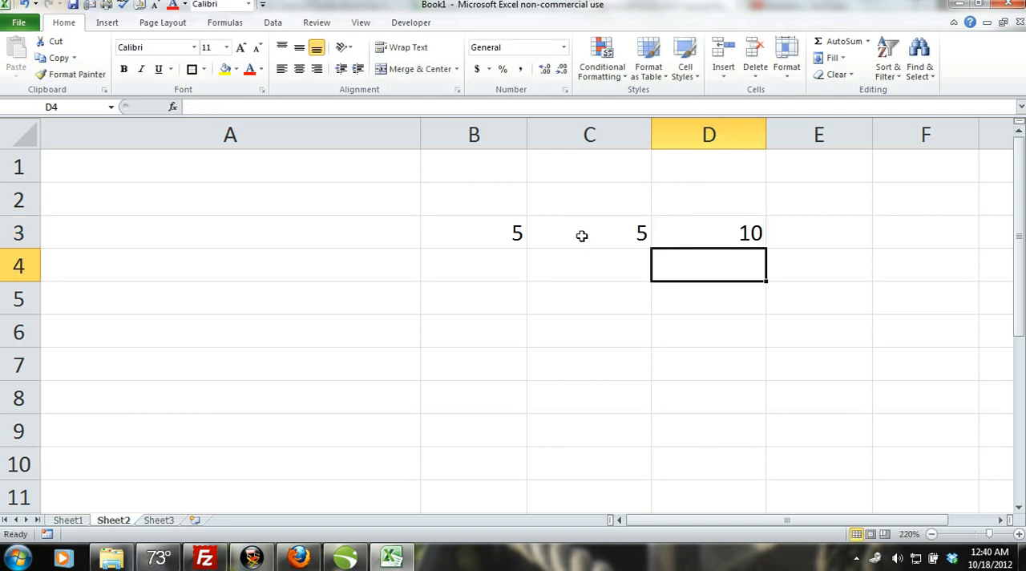
click(474, 232)
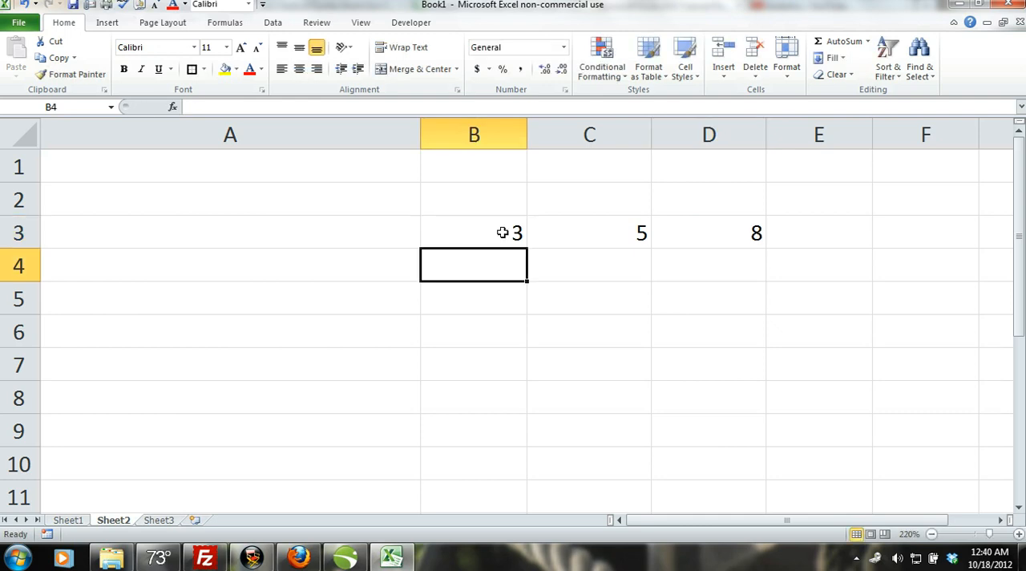
click(473, 232)
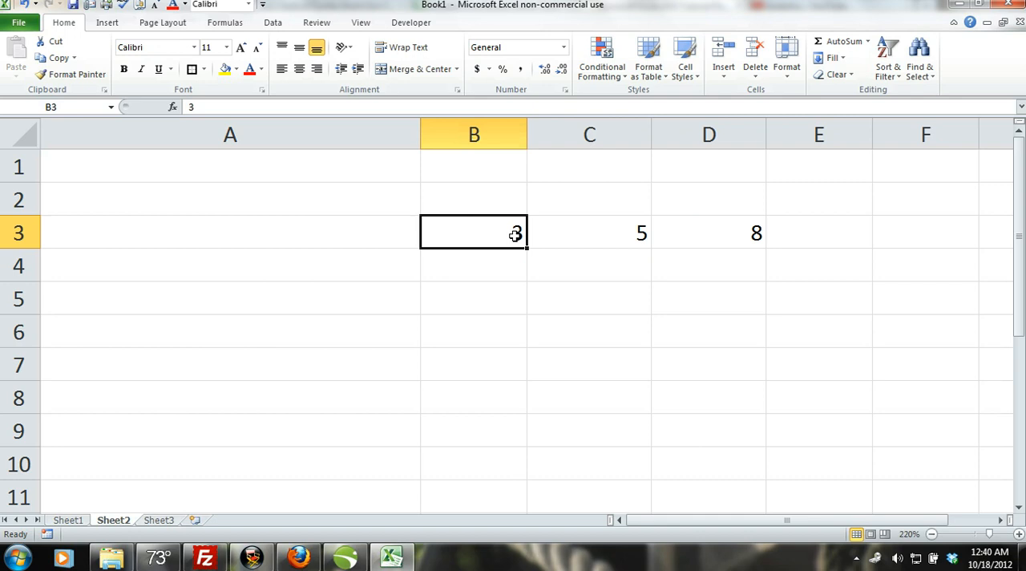
mouse_move(124, 201)
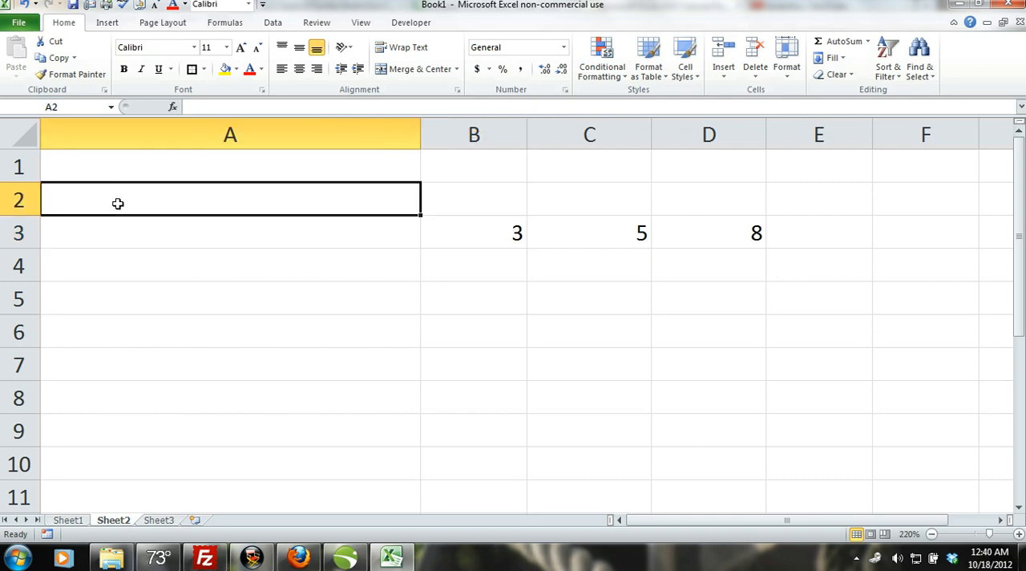
Step: Type long digit strings into A2 and A4, displayed as 1.23457E+18 and 1.23457E+15
text(1234567890)
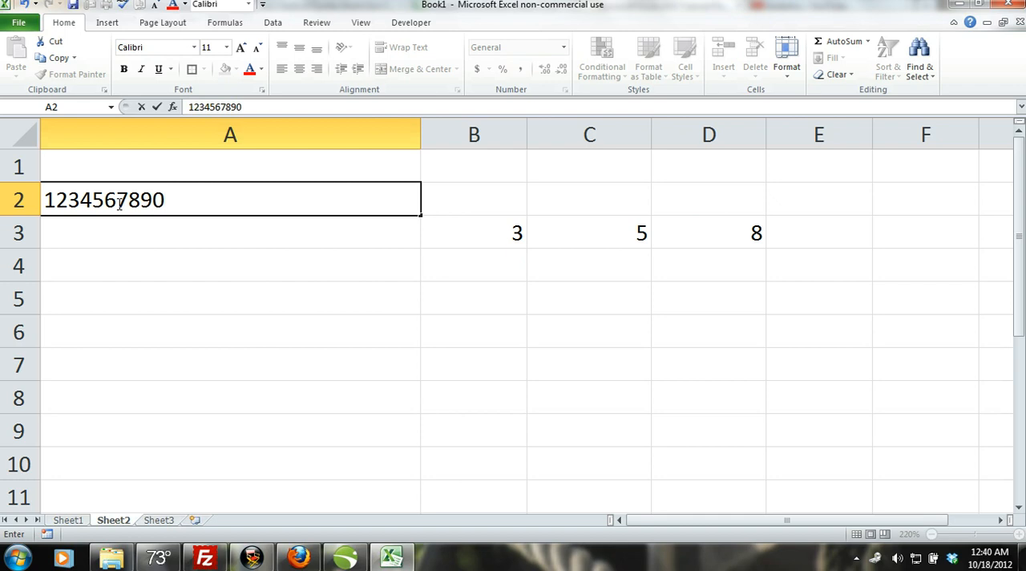
text(1234)
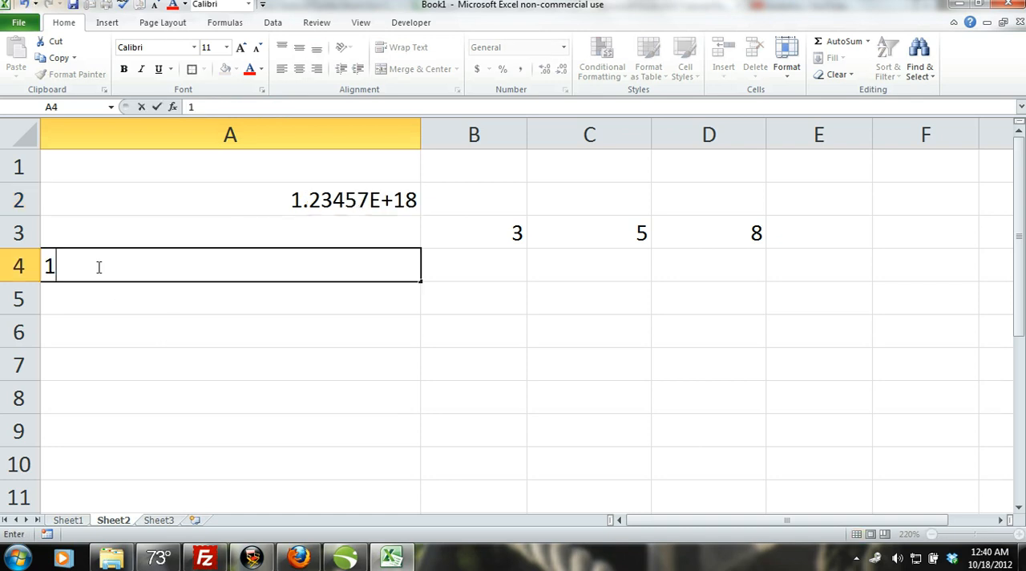
text(2345678)
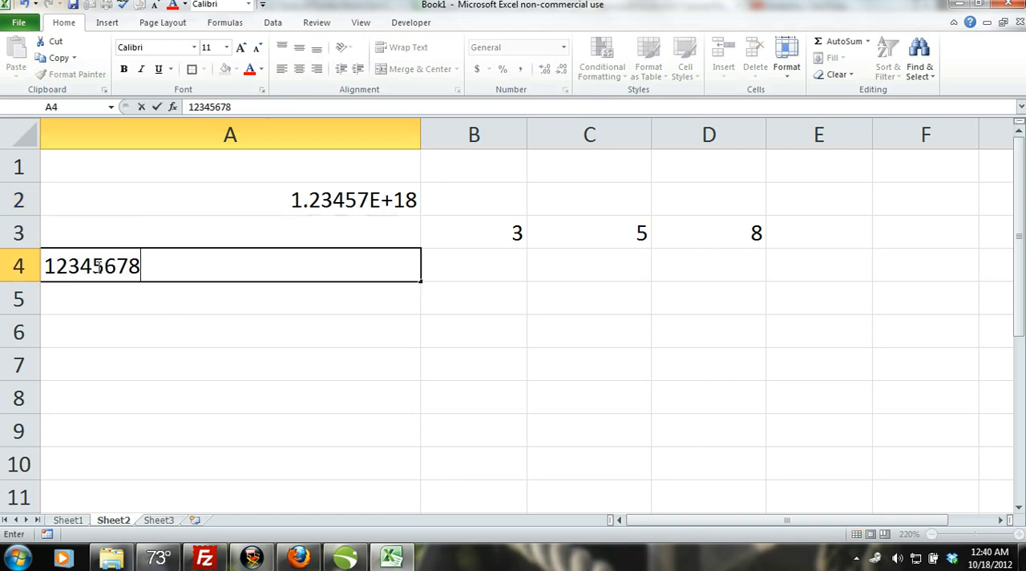
text(90123)
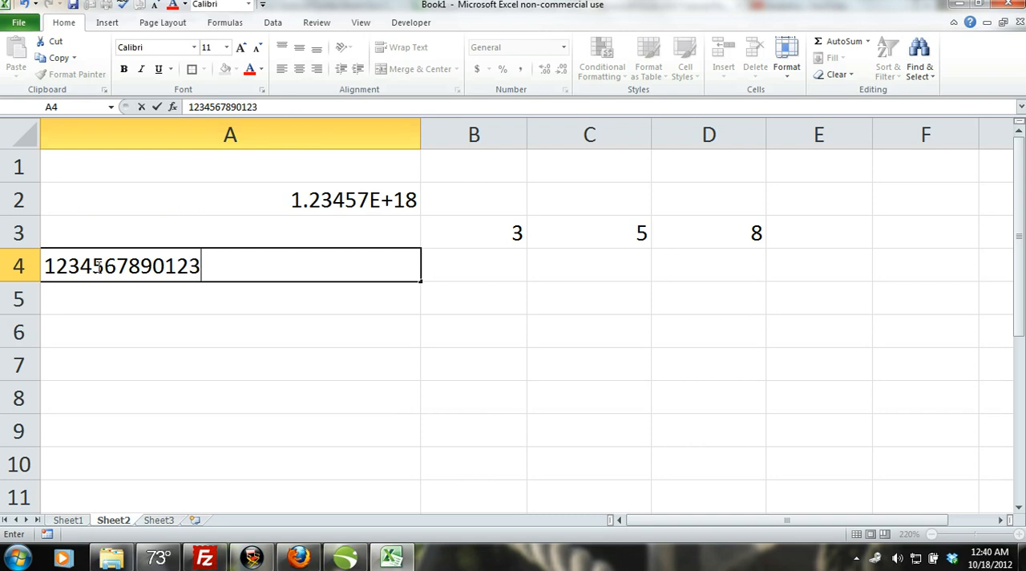
text(456)
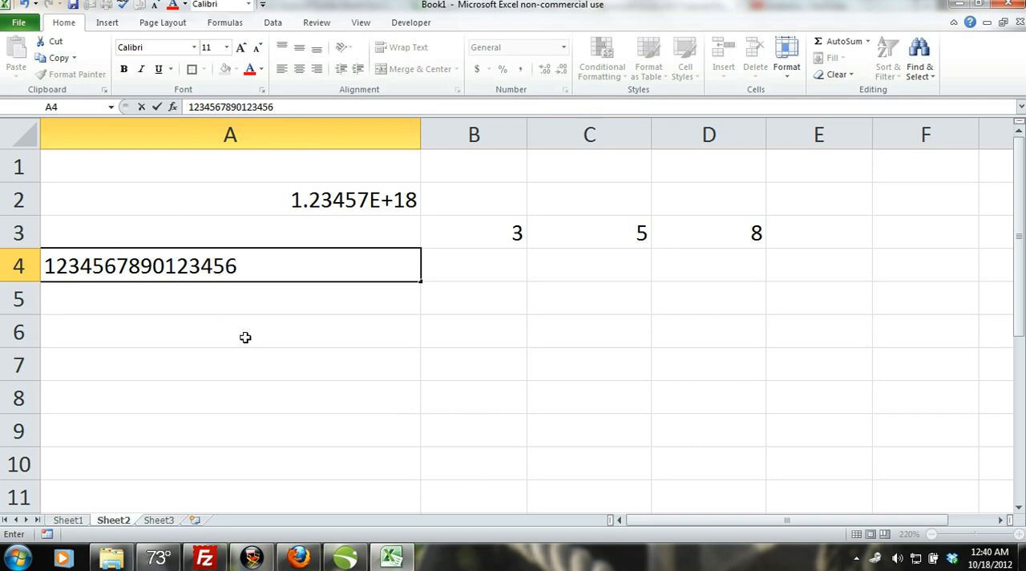
key(Return)
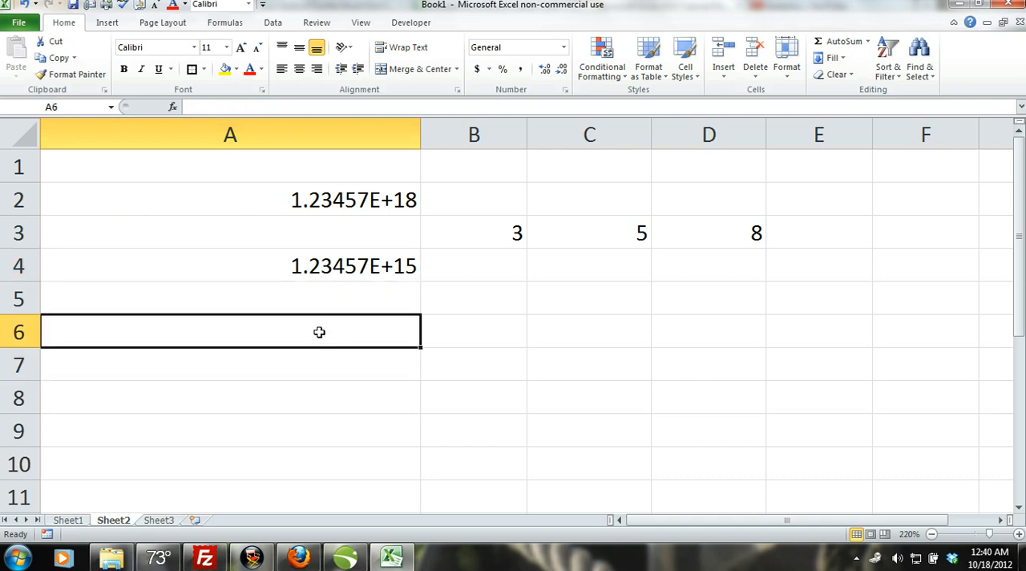
Step: Set cell A6's number format to Text via Format Cells
right_click(319, 331)
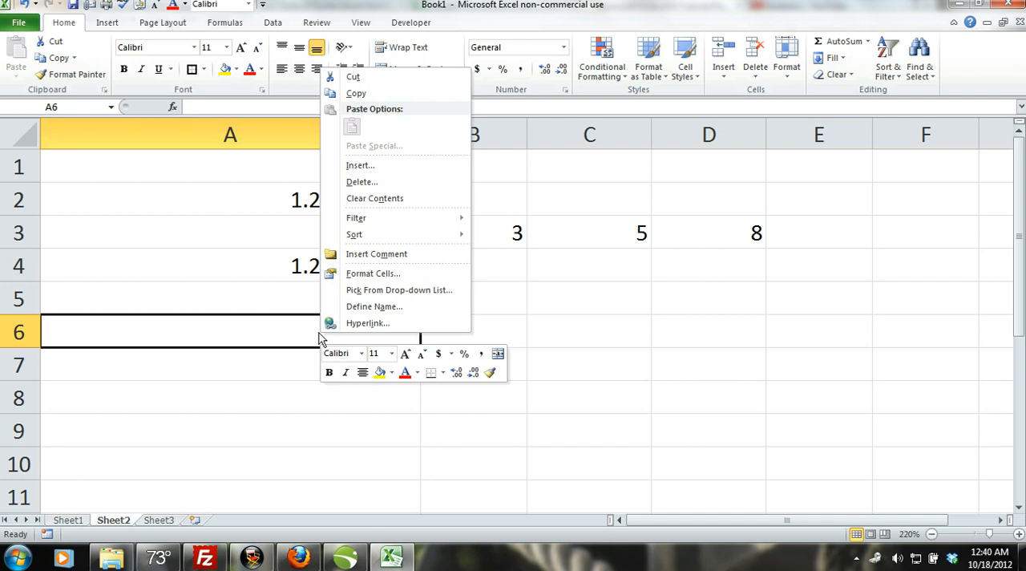
mouse_move(373, 273)
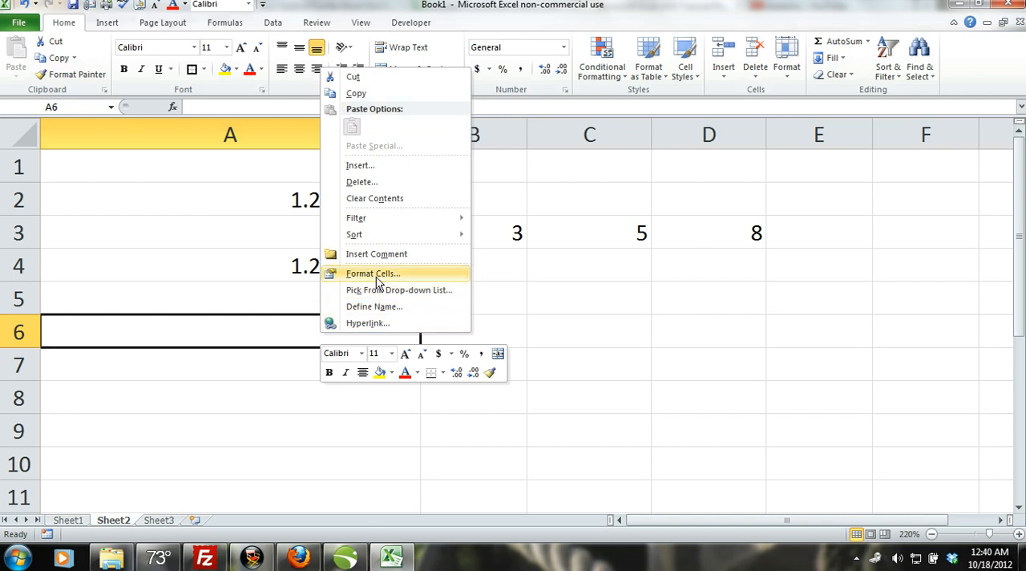
click(372, 273)
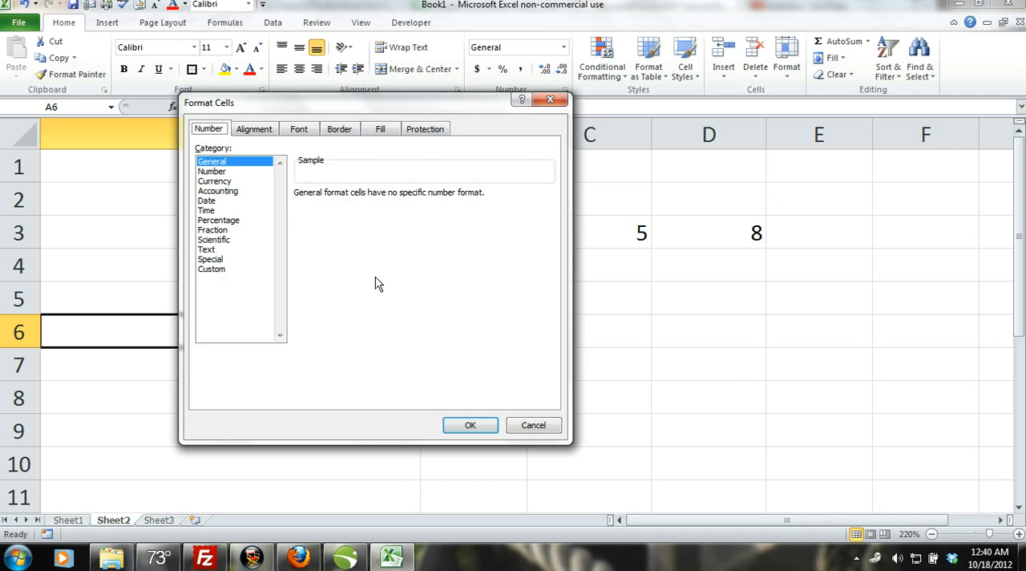
mouse_move(209, 129)
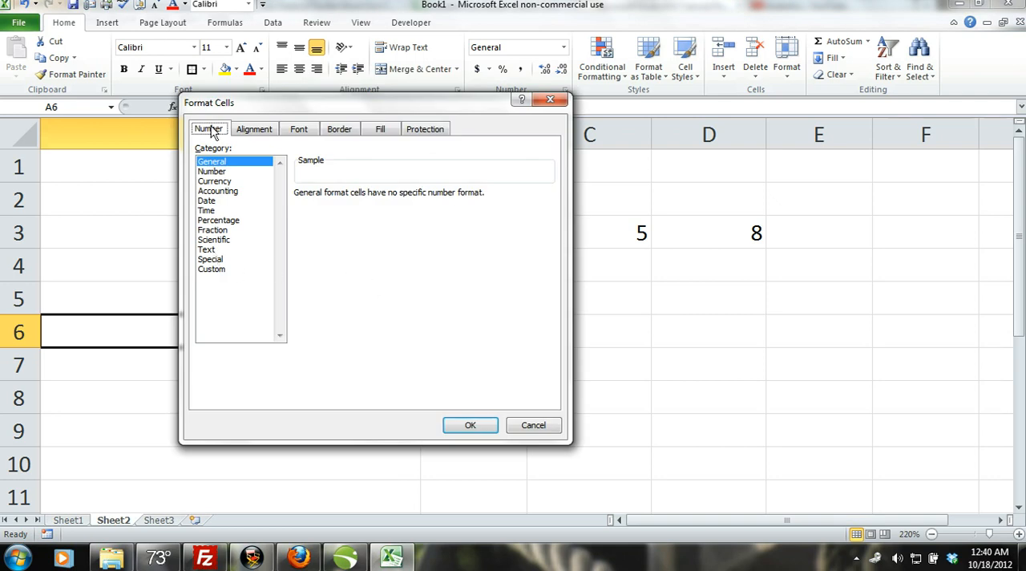
mouse_move(228, 136)
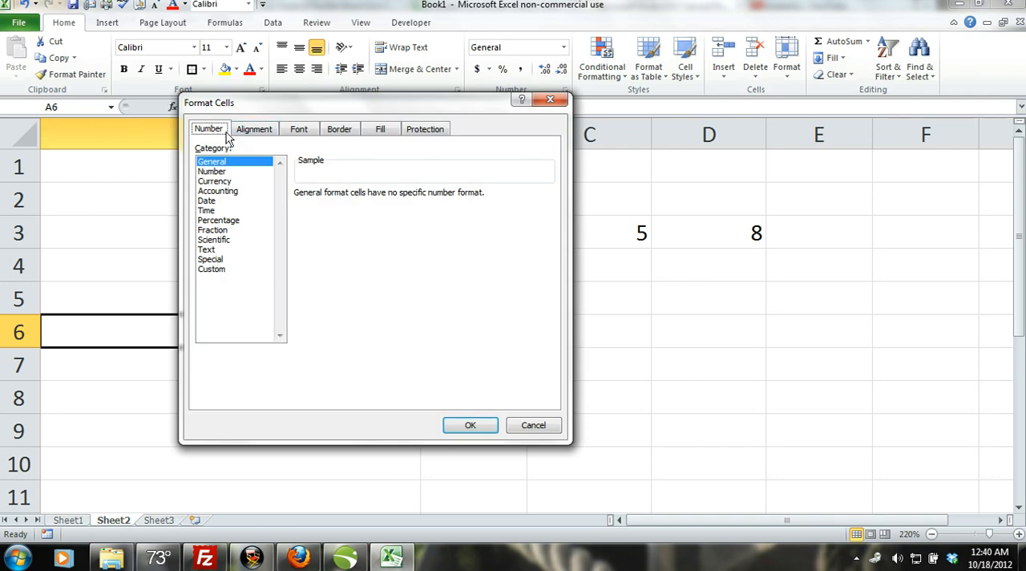
mouse_move(216, 132)
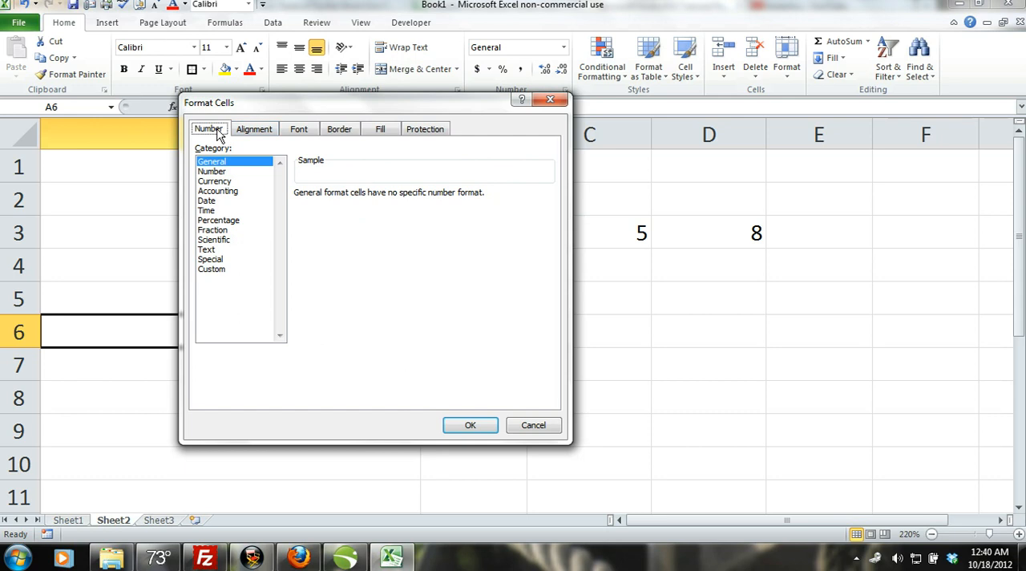
click(206, 250)
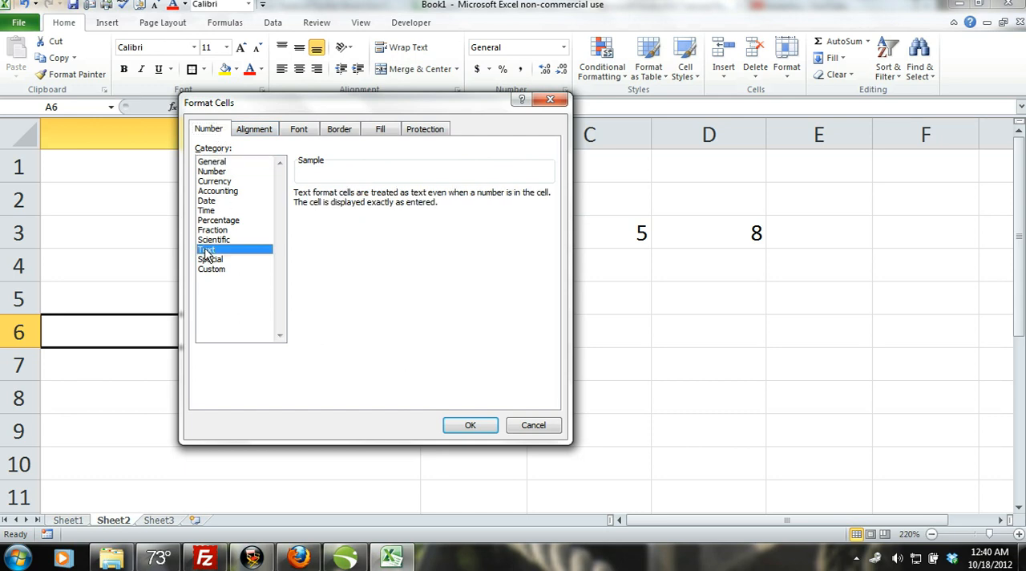
click(471, 425)
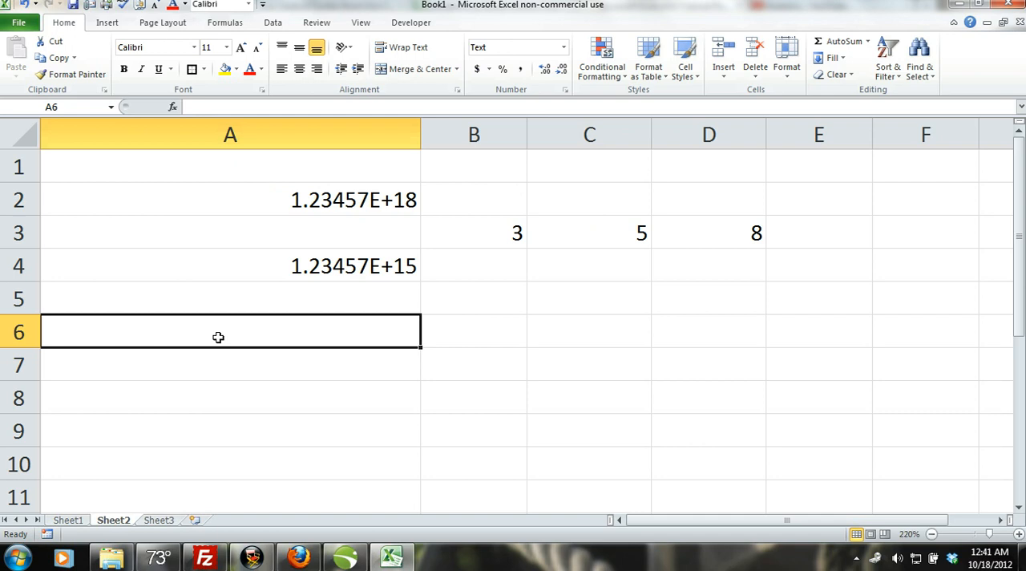
text(123456789)
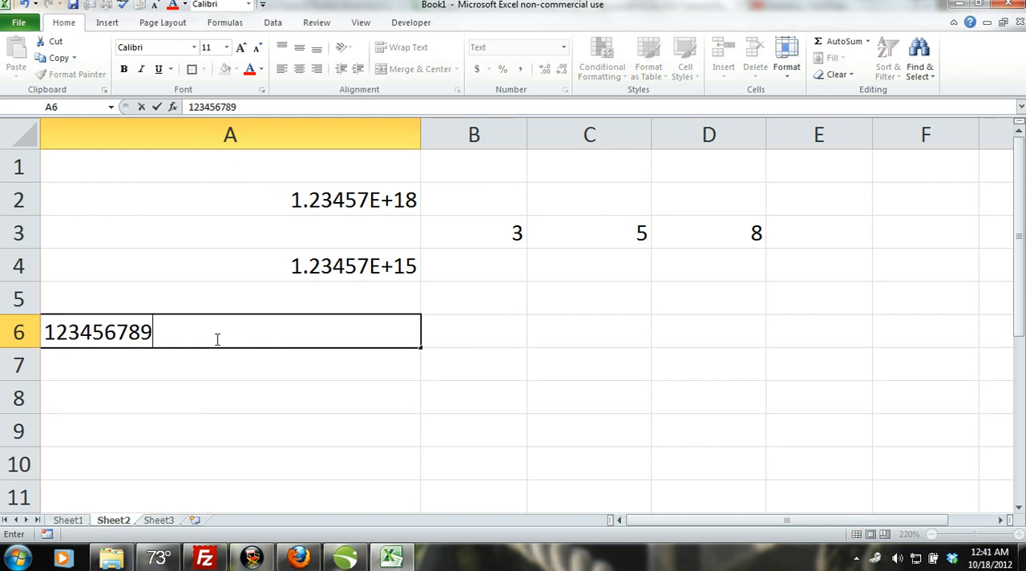
text(012345)
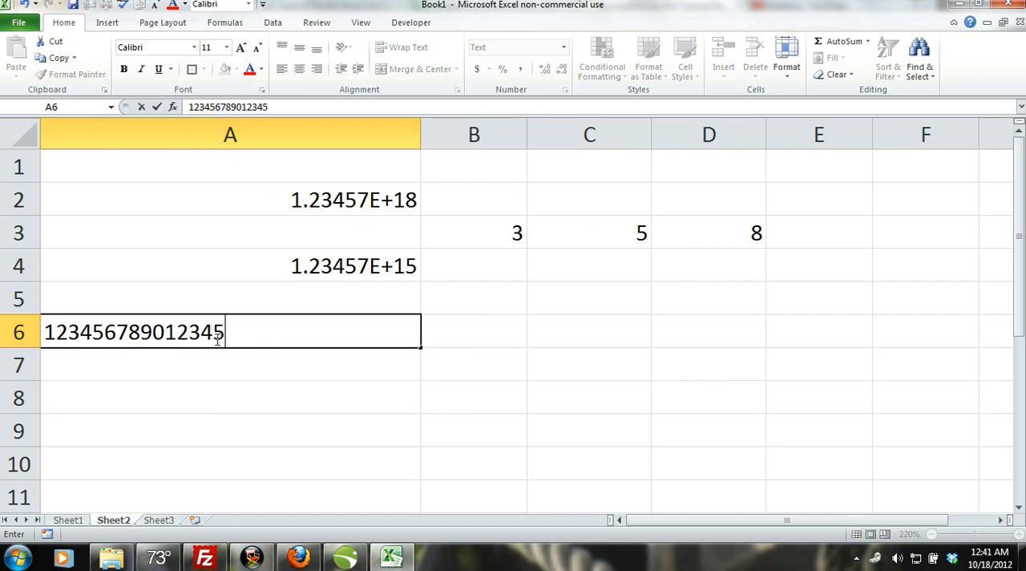
text(6789012345678)
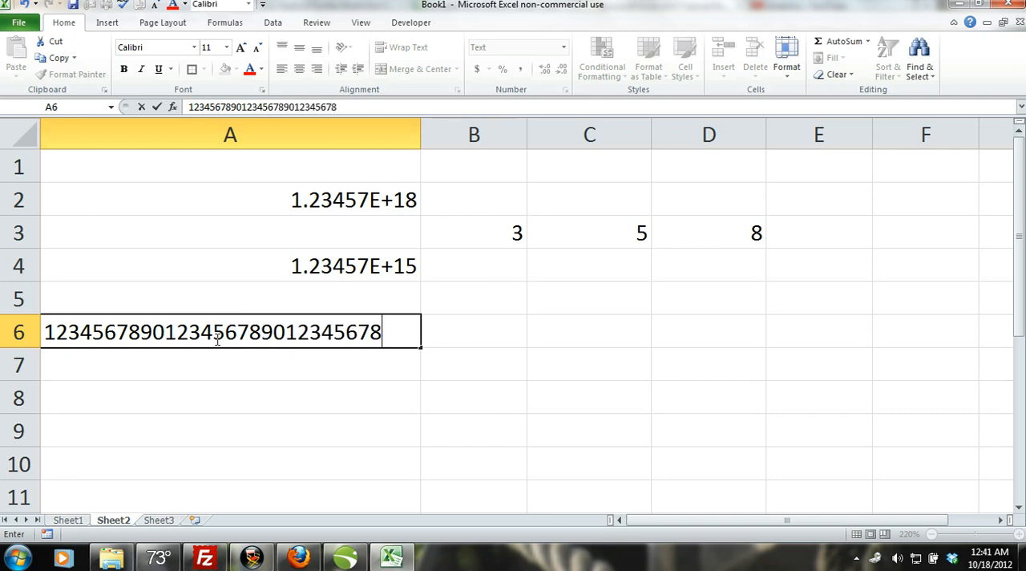
click(230, 431)
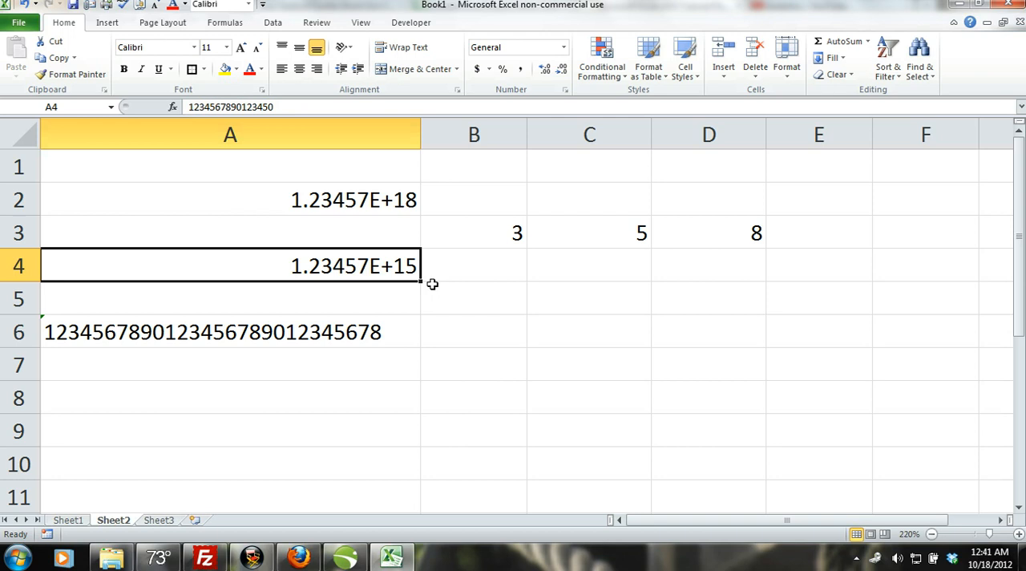
click(230, 200)
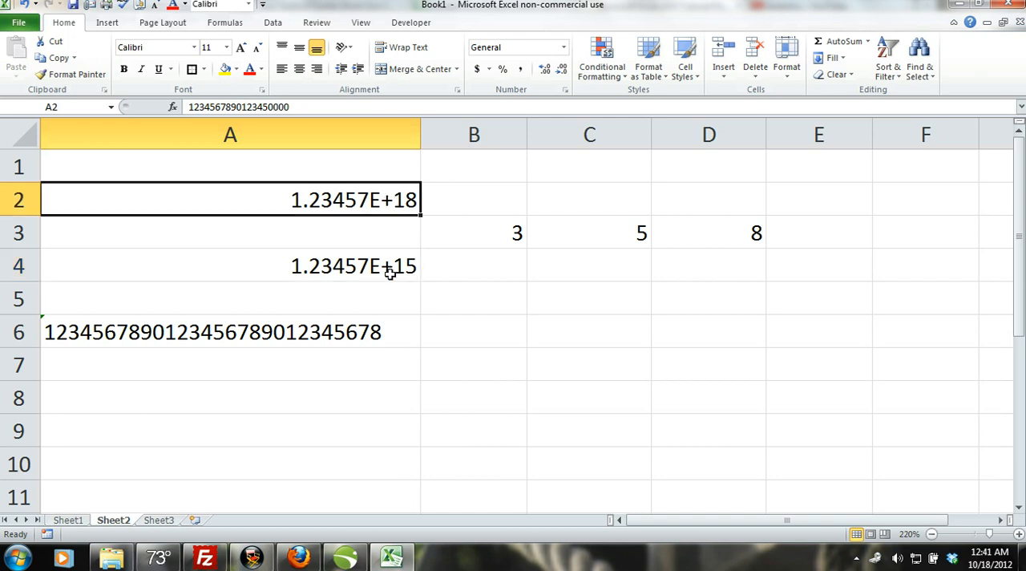
mouse_move(453, 308)
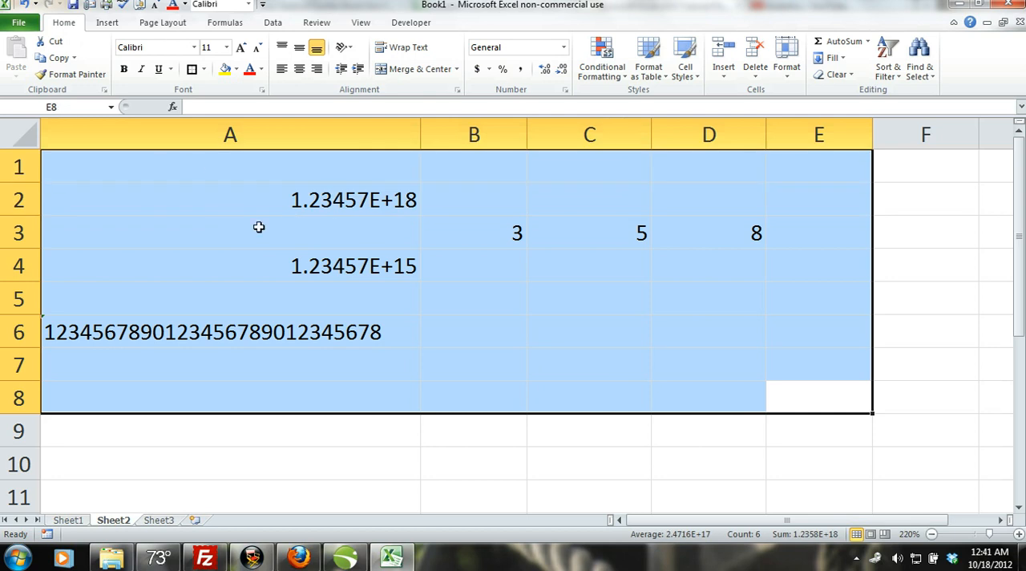
Step: Delete the contents of A1:E8 and enter 'Type in data' in D4 and D6
right_click(259, 226)
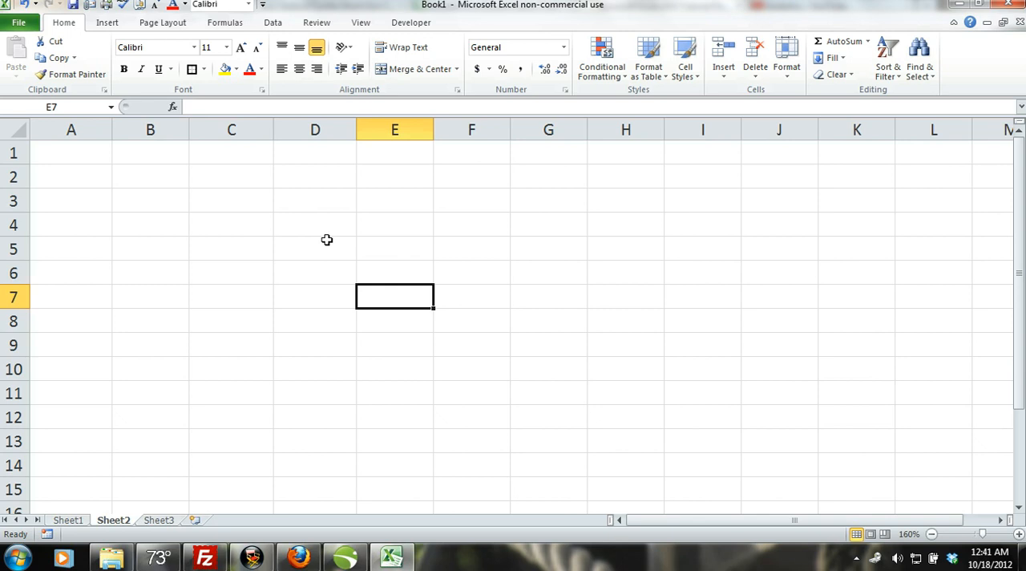
click(314, 225)
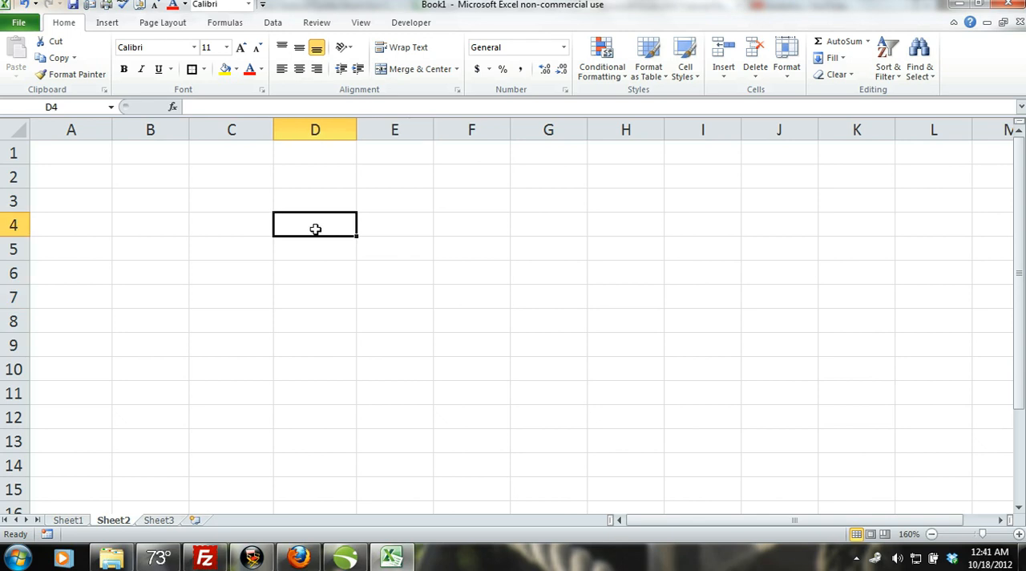
text(Type in data)
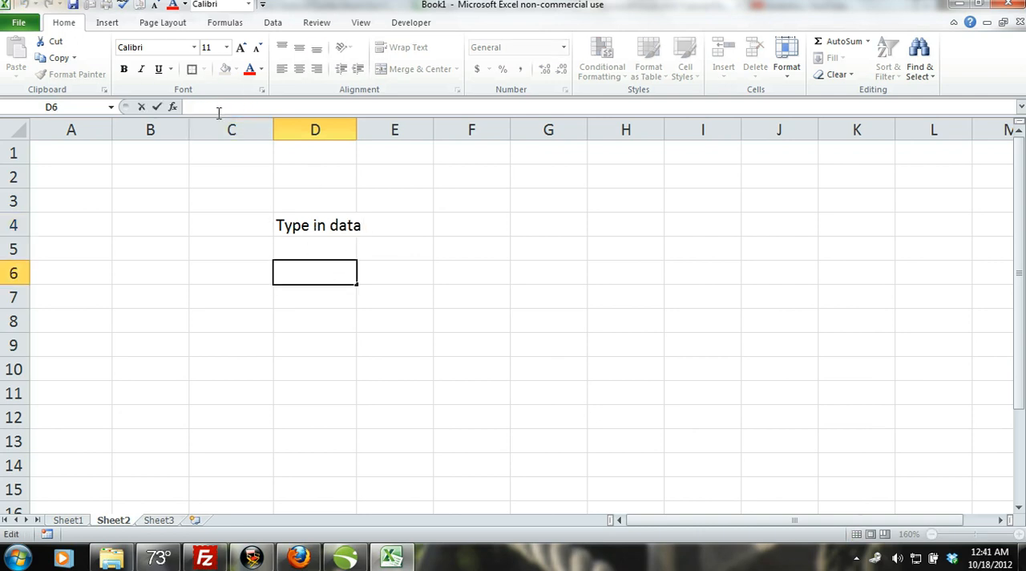
text(Type in data)
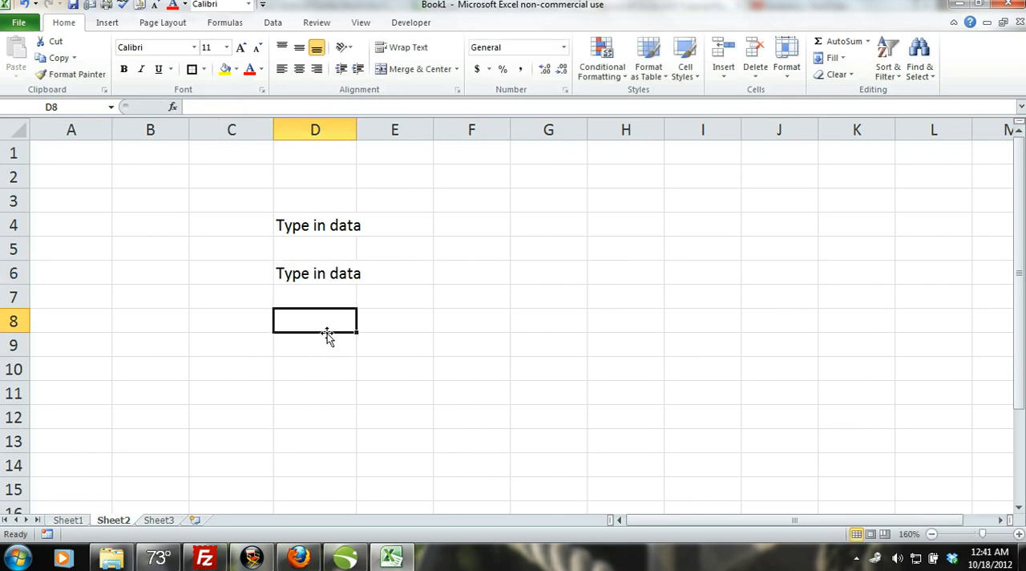
mouse_move(357, 130)
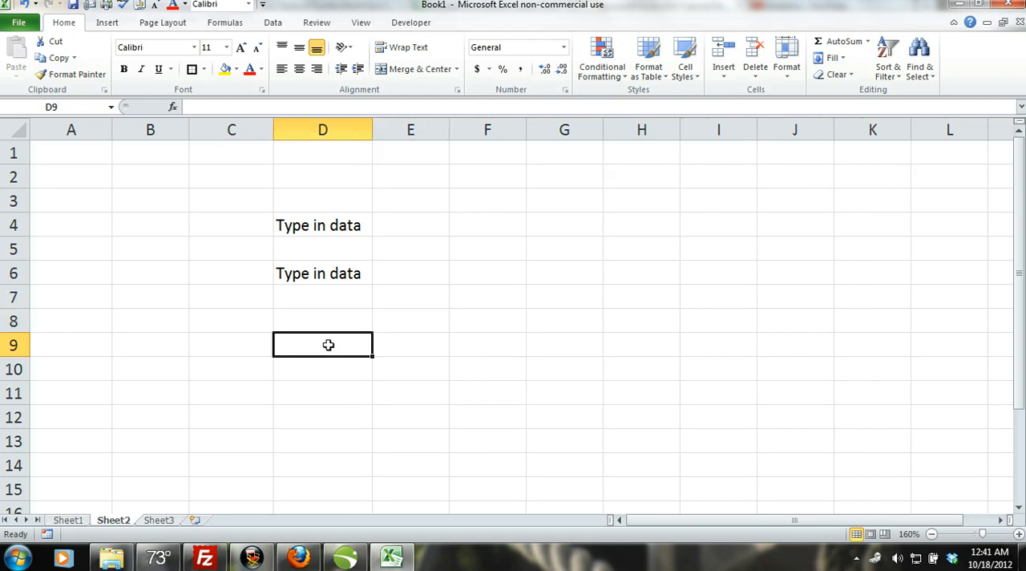
Step: Enter 5.3-4,00000 in cell D9
text(5)
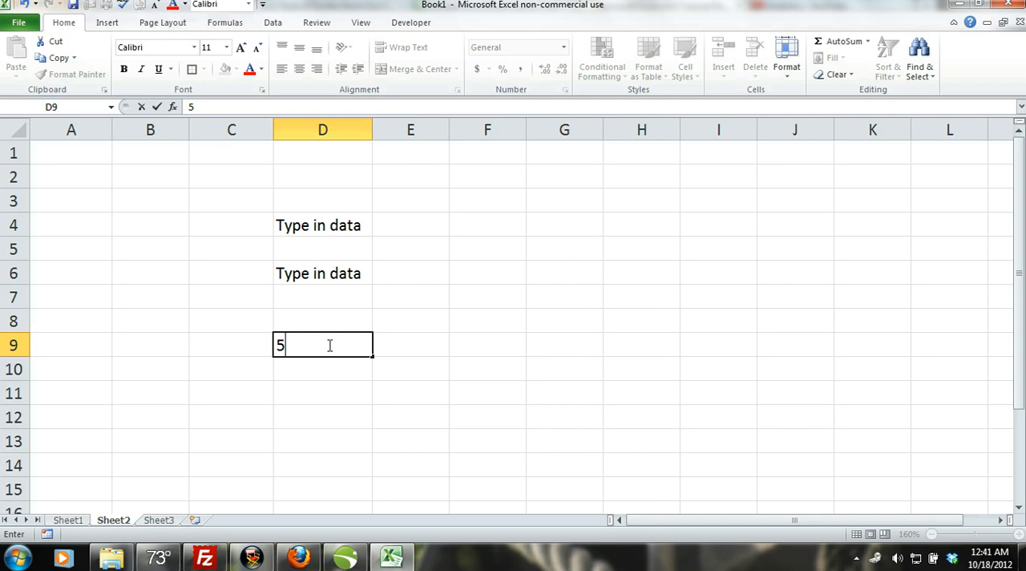
text(.)
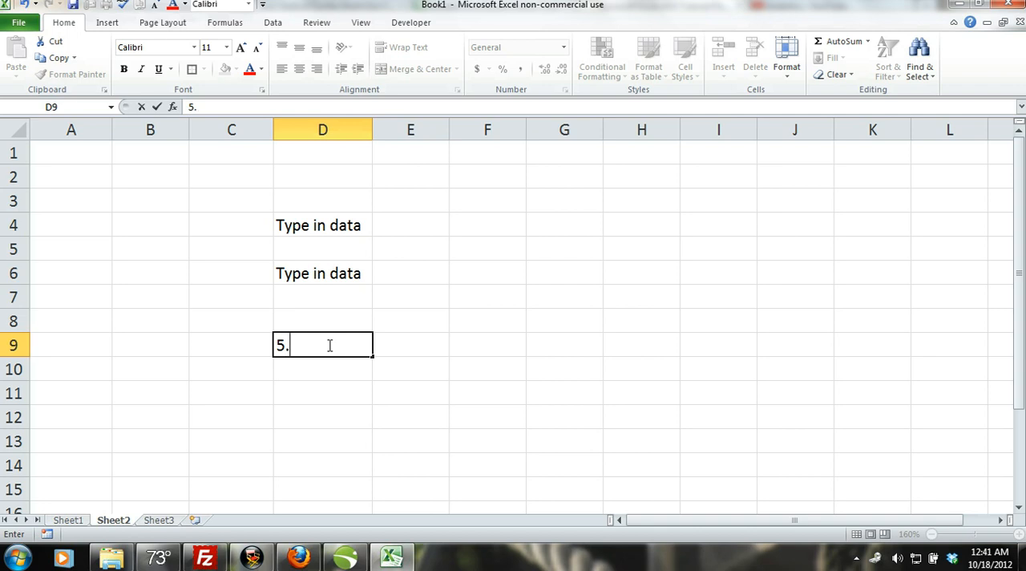
text(3-)
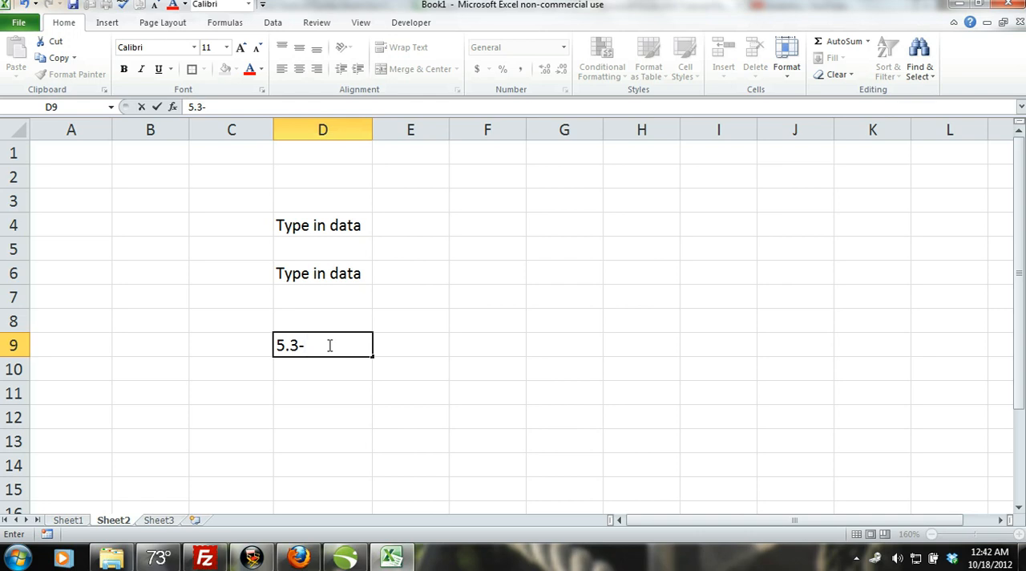
text(4)
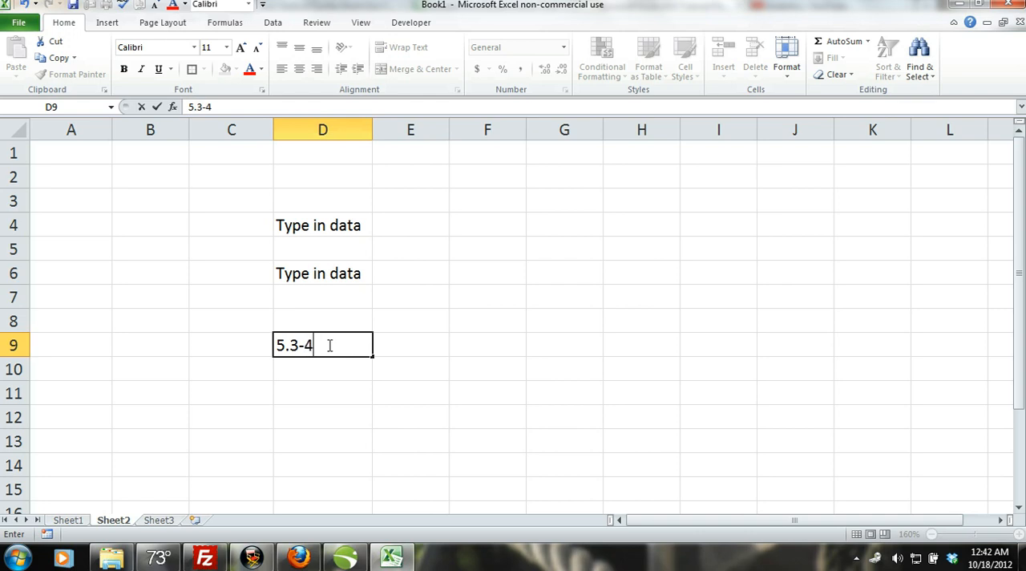
text(,00000)
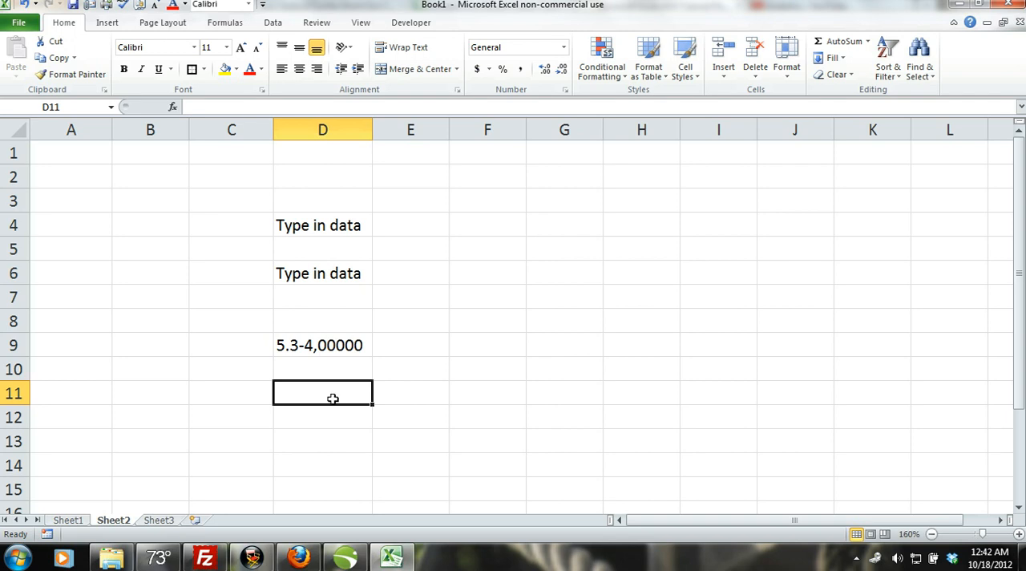
Step: Enter 'Im not typing that' in D11, clear D4, D6 and D9, and widen column D
text(I)
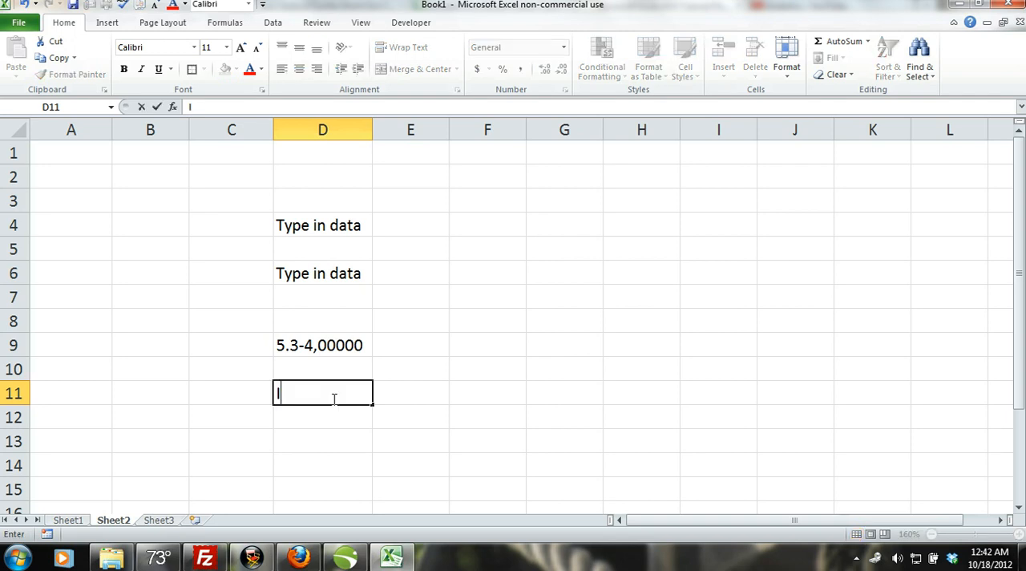
text(m not ty)
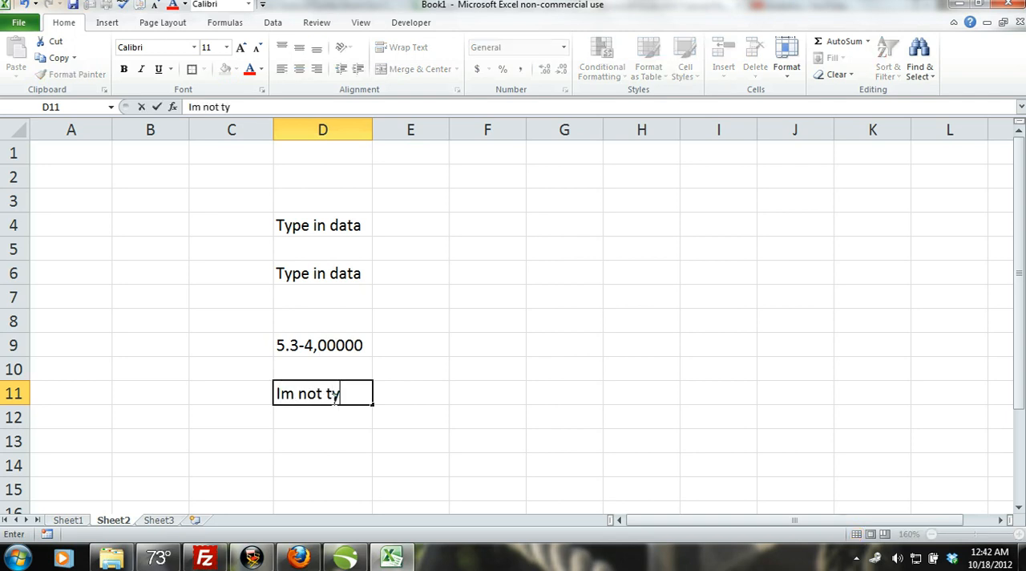
text(ping that)
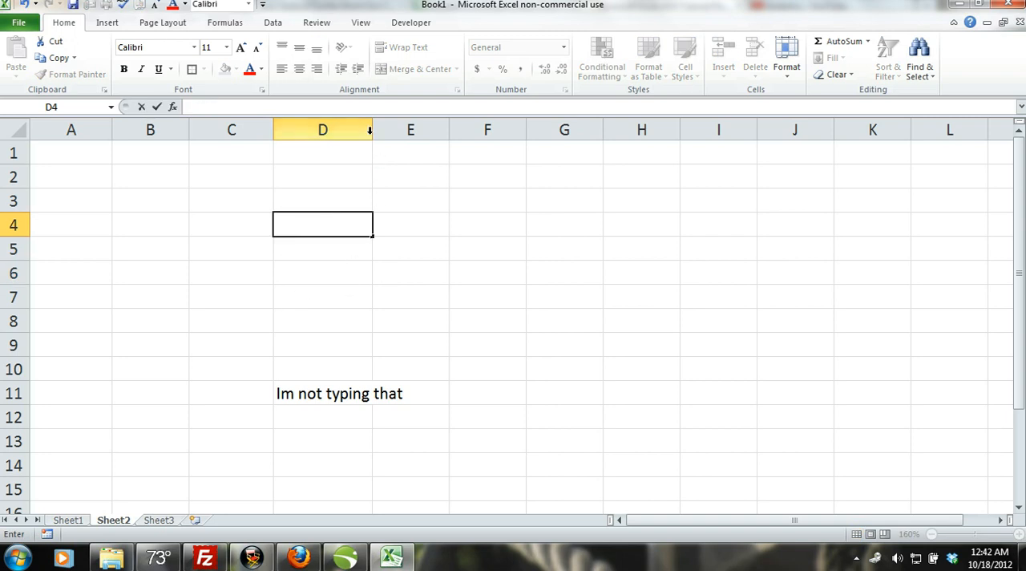
click(323, 129)
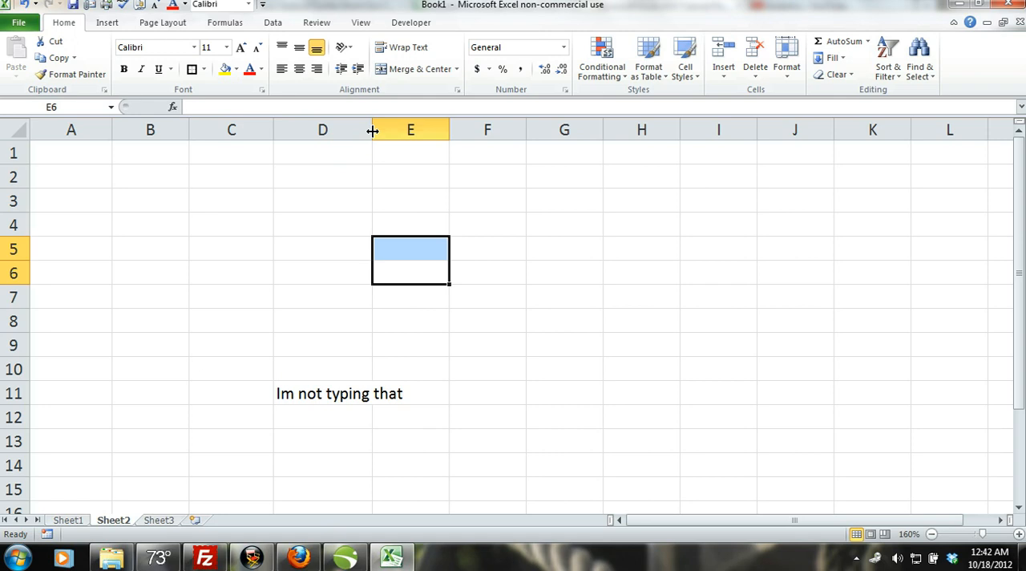
click(322, 393)
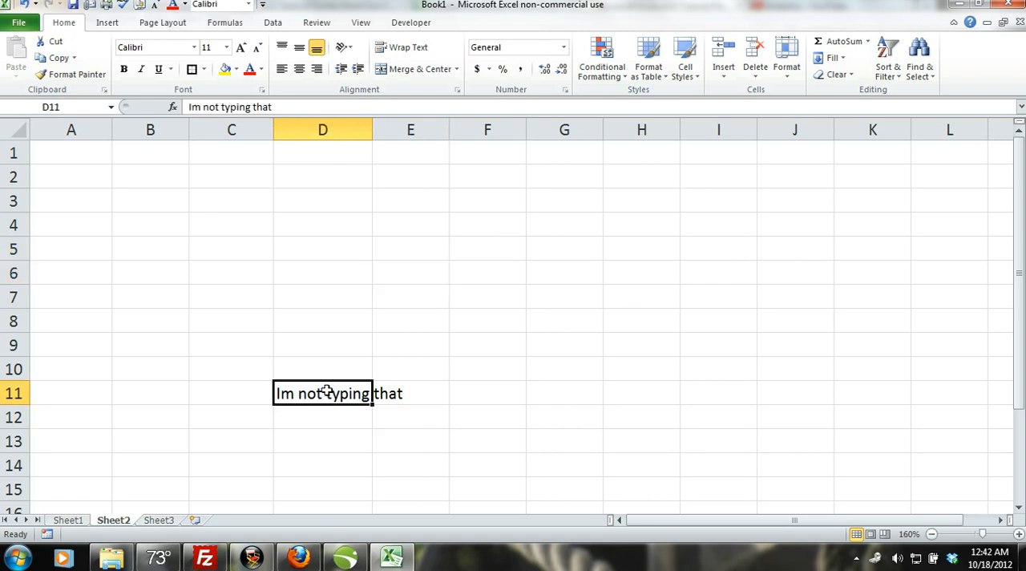
mouse_move(372, 128)
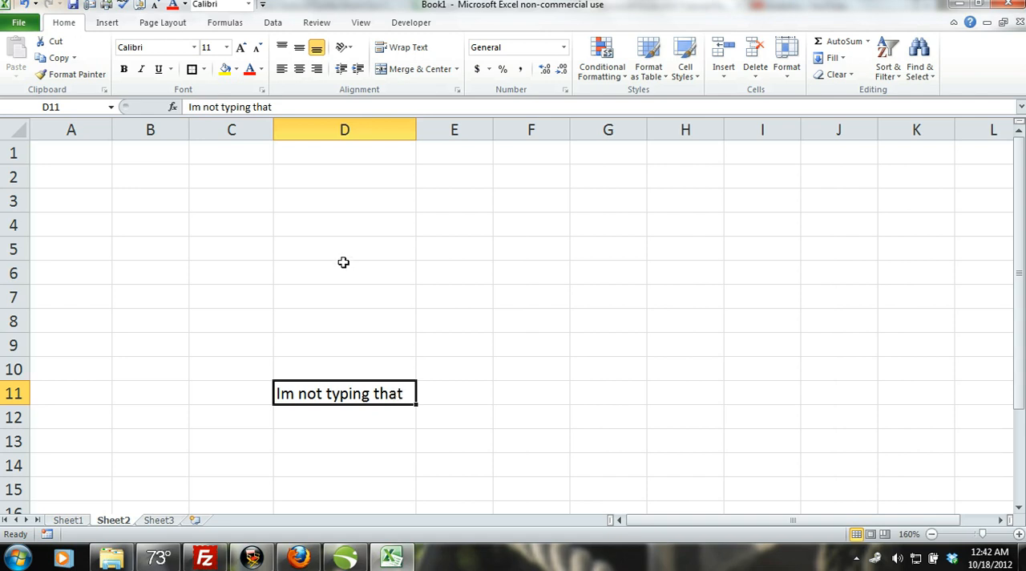
mouse_move(365, 349)
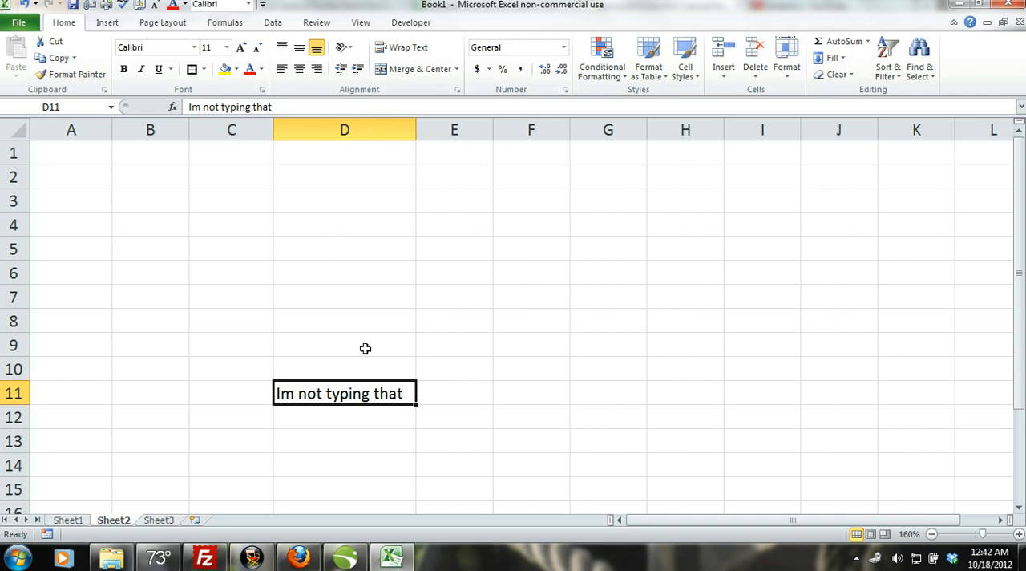
Step: Narrow column D and set the 'Im not typing that' text in D11 to font size 8
drag(416, 129, 405, 129)
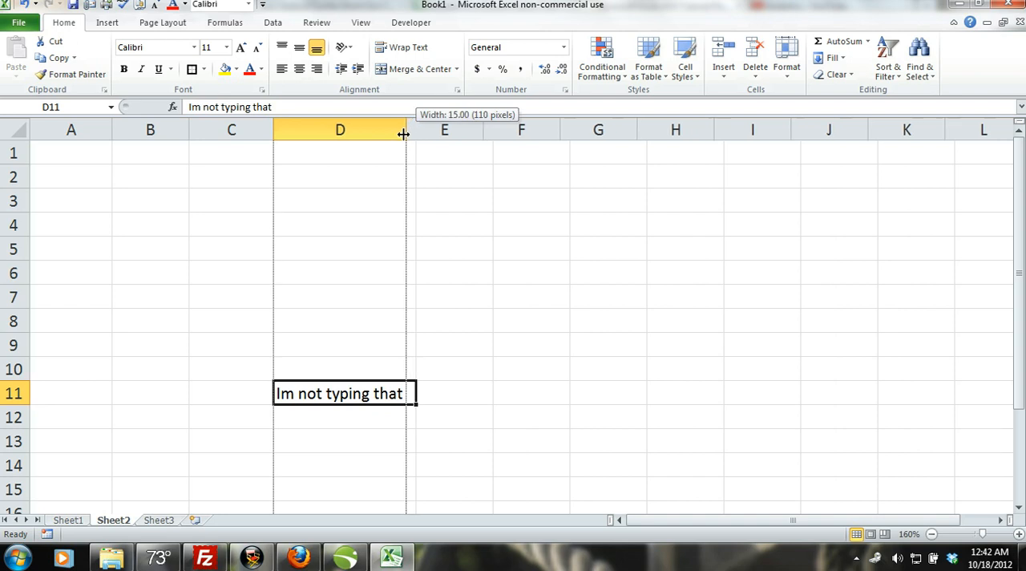
click(225, 47)
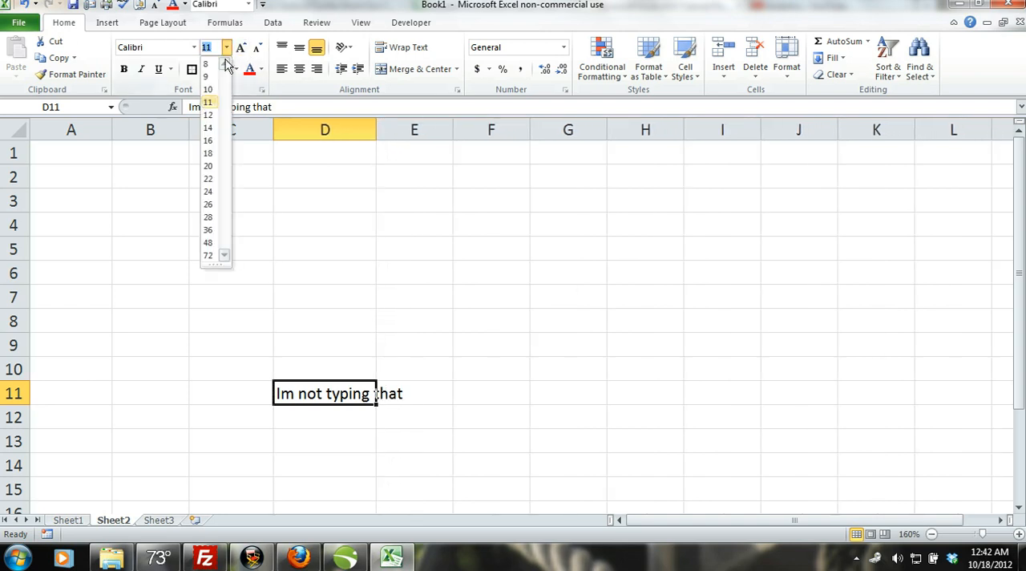
click(208, 64)
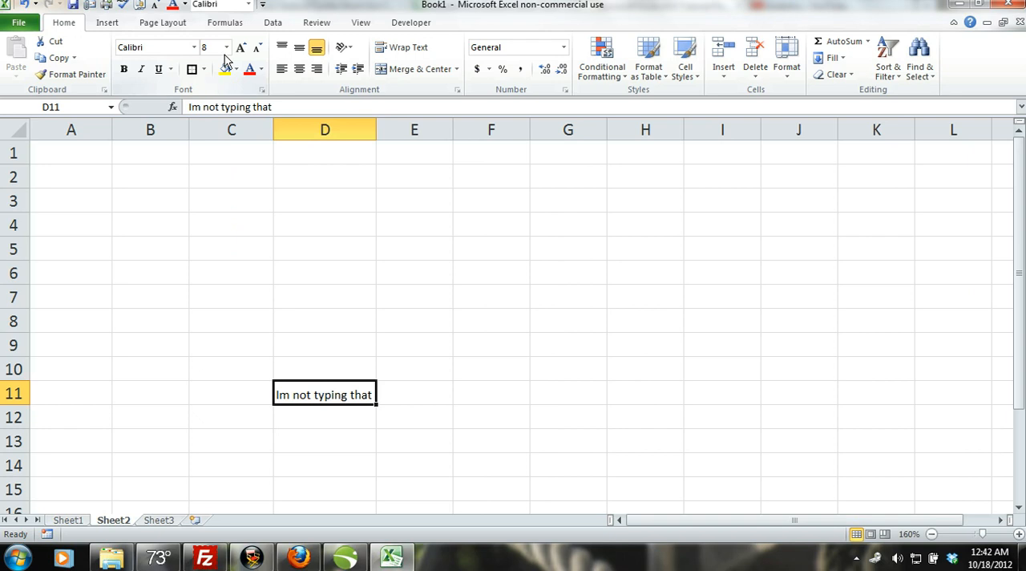
click(225, 47)
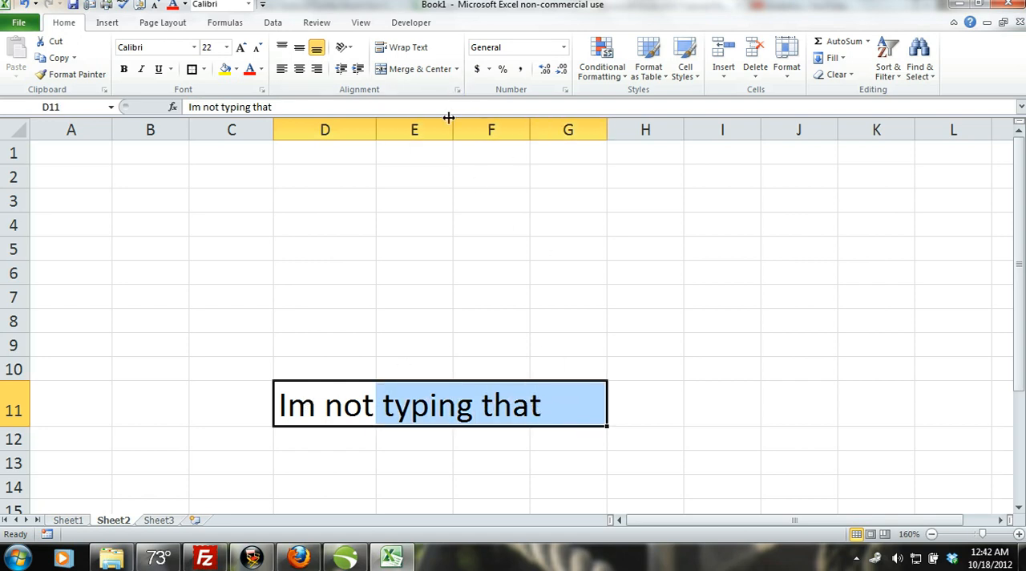
mouse_move(417, 69)
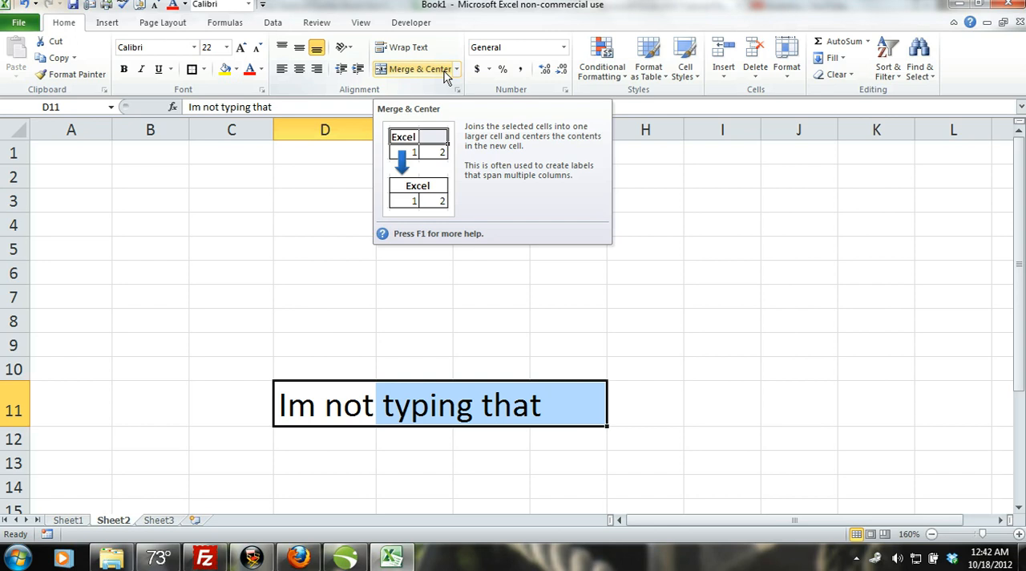
Step: Merge D11:G11 so the sentence spans columns D to G
click(454, 69)
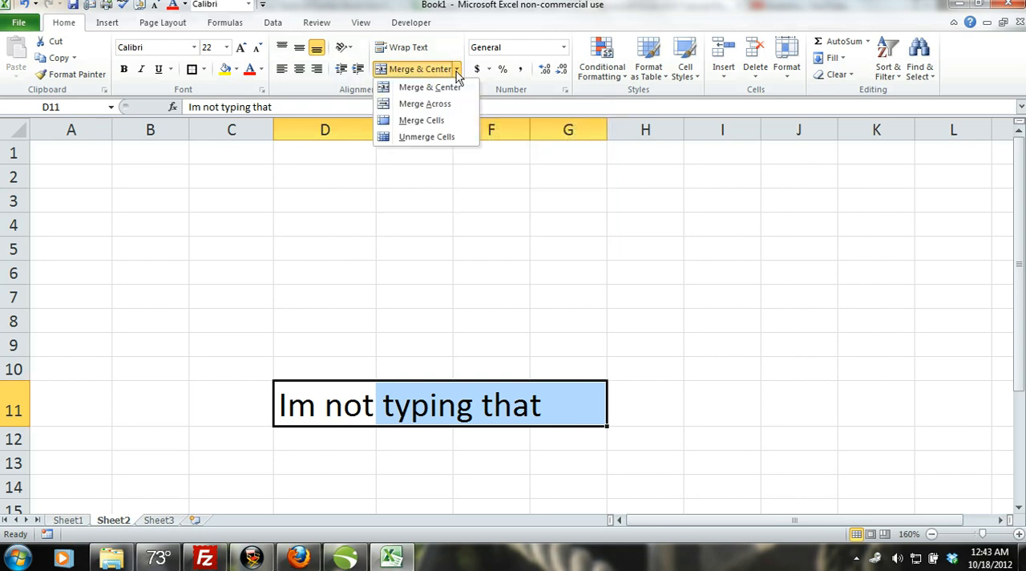
mouse_move(421, 120)
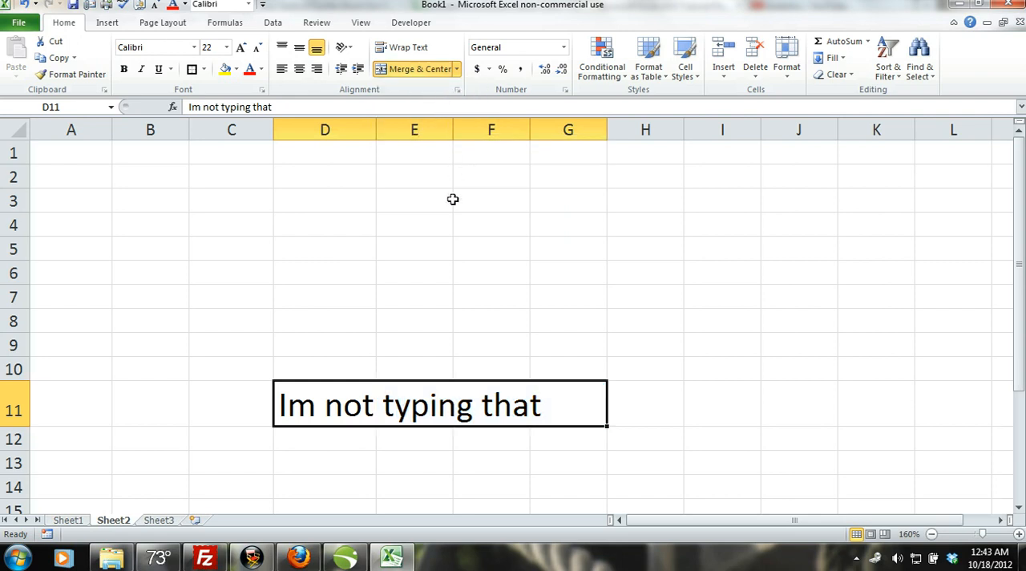
mouse_move(349, 282)
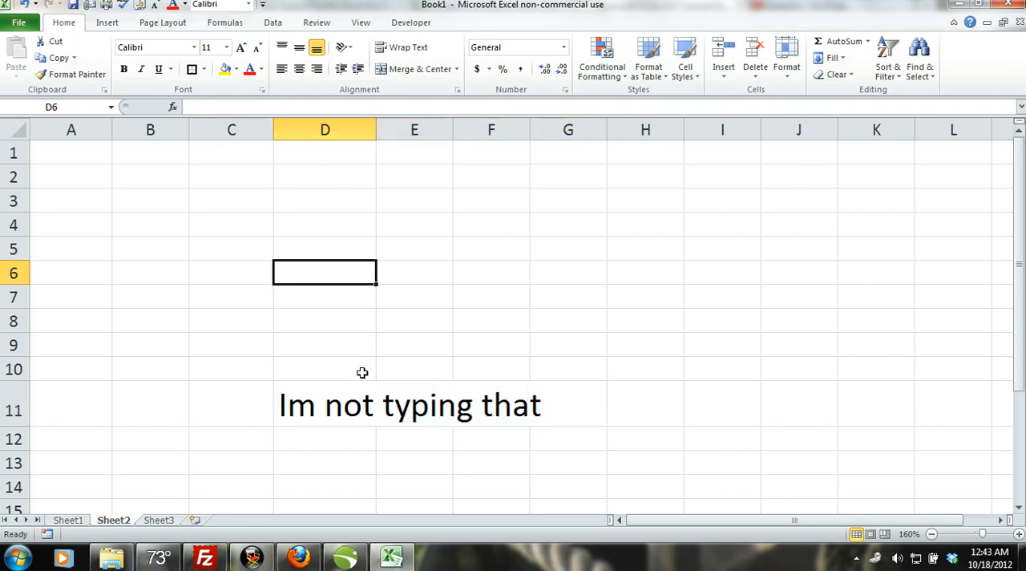
Step: Wrap the D11 sentence onto four lines, then select cell A1 for a new entry
click(401, 46)
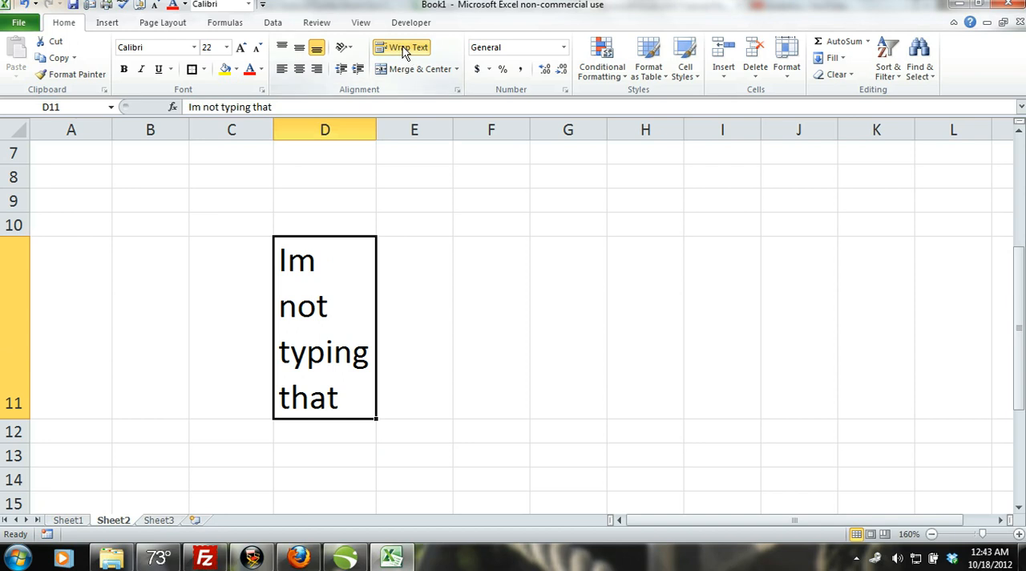
mouse_move(409, 46)
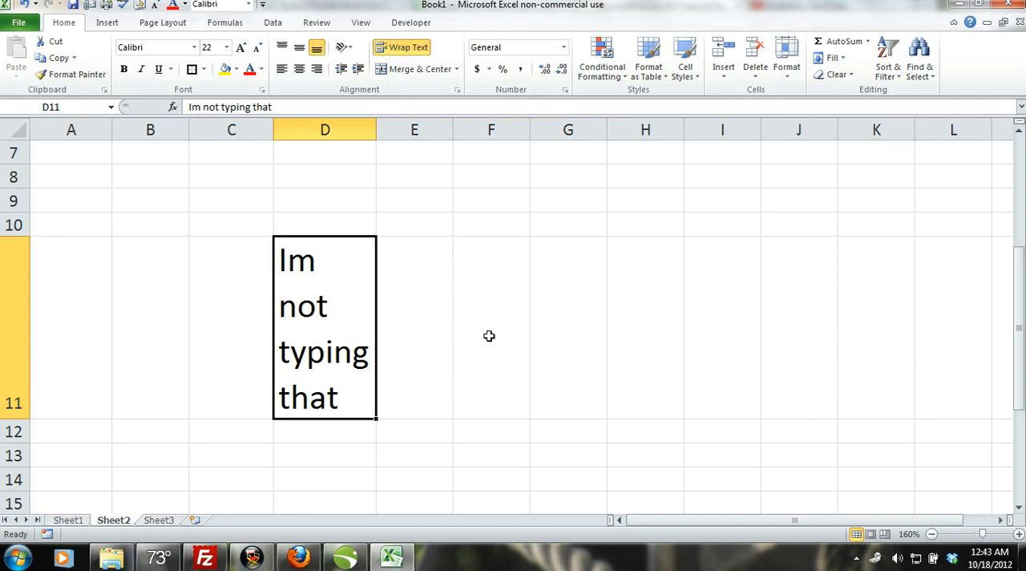
scroll(up, 3)
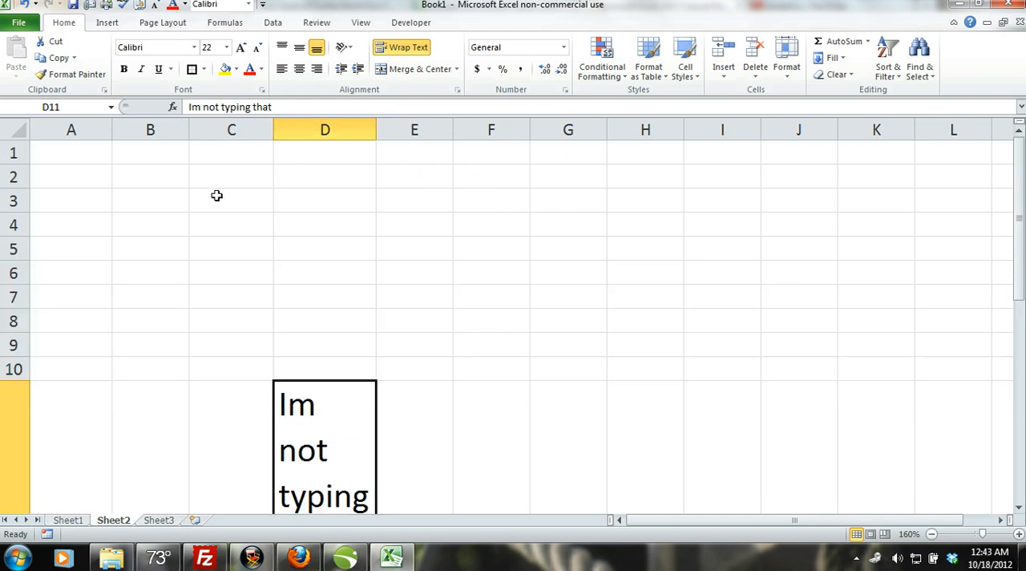
mouse_move(87, 155)
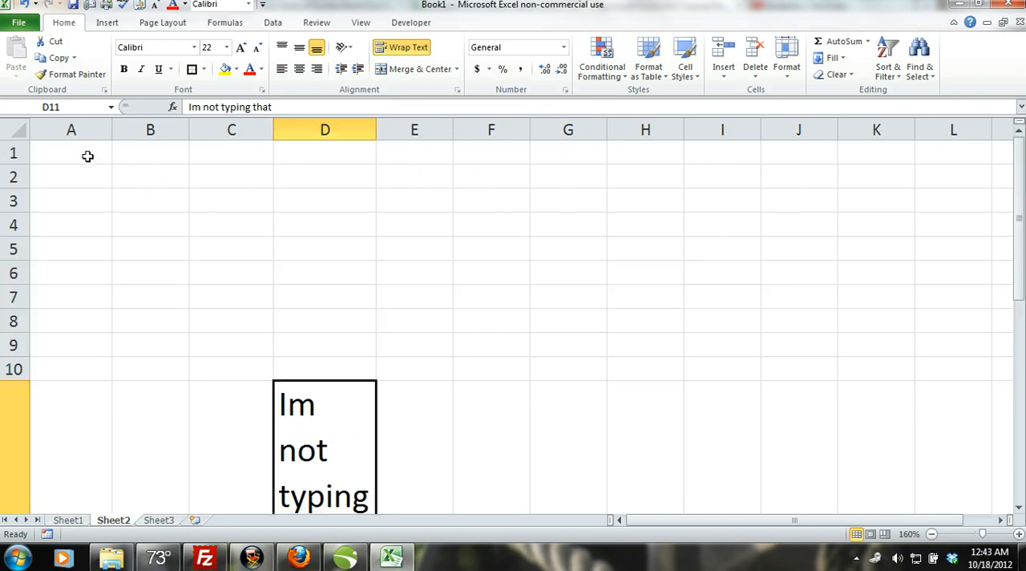
click(70, 153)
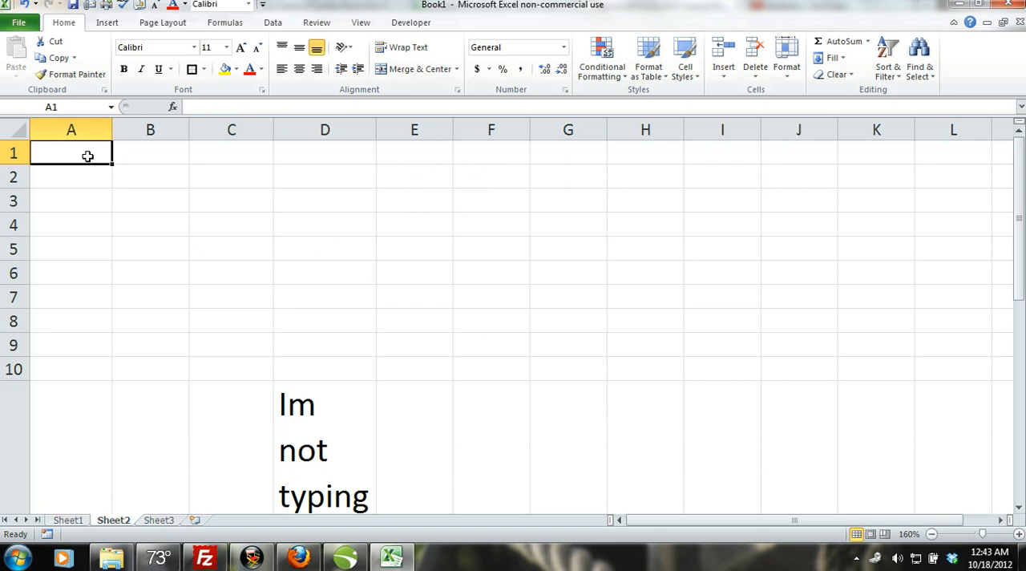
Step: Enter the long string 'TERTYUIKLKTH' in A1 so it overflows across row 1
text(TERTYUIKLKTH)
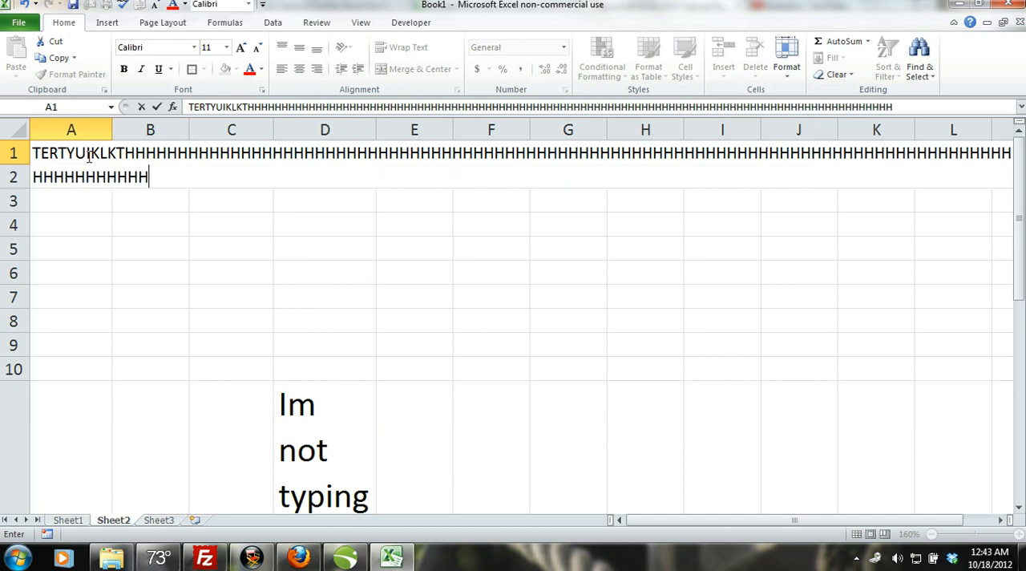
click(150, 248)
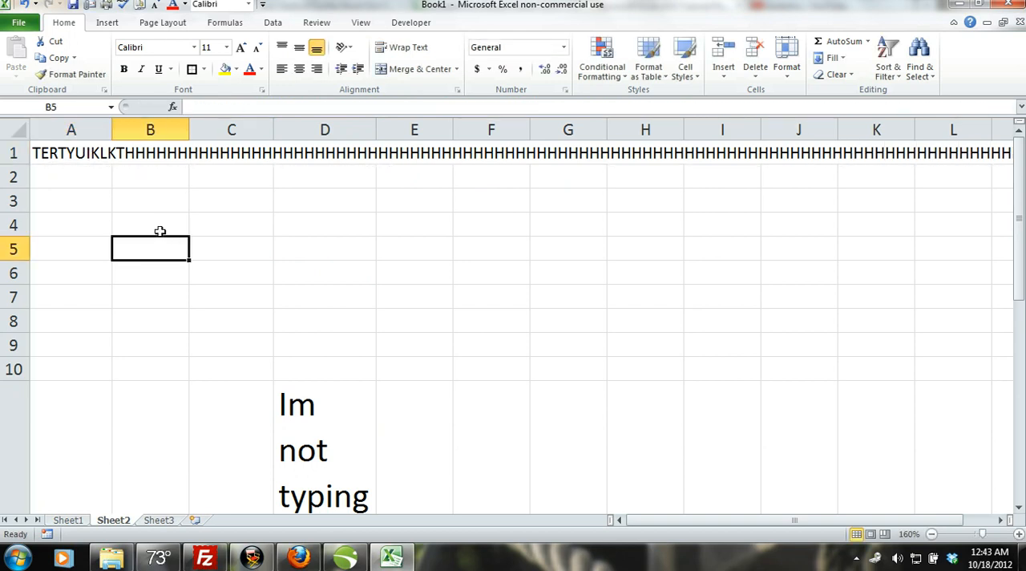
click(70, 152)
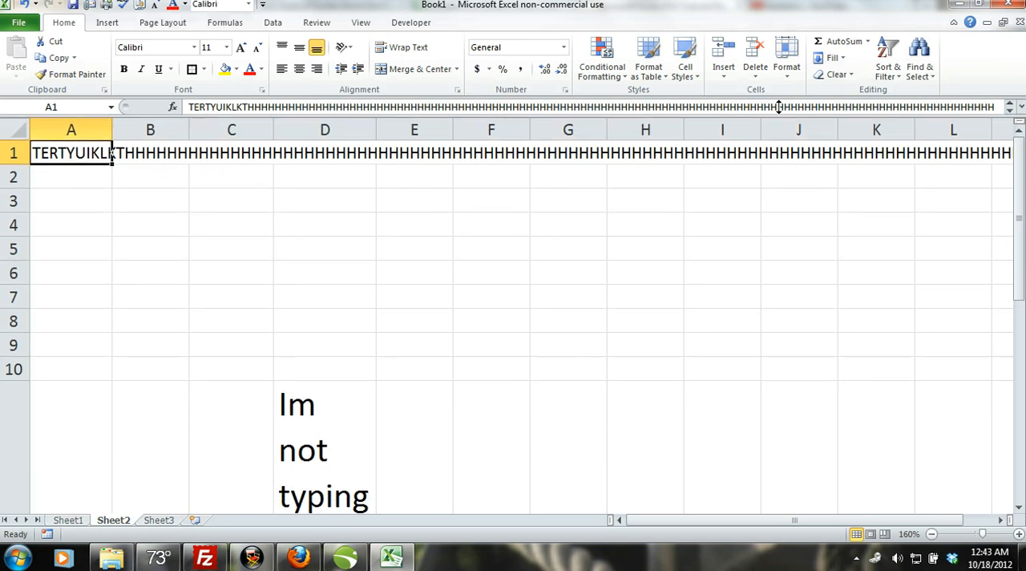
mouse_move(779, 116)
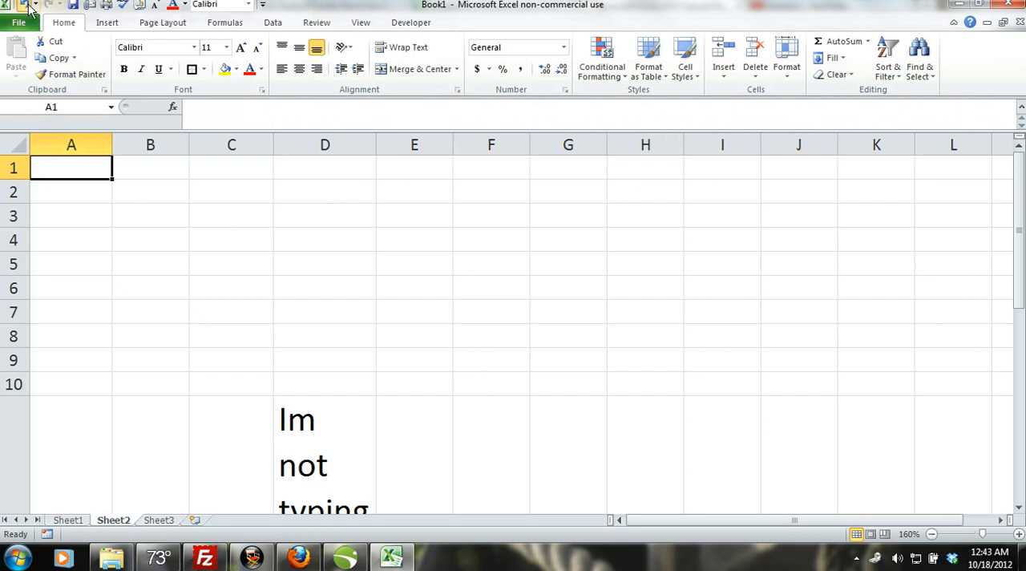
Step: Clear the earlier text entries, widen column D, select D7, then narrow column D slightly
click(231, 287)
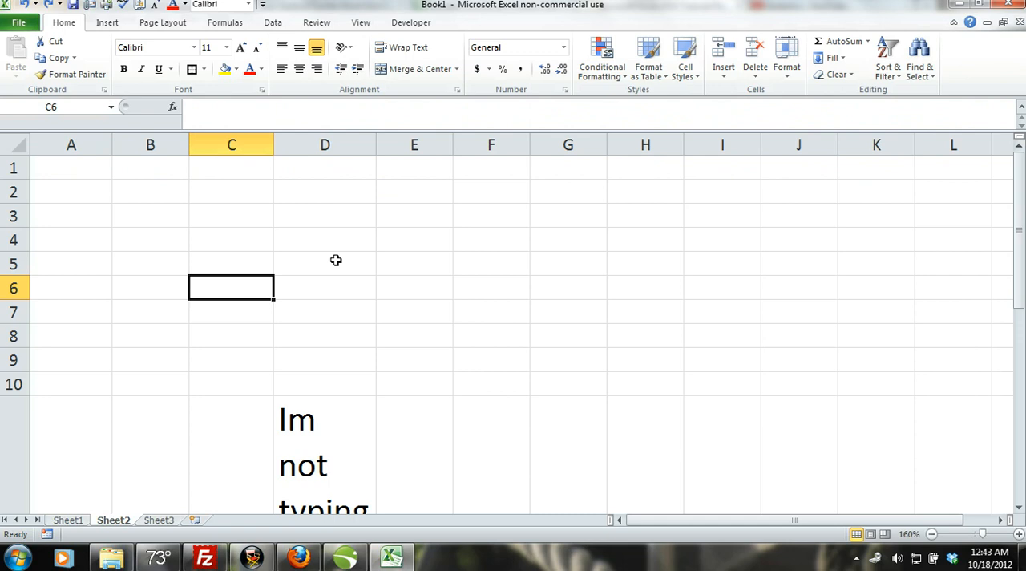
click(325, 453)
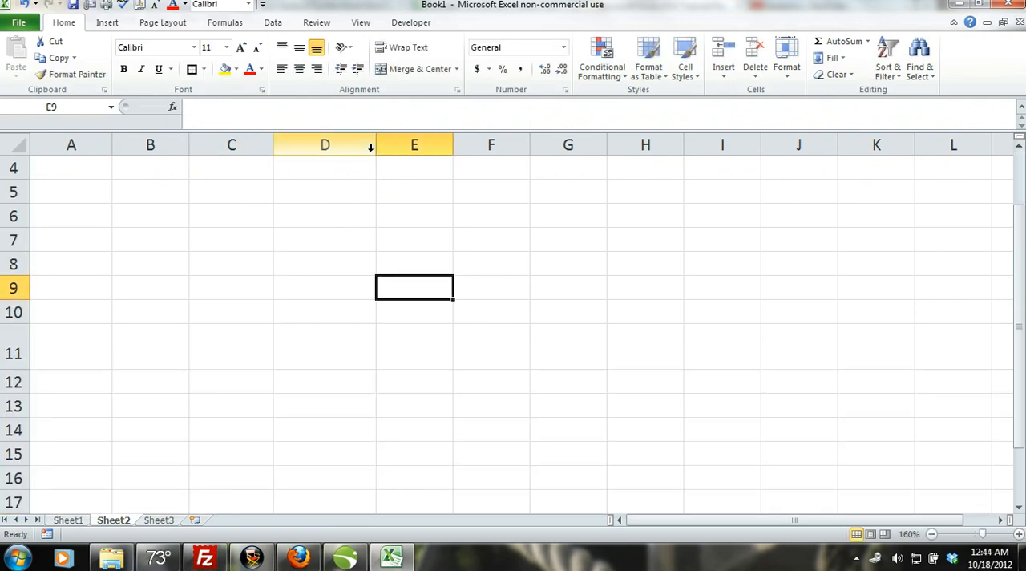
drag(371, 145, 477, 144)
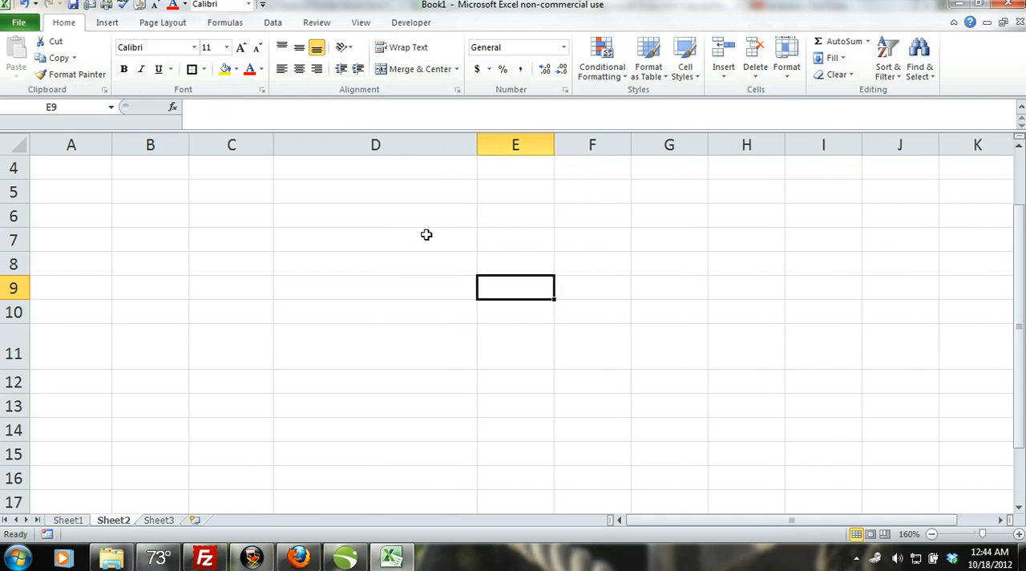
click(375, 239)
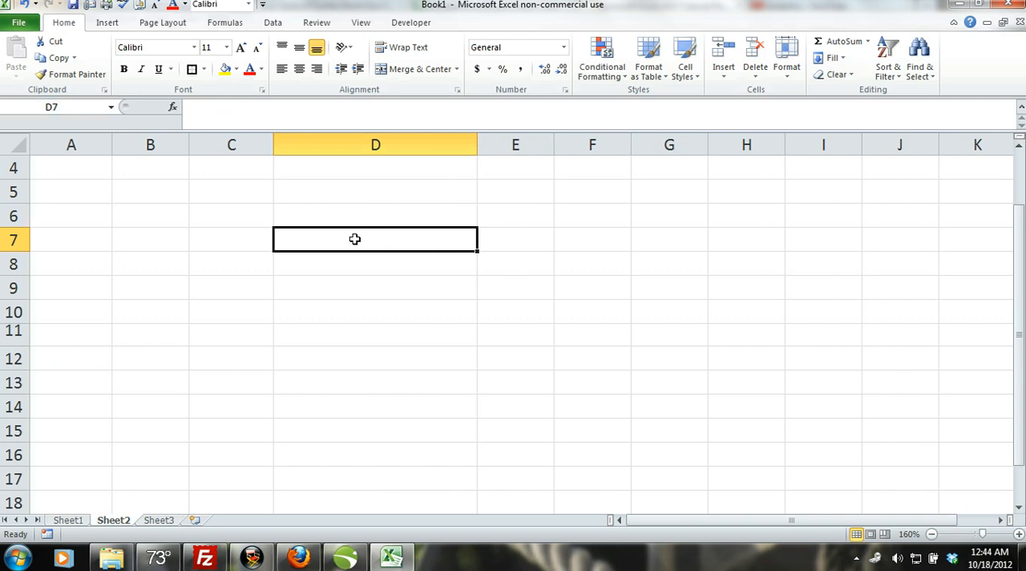
drag(475, 144, 421, 145)
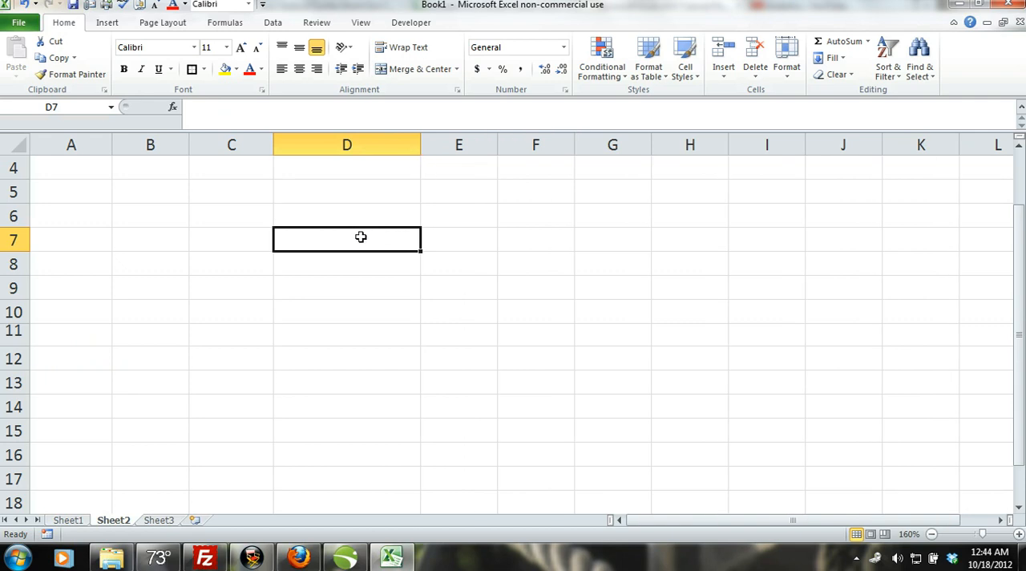
mouse_move(389, 254)
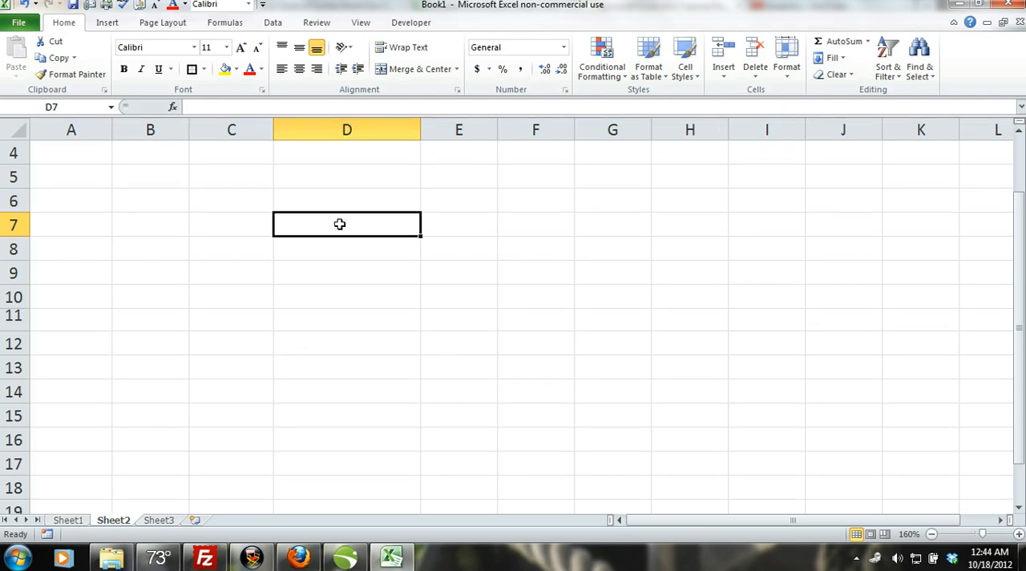
Step: Enter October 17, 2012 in D7, show its serial number, and enter 1
text(October)
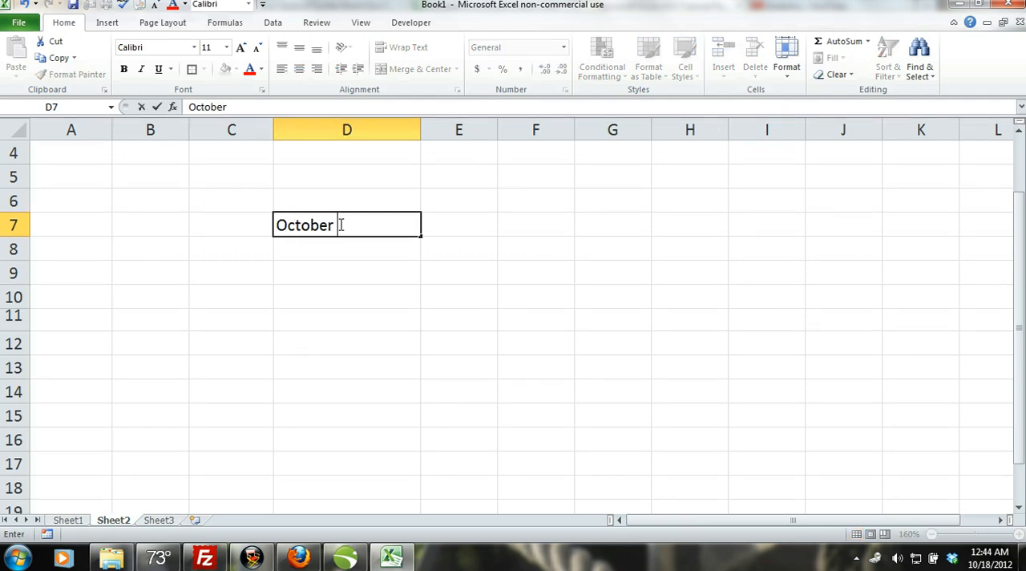
text(17, 2012)
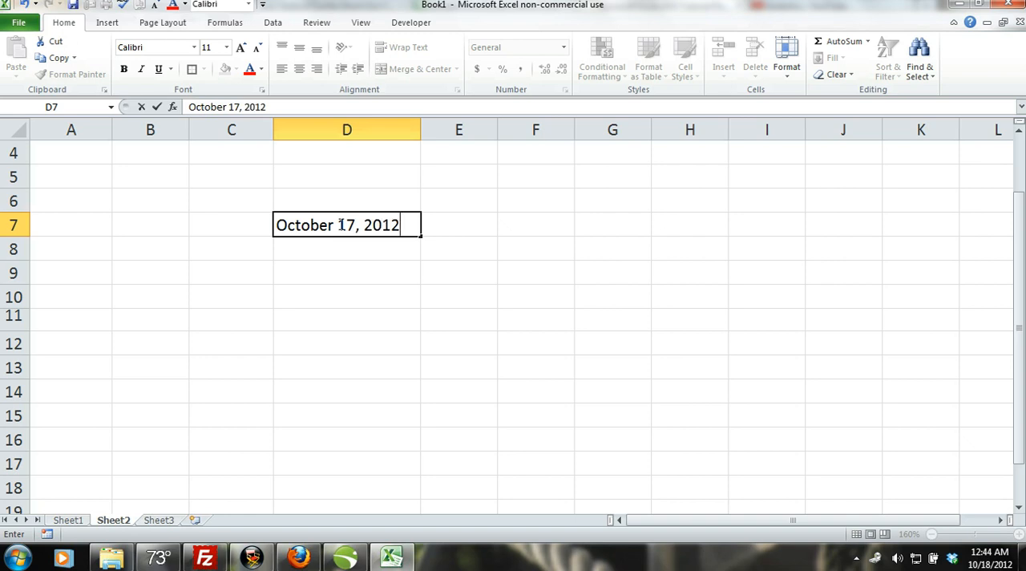
key(Return)
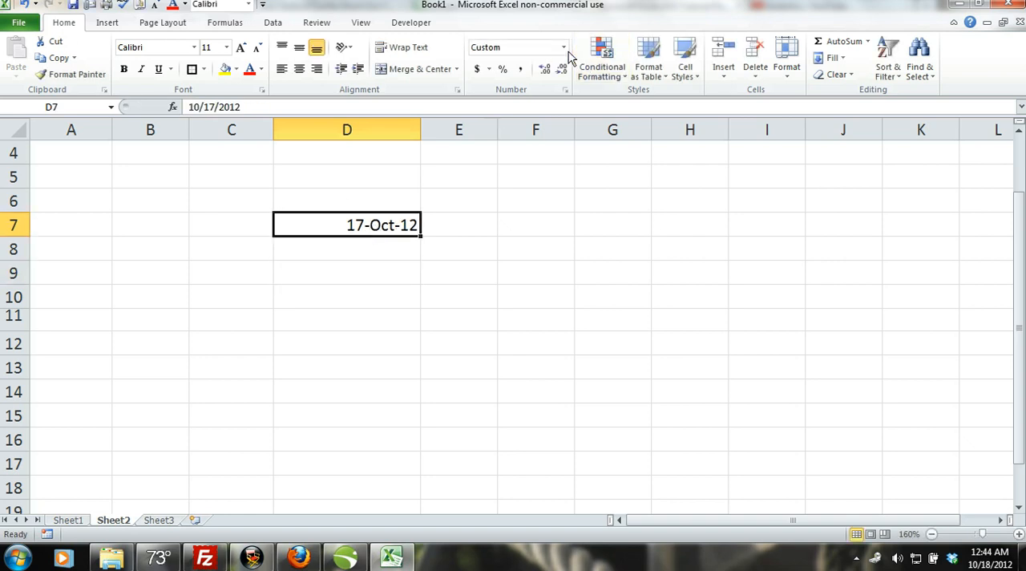
click(517, 47)
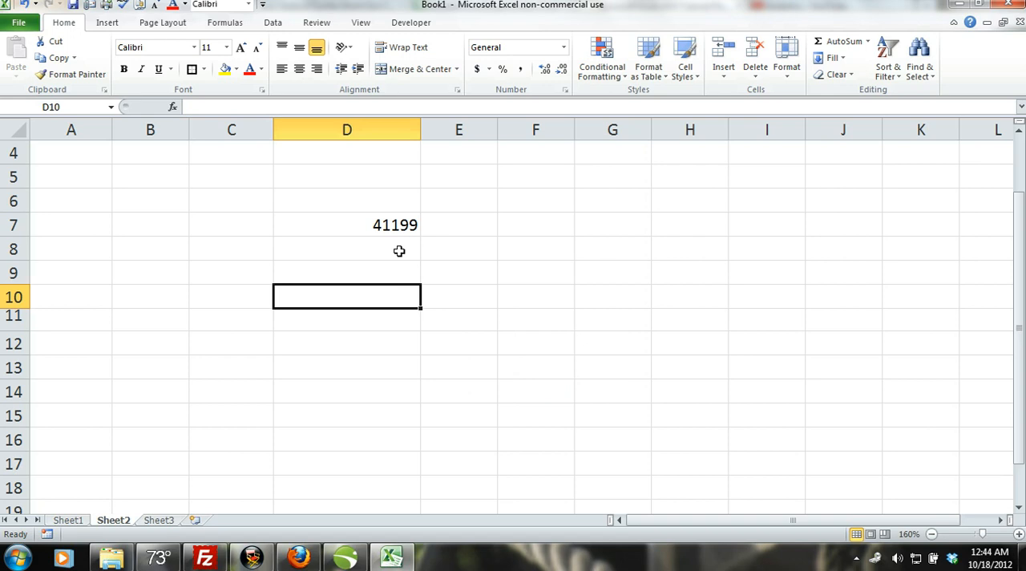
click(346, 272)
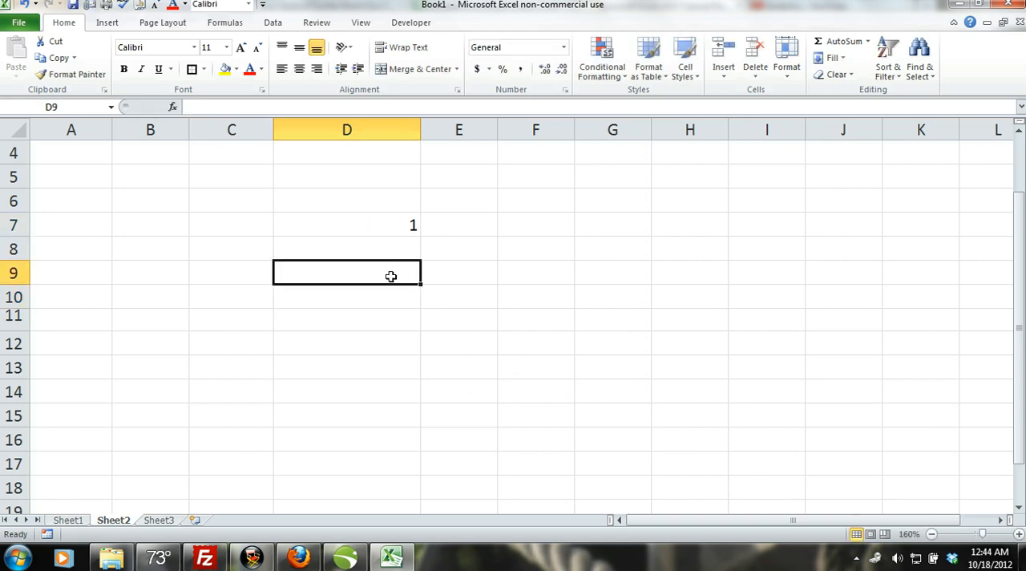
Step: Format D7 as a long date and widen columns D and E so the dates fit
click(563, 47)
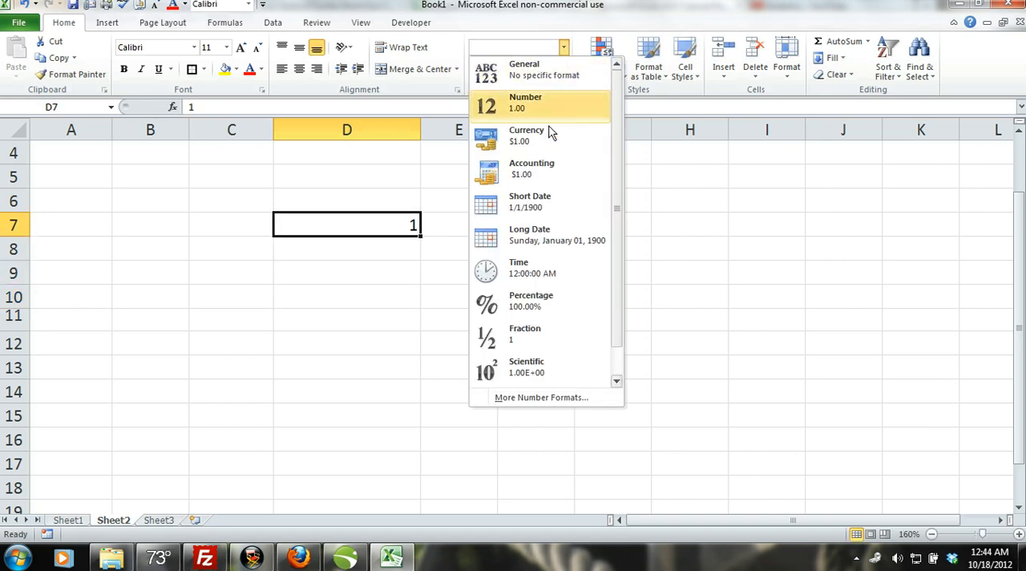
click(529, 201)
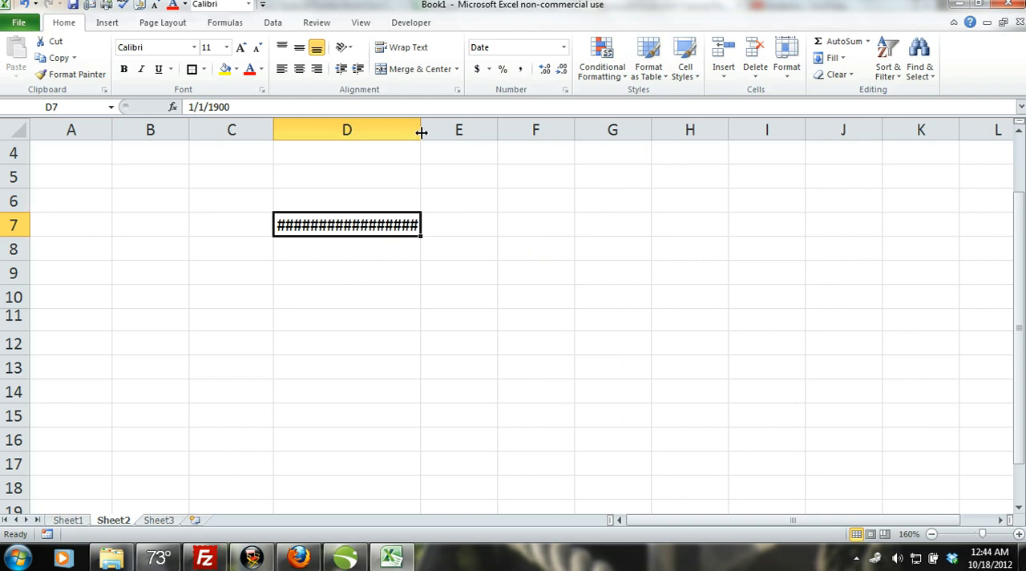
drag(420, 129, 467, 129)
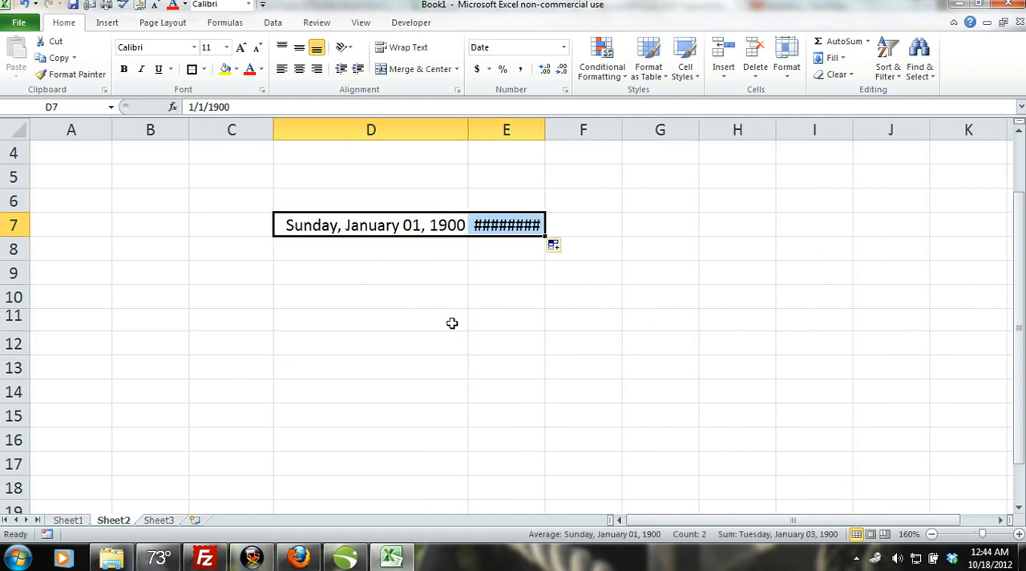
click(506, 225)
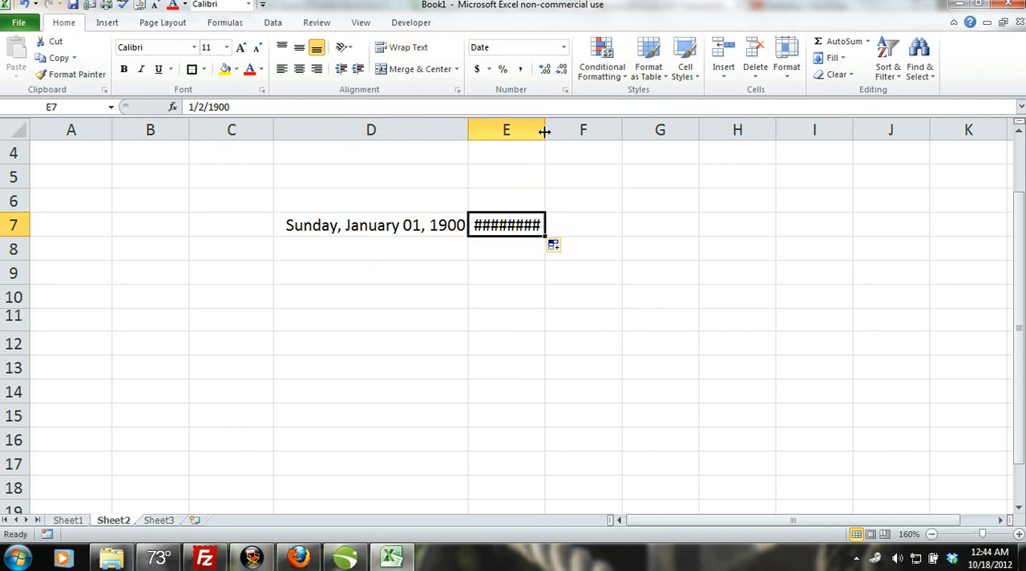
drag(506, 225, 370, 225)
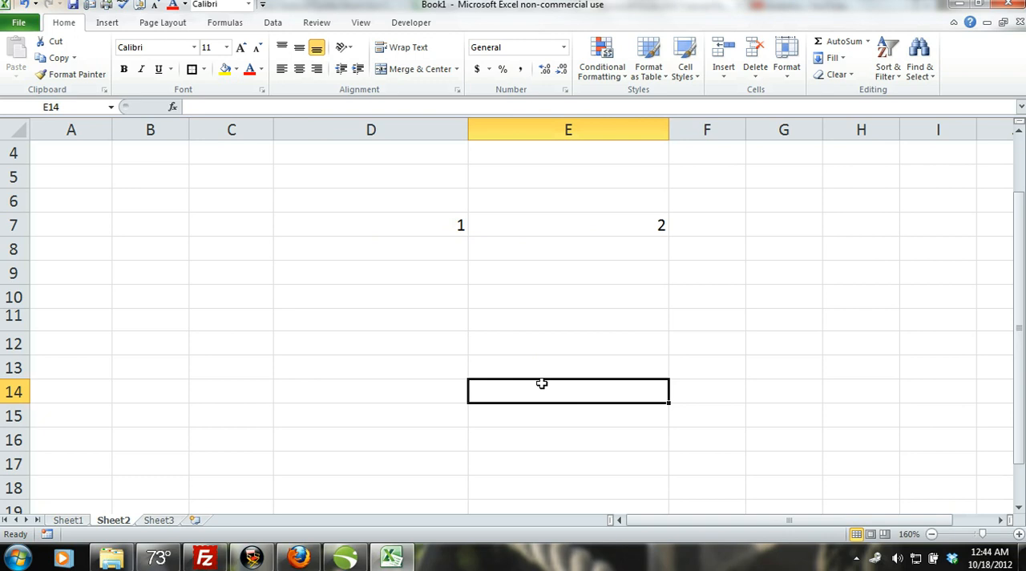
mouse_move(420, 224)
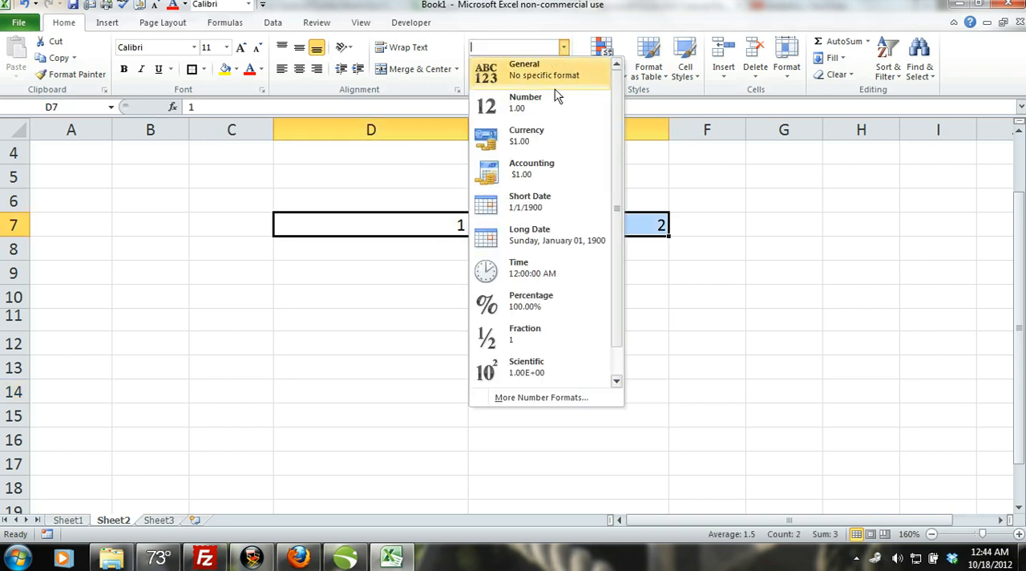
Step: Show 1 and 2 as short dates, then clear row 7 and restore normal column widths
click(529, 201)
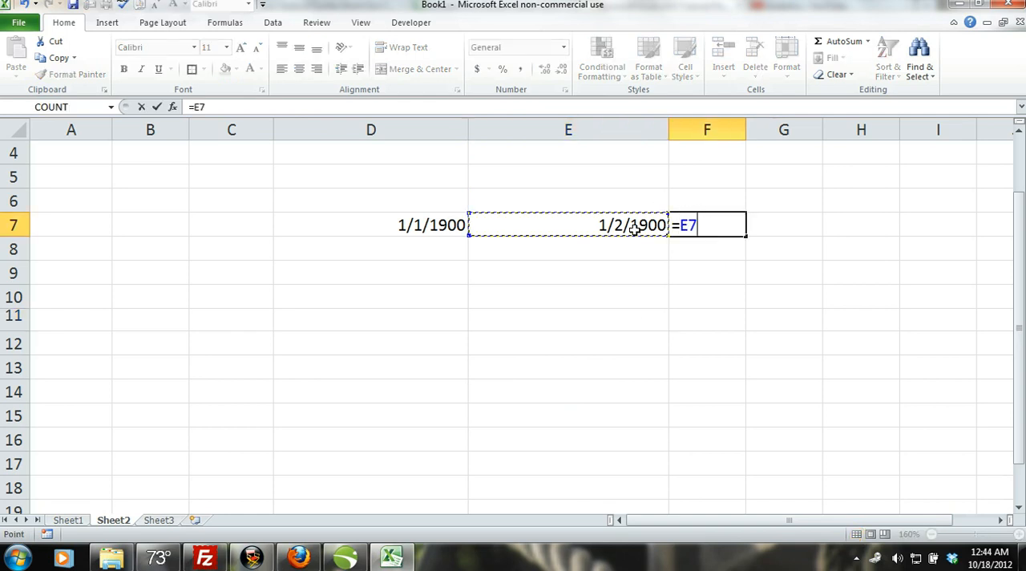
click(371, 224)
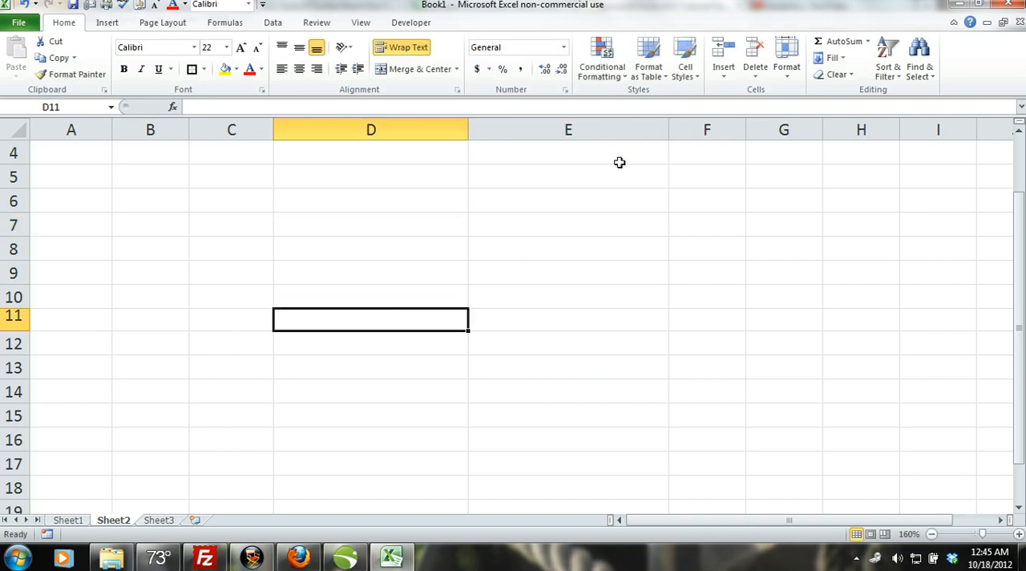
mouse_move(353, 241)
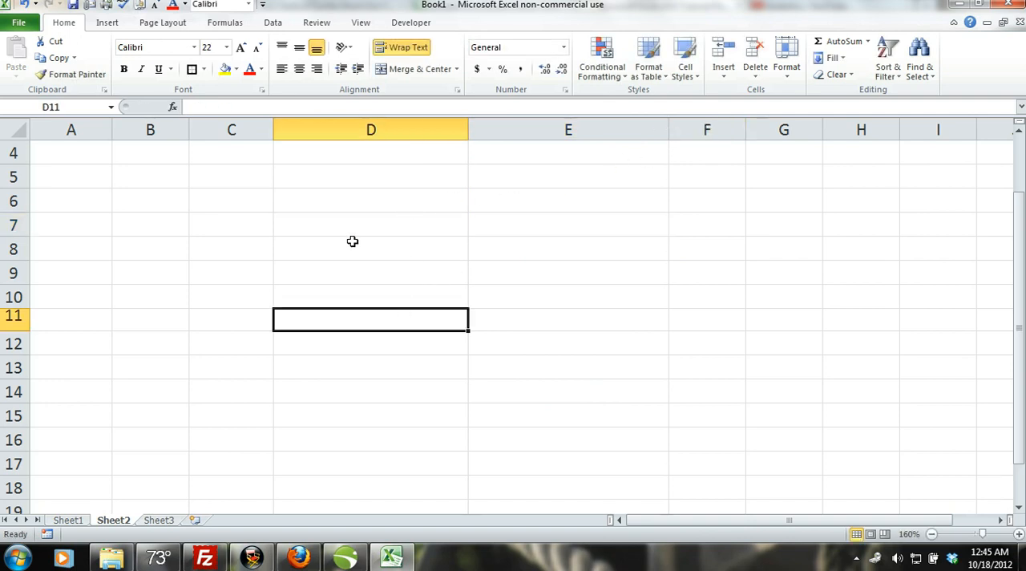
drag(469, 129, 361, 129)
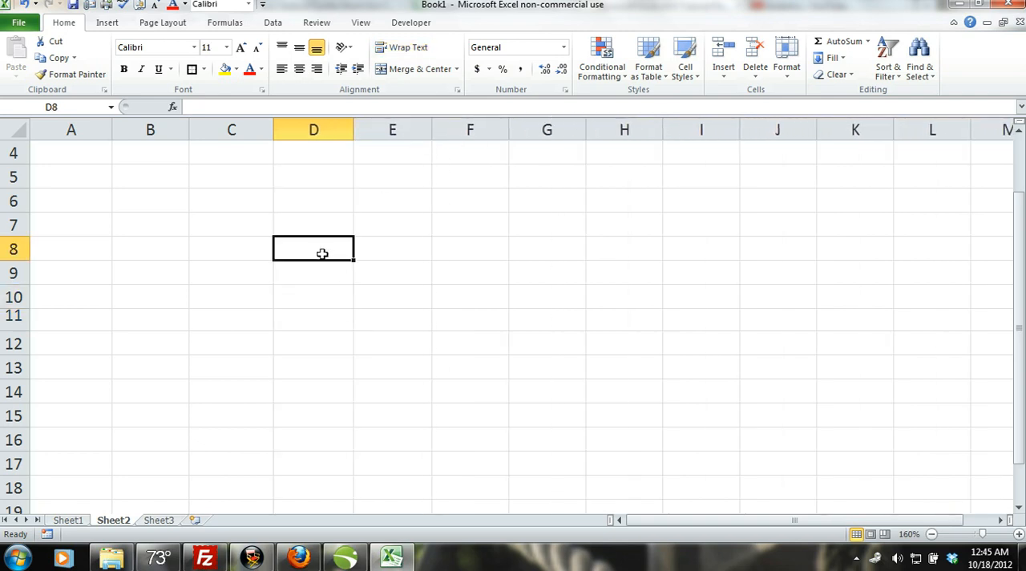
text(2:)
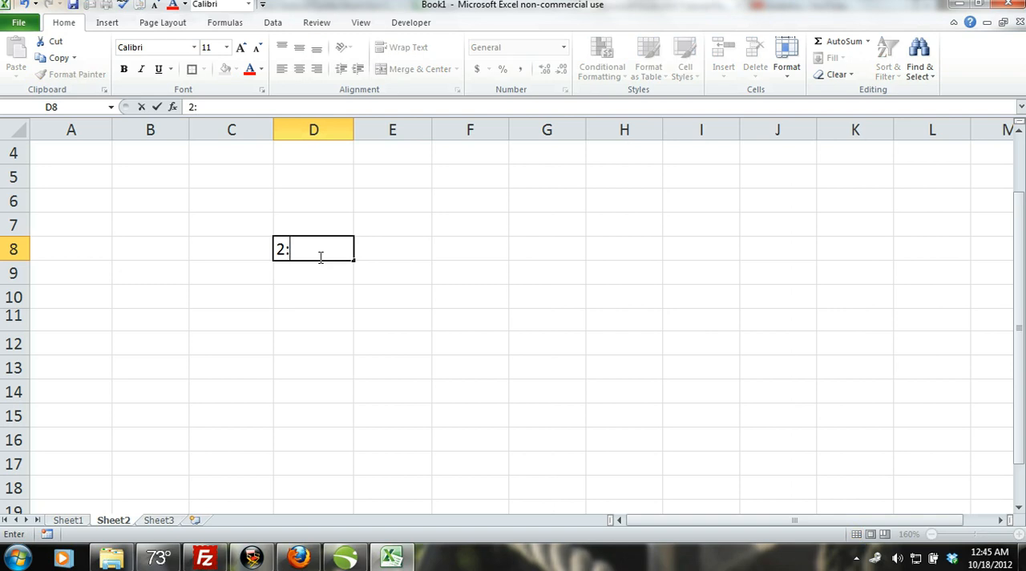
text(00 P)
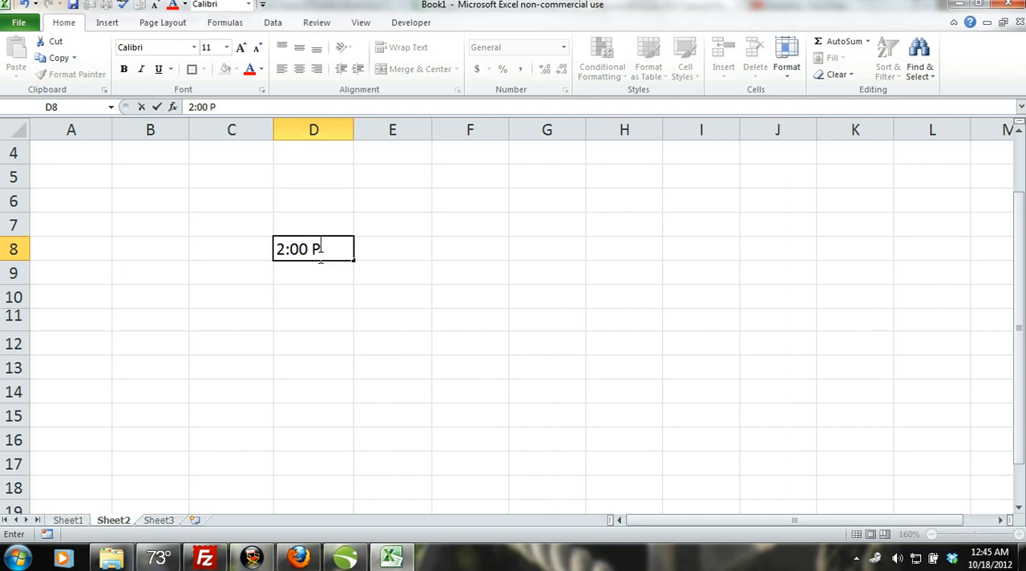
key(Return)
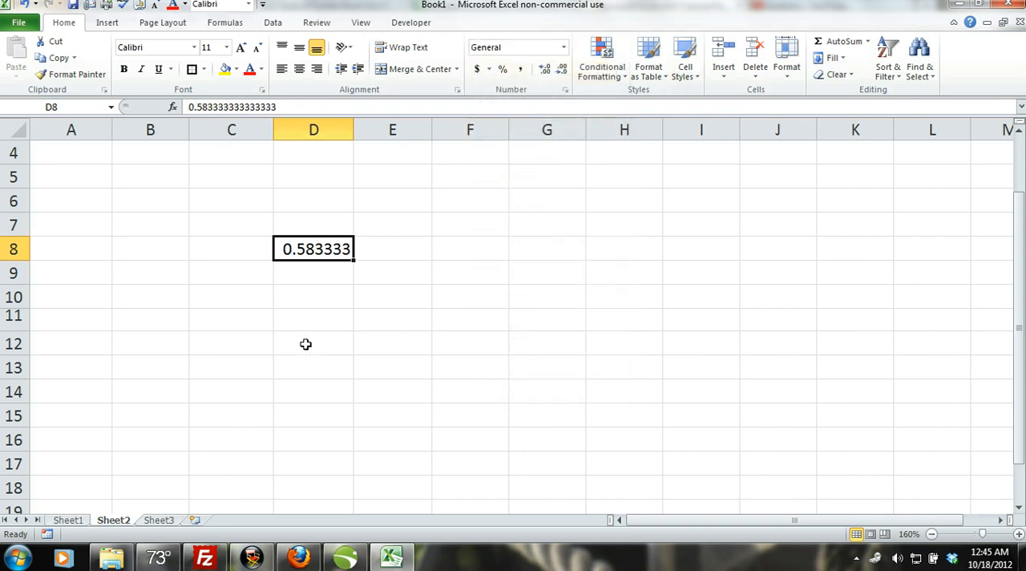
mouse_move(303, 239)
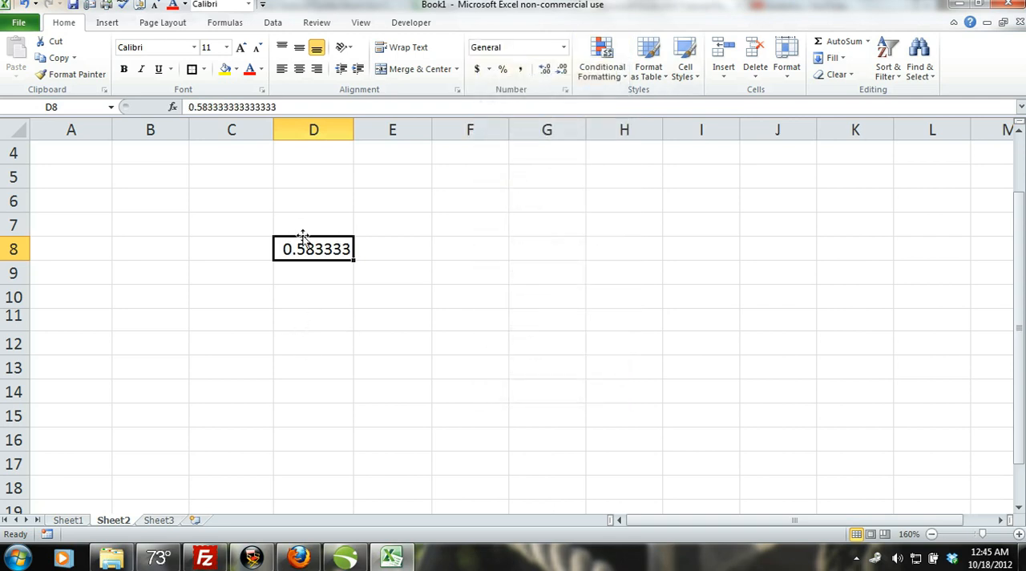
drag(351, 248, 737, 249)
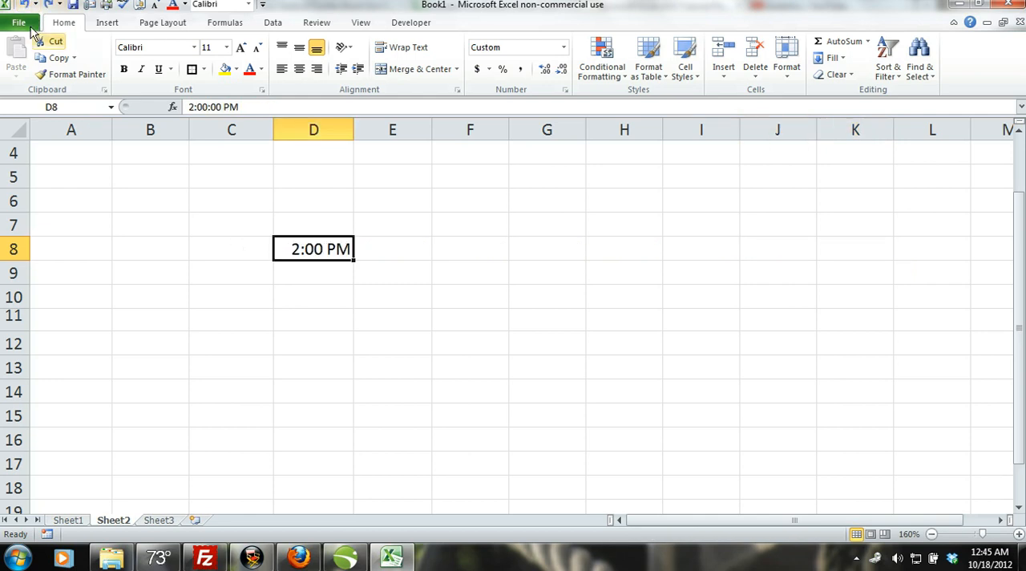
key(Delete)
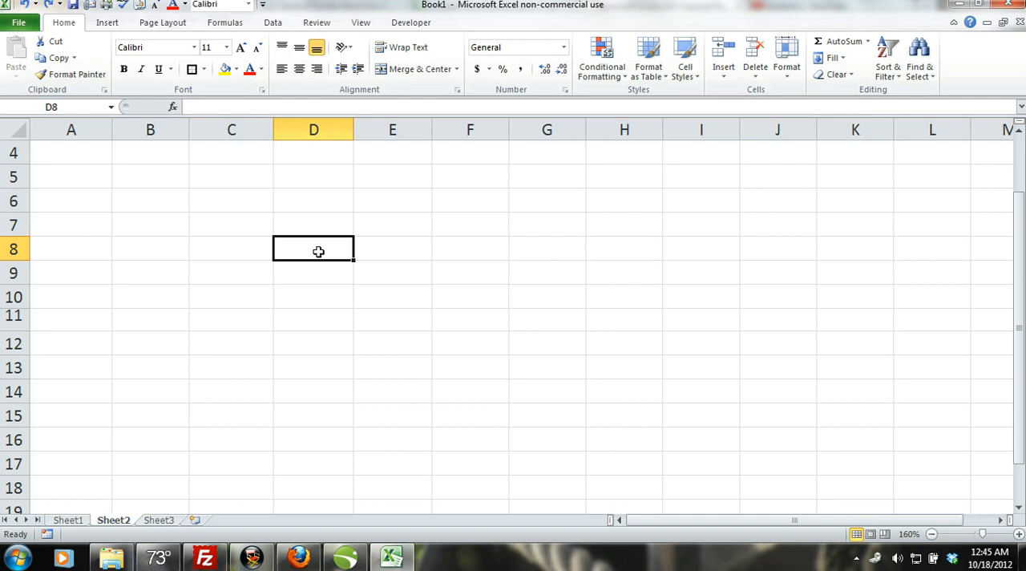
Step: Start a formula in D8, browse Insert Function on the Formulas tab, then cancel
text(=)
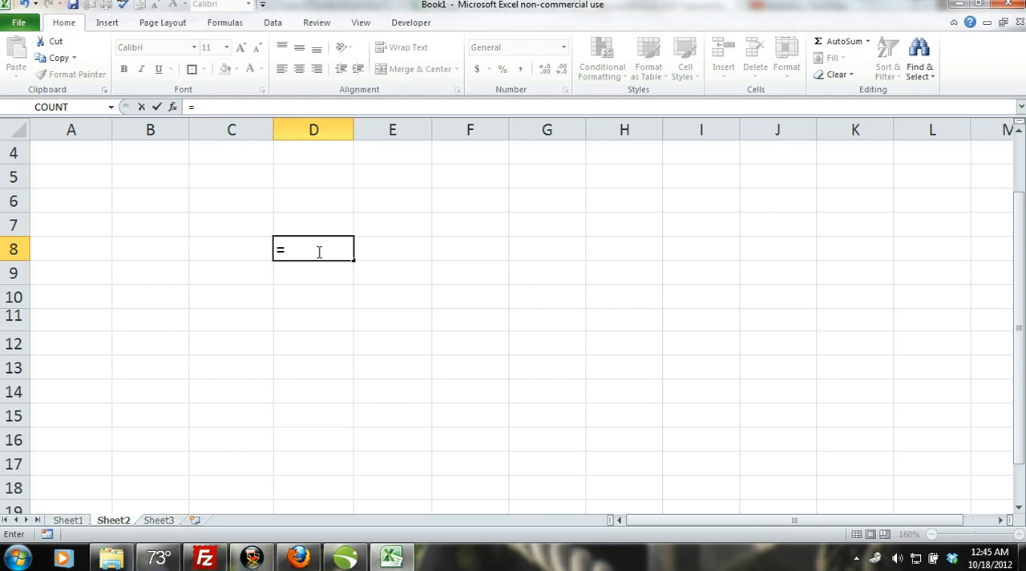
click(226, 22)
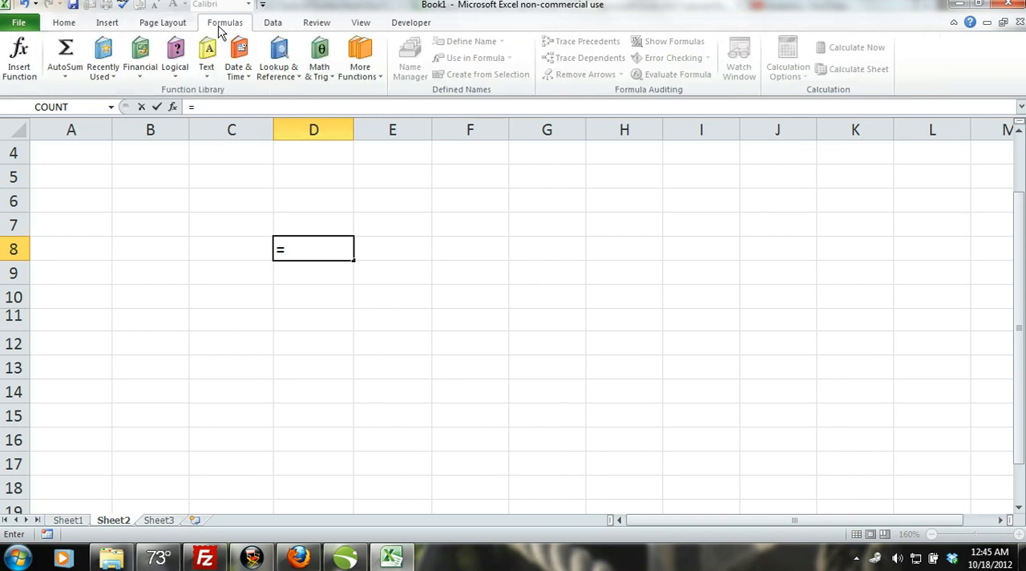
click(20, 60)
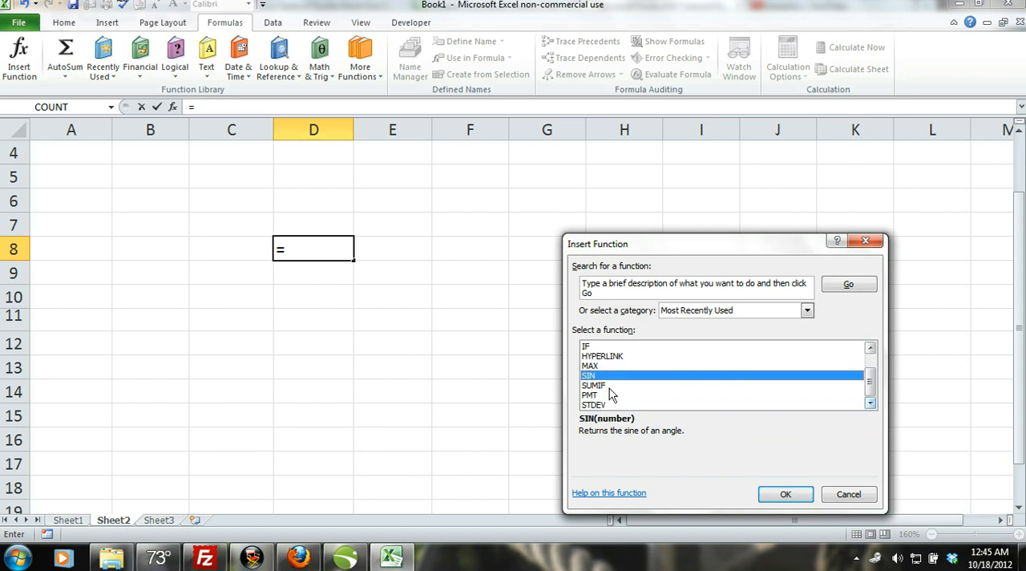
click(594, 405)
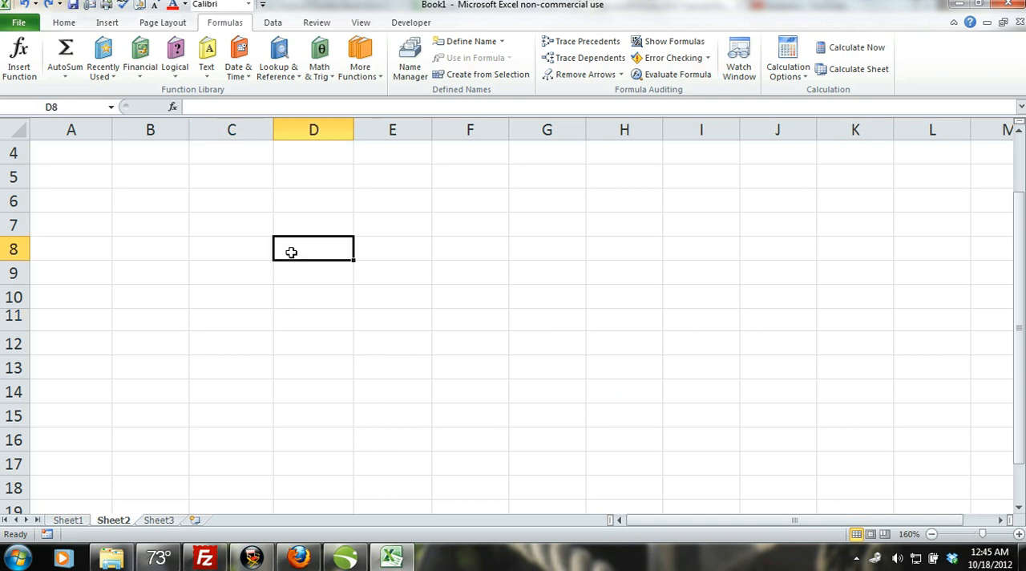
Step: Enter the formula =5*5 in D8
text(+)
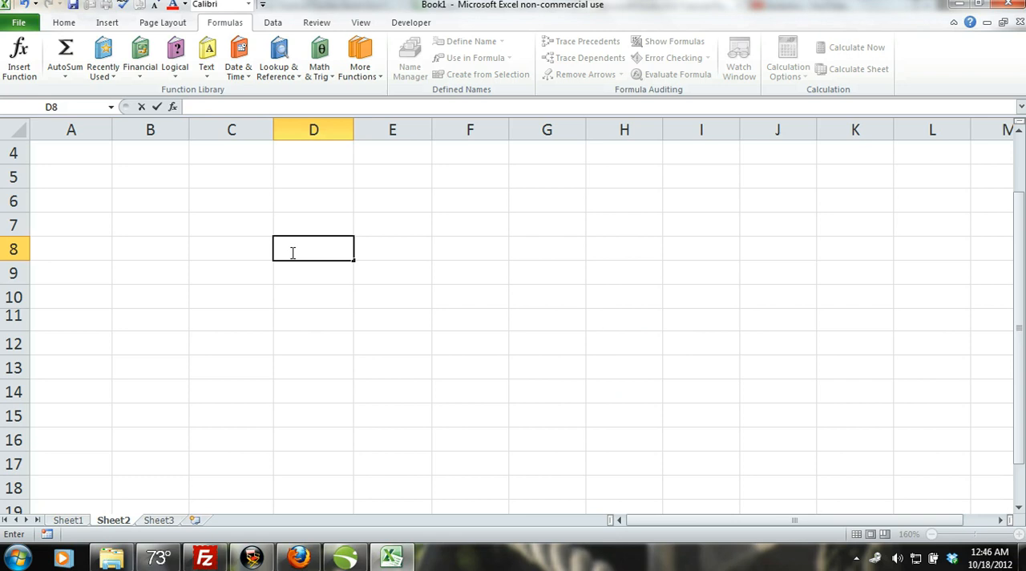
text(/)
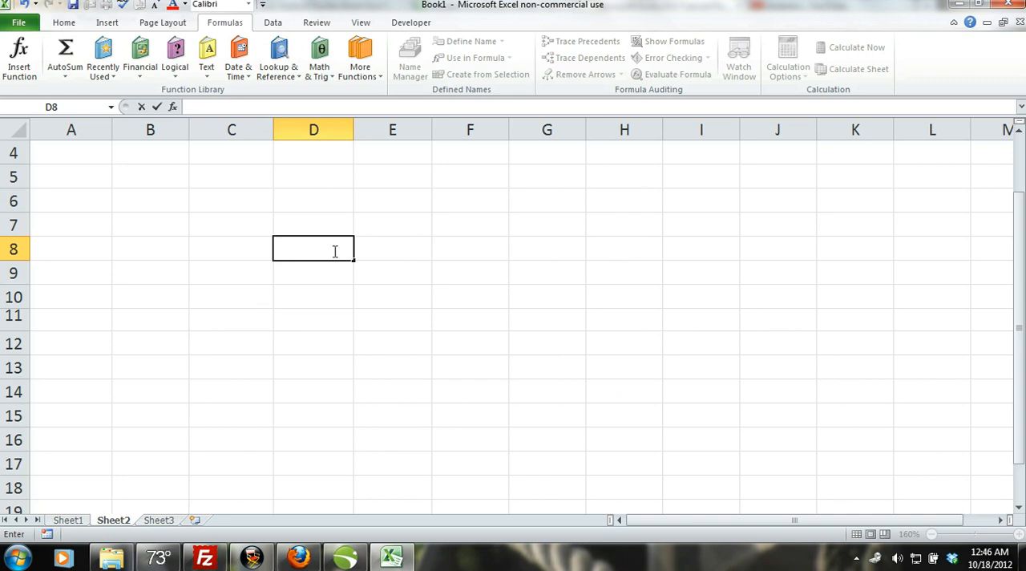
text(=)
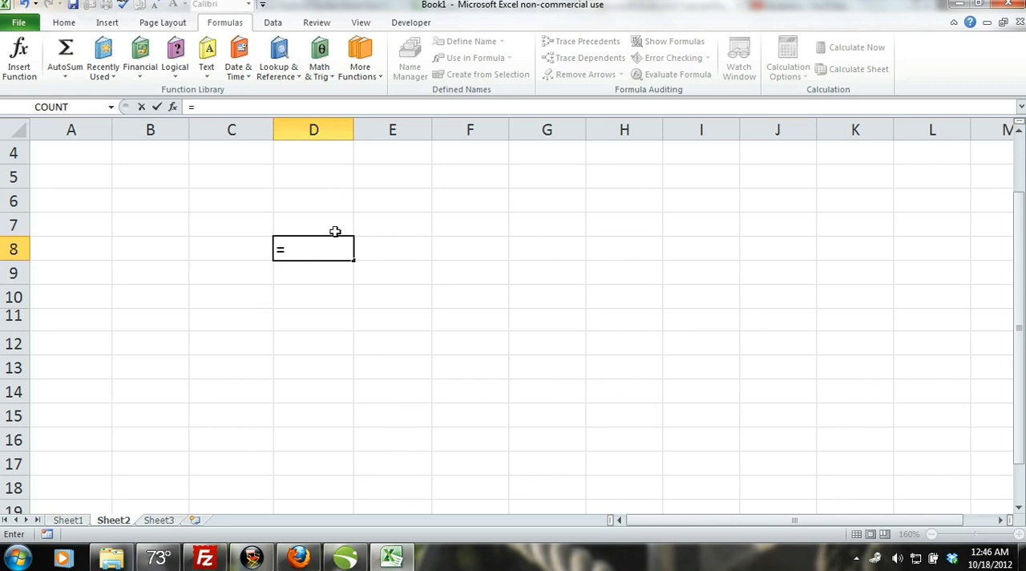
text(5*5)
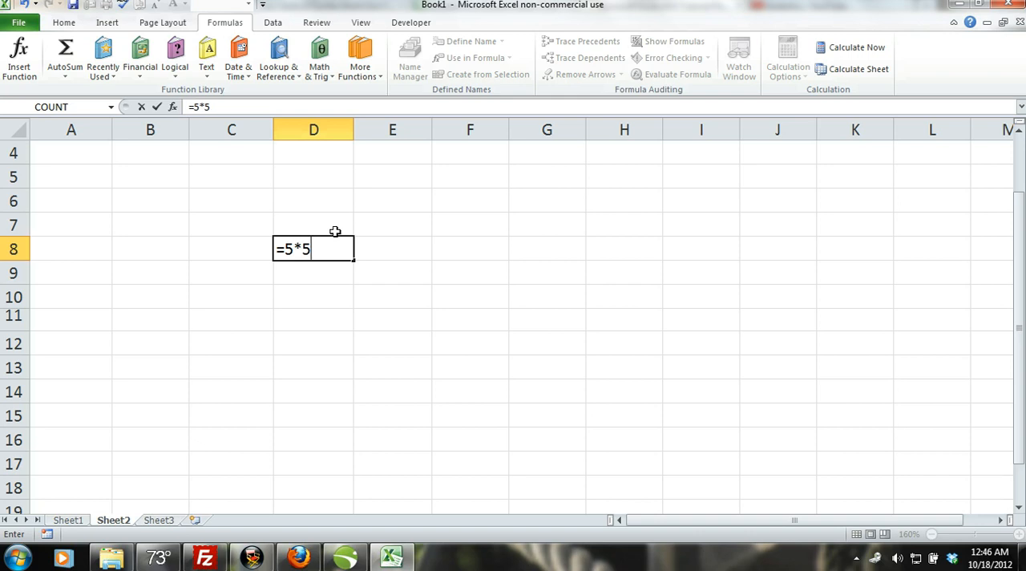
mouse_move(571, 255)
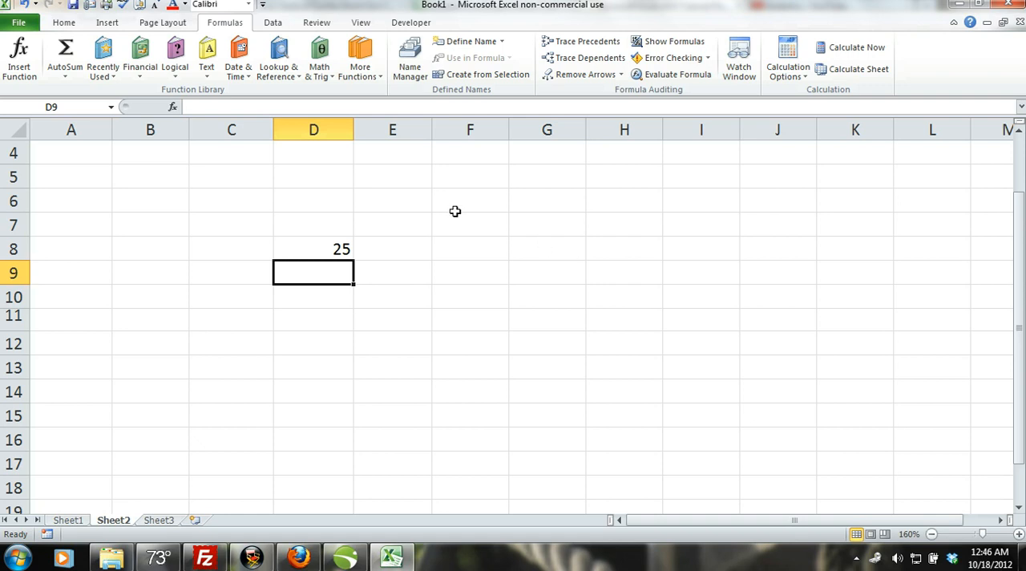
Step: Enter the formula =25/5 in E8
text(=)
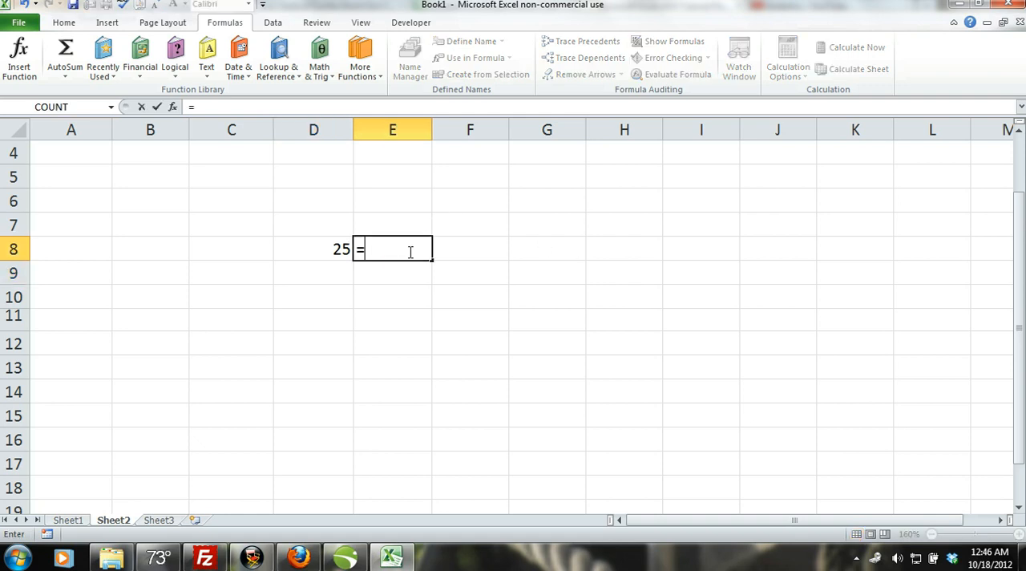
text(2)
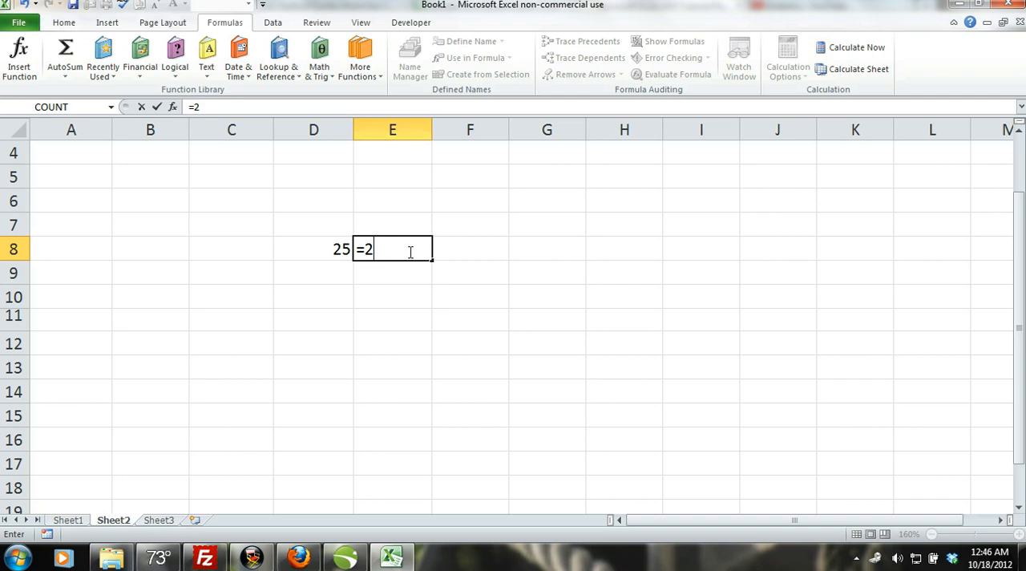
text(5/)
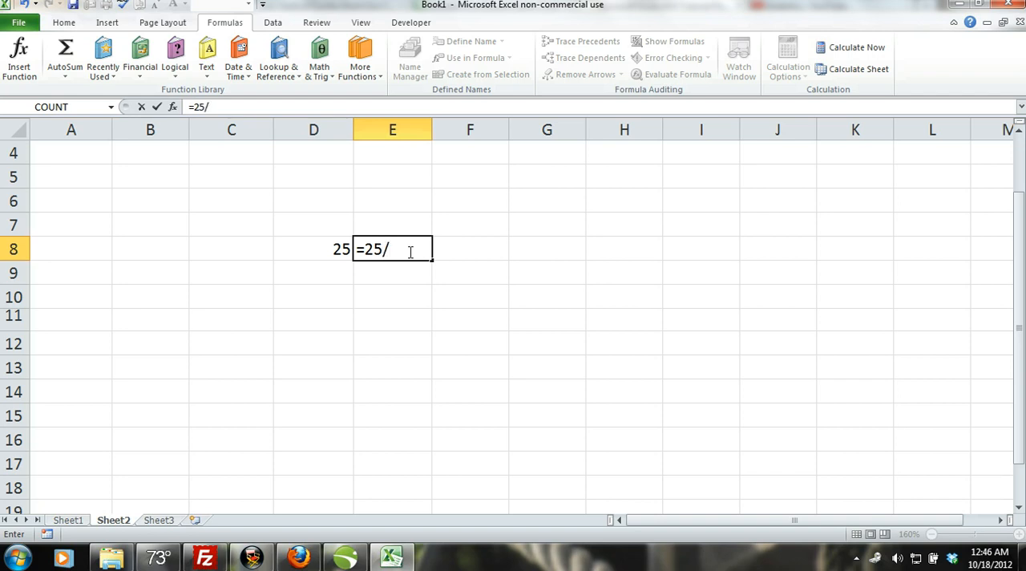
text(5)
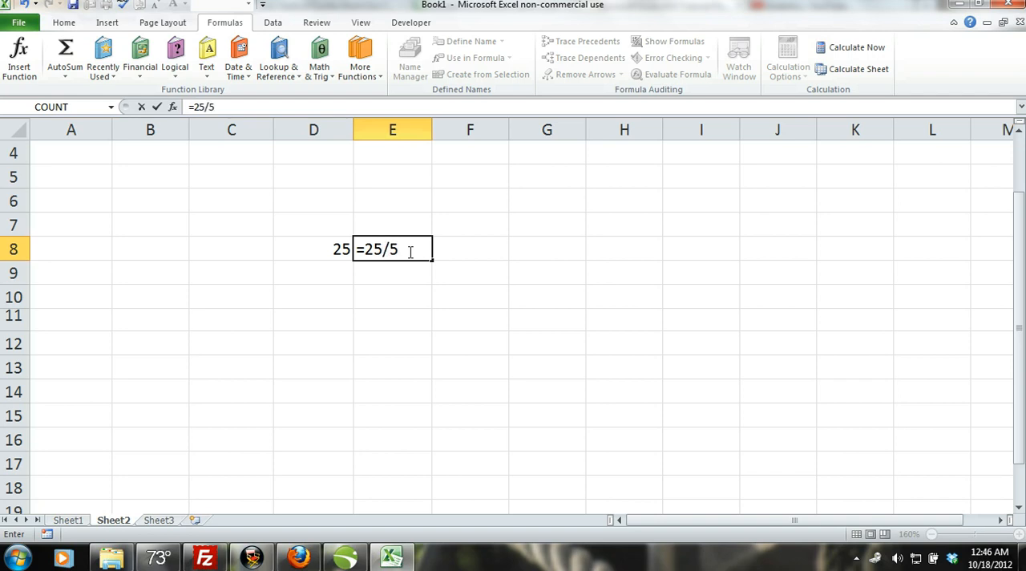
key(Return)
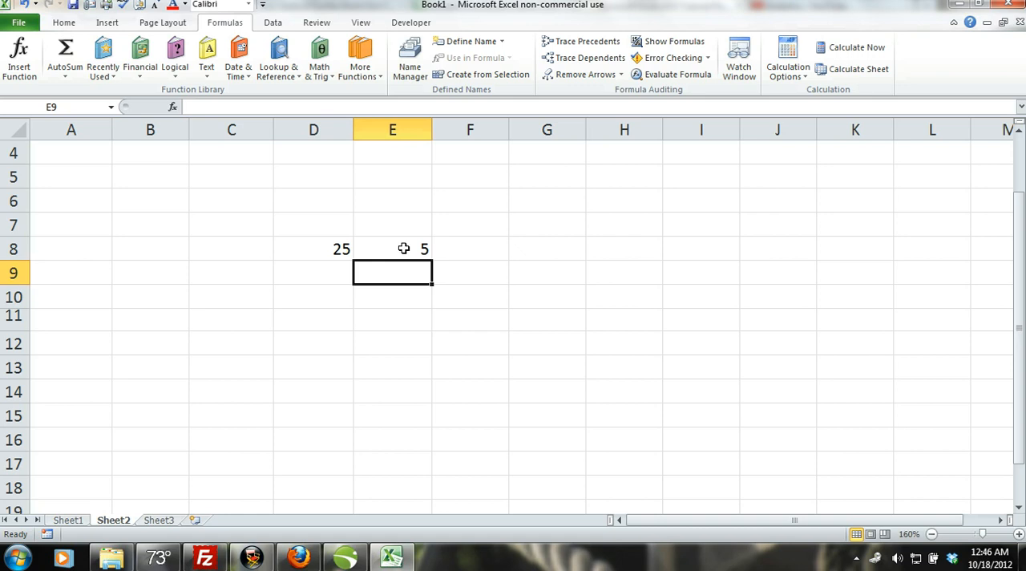